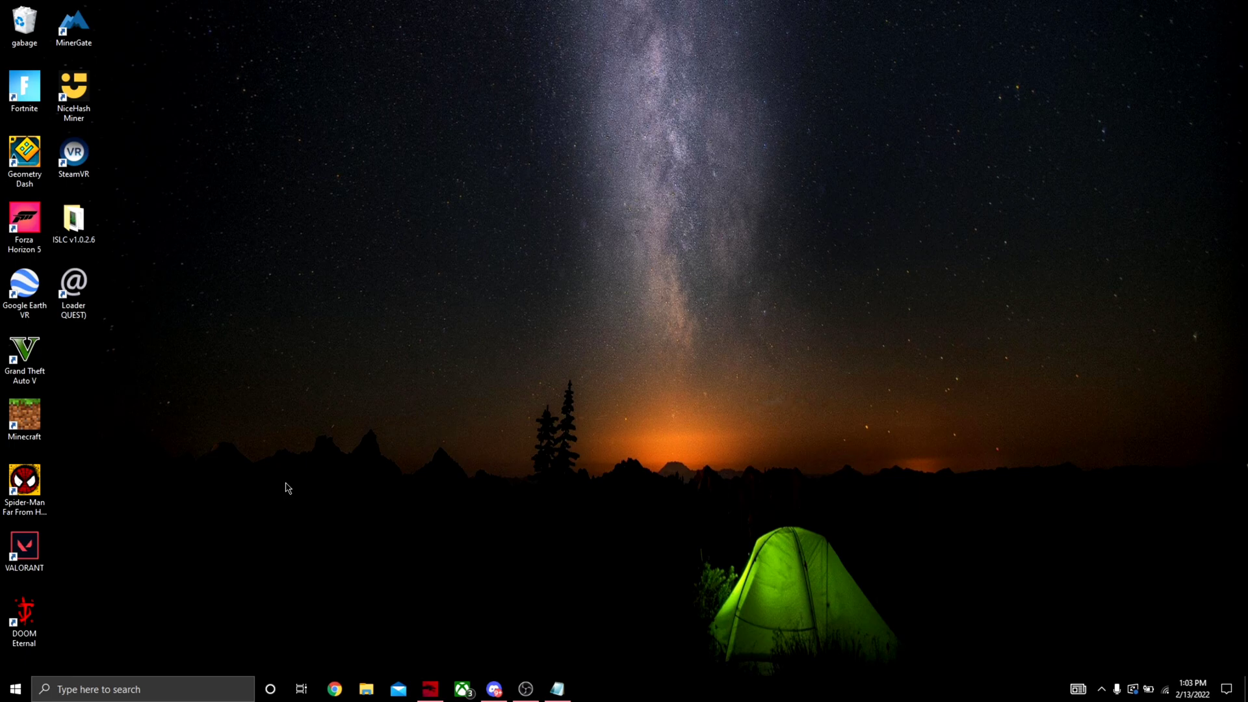
mouse_move(338, 401)
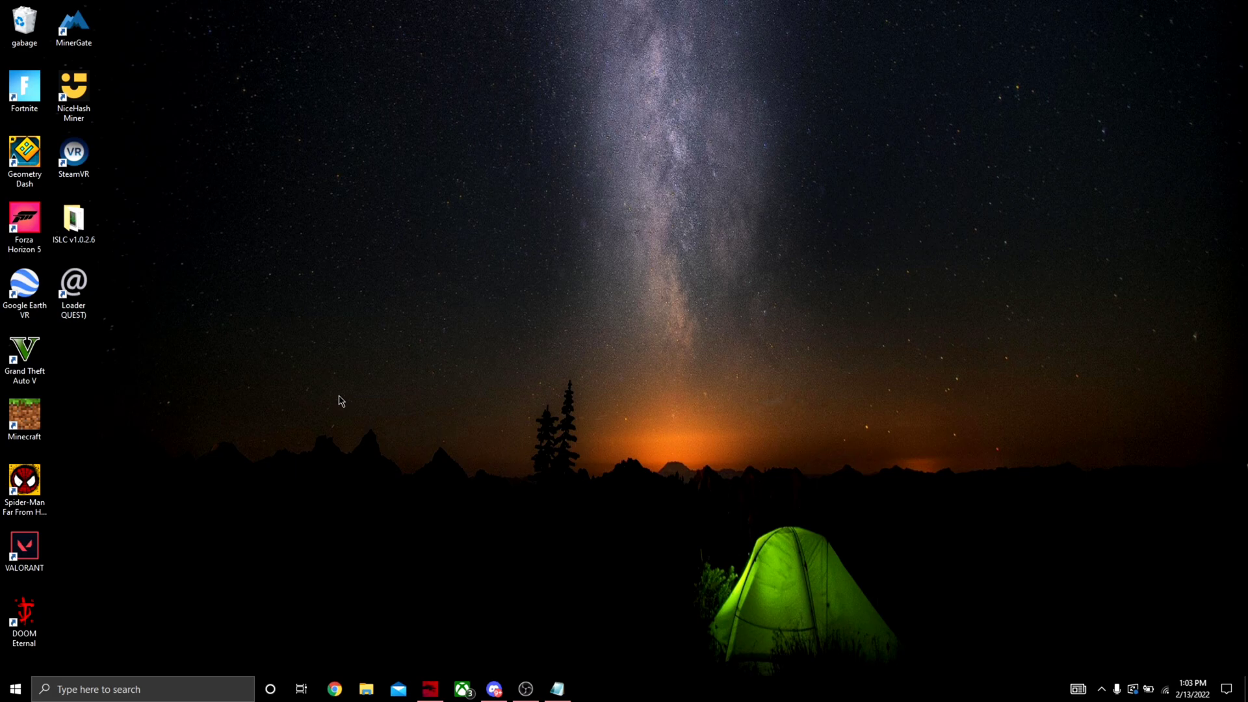
mouse_move(263, 359)
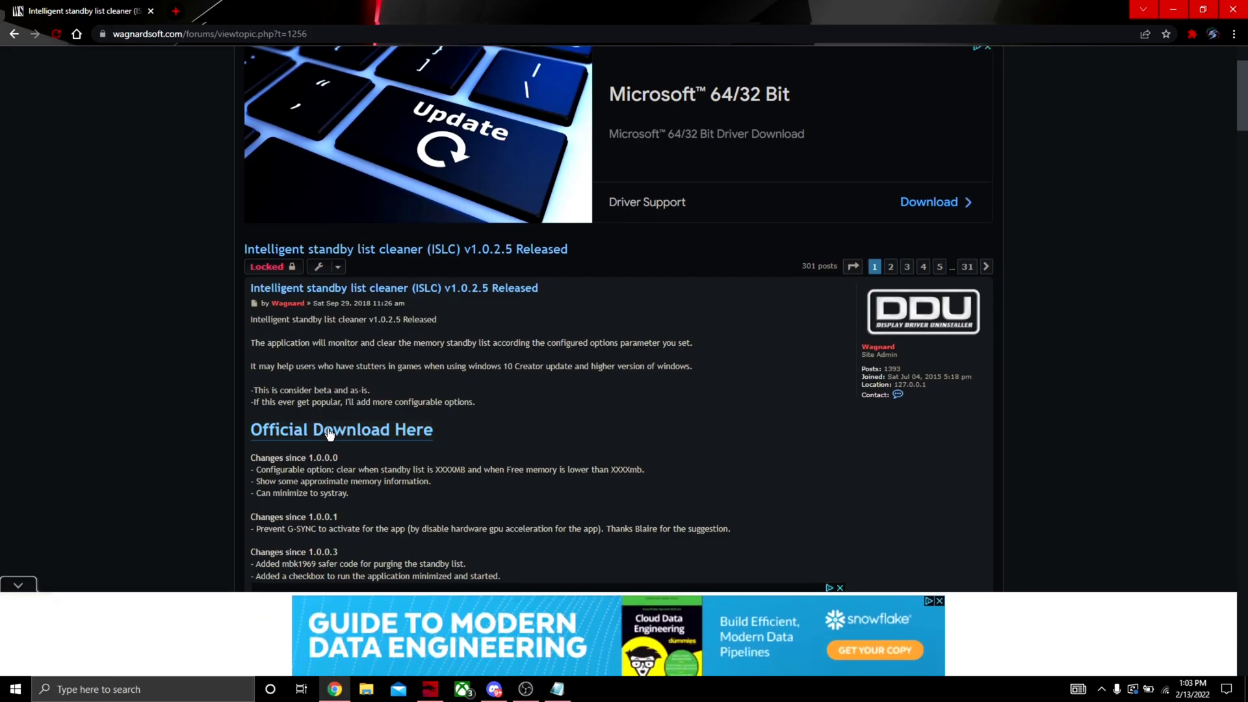
Download the ISLC v1.0.2.5 archive from the Wagnardsoft forum's official link into Downloads.
click(340, 429)
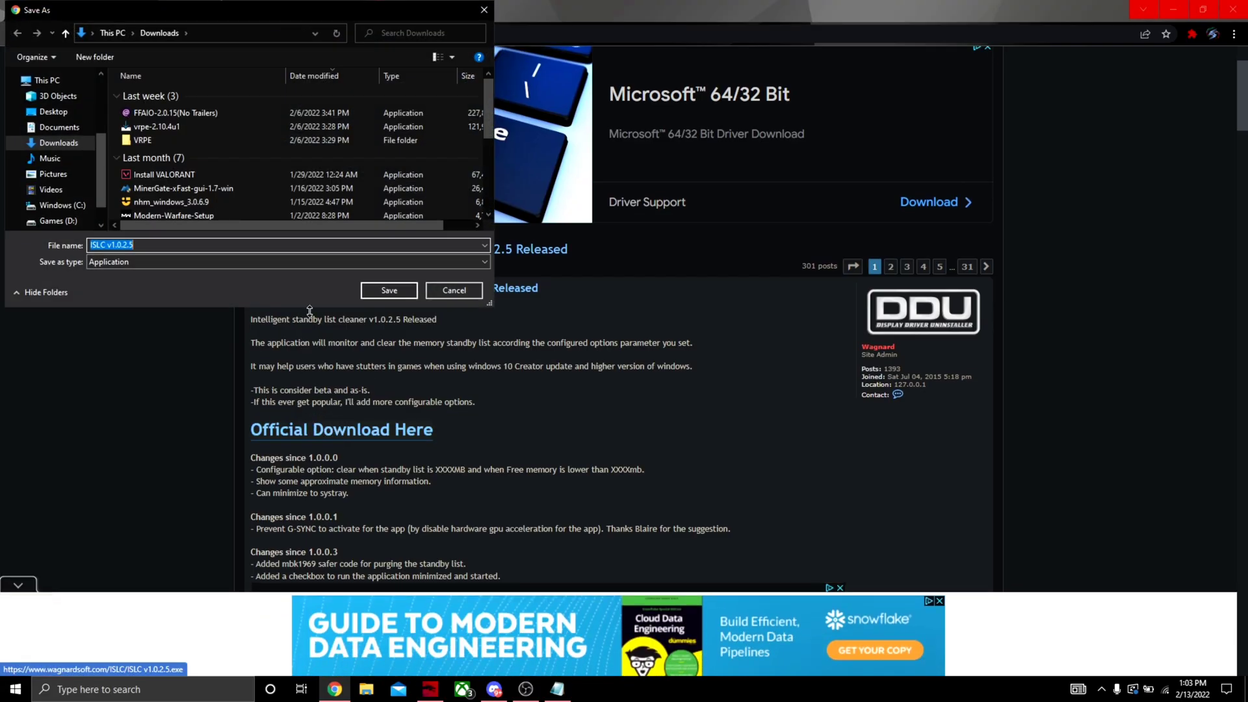
click(389, 290)
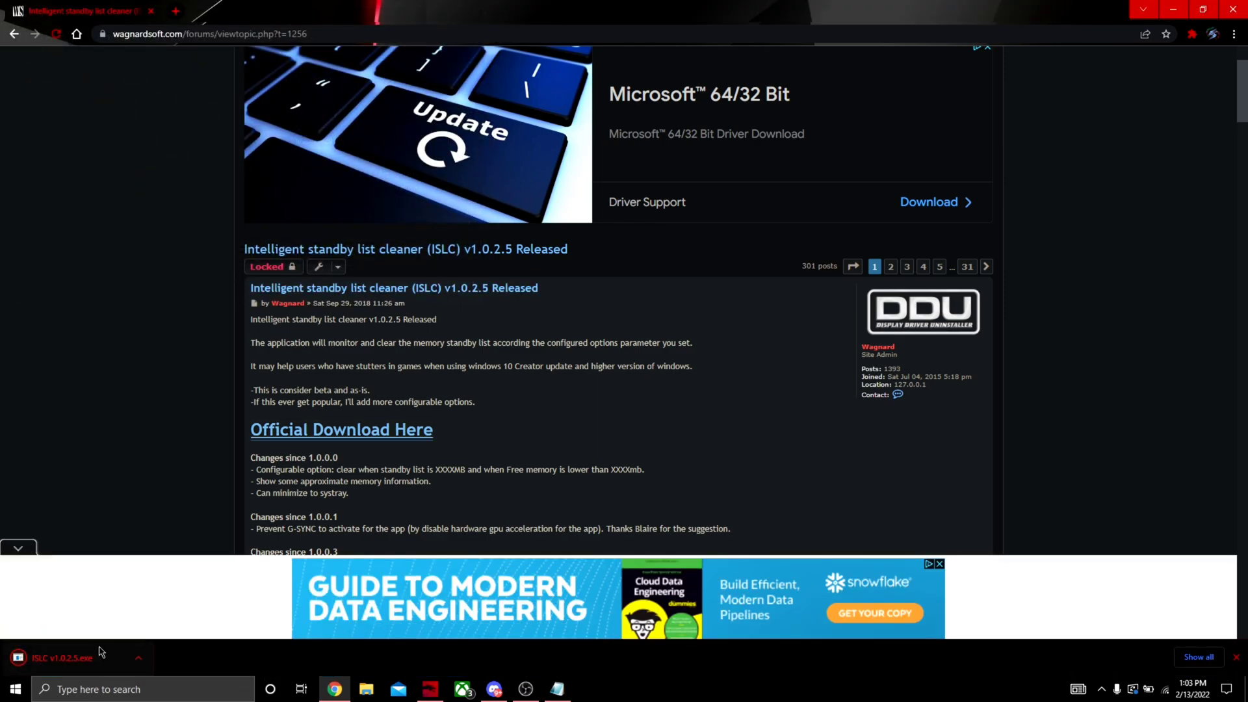
Extract the ISLC v1.0.2.5 archive to the Desktop and open the extracted folder.
click(56, 657)
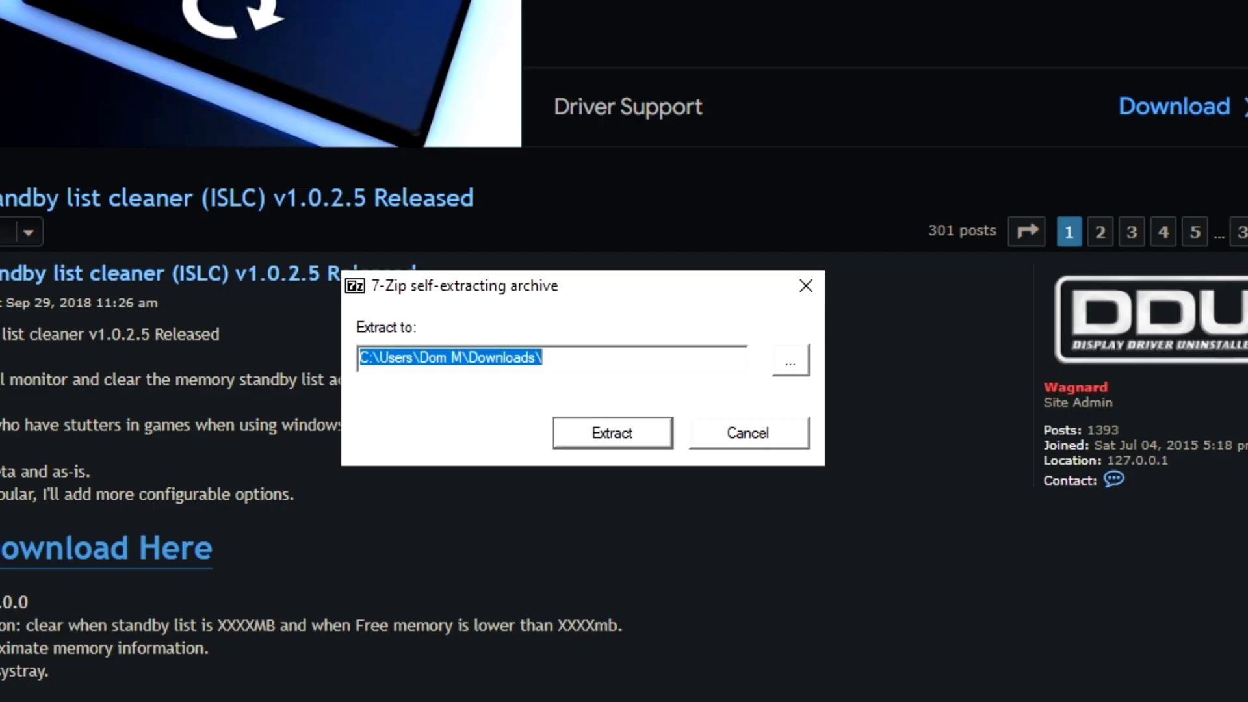
click(789, 362)
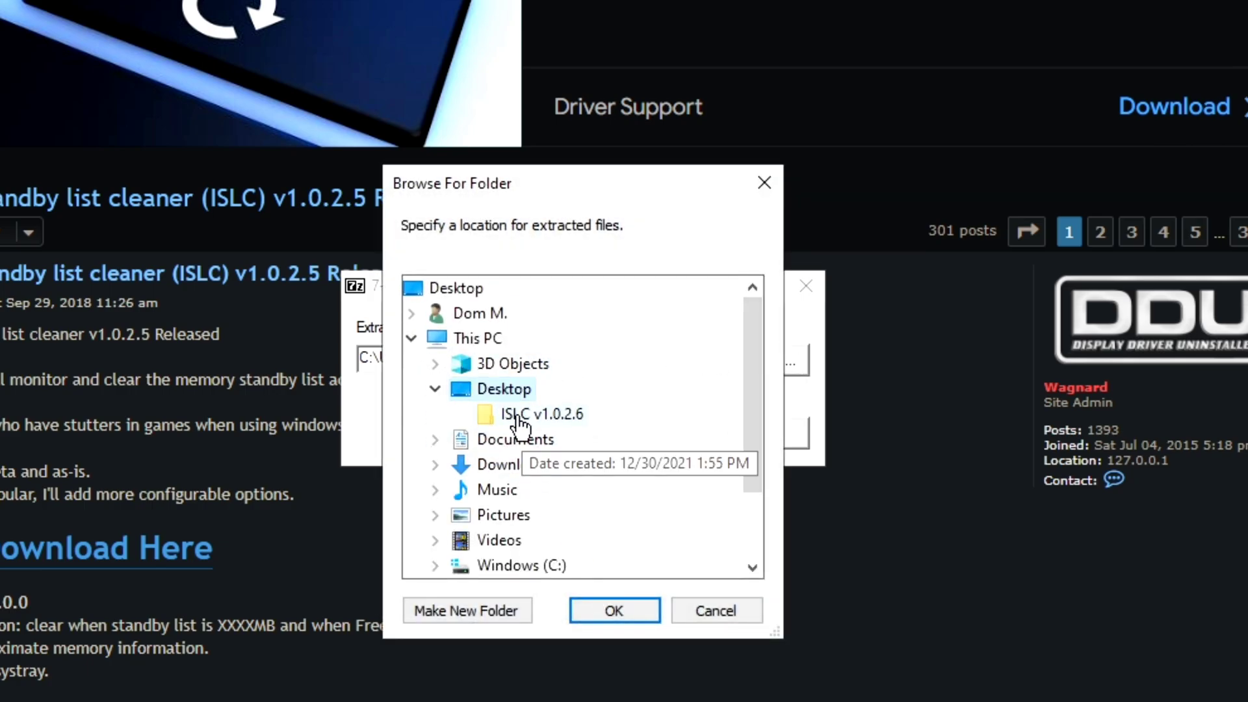
mouse_move(613, 610)
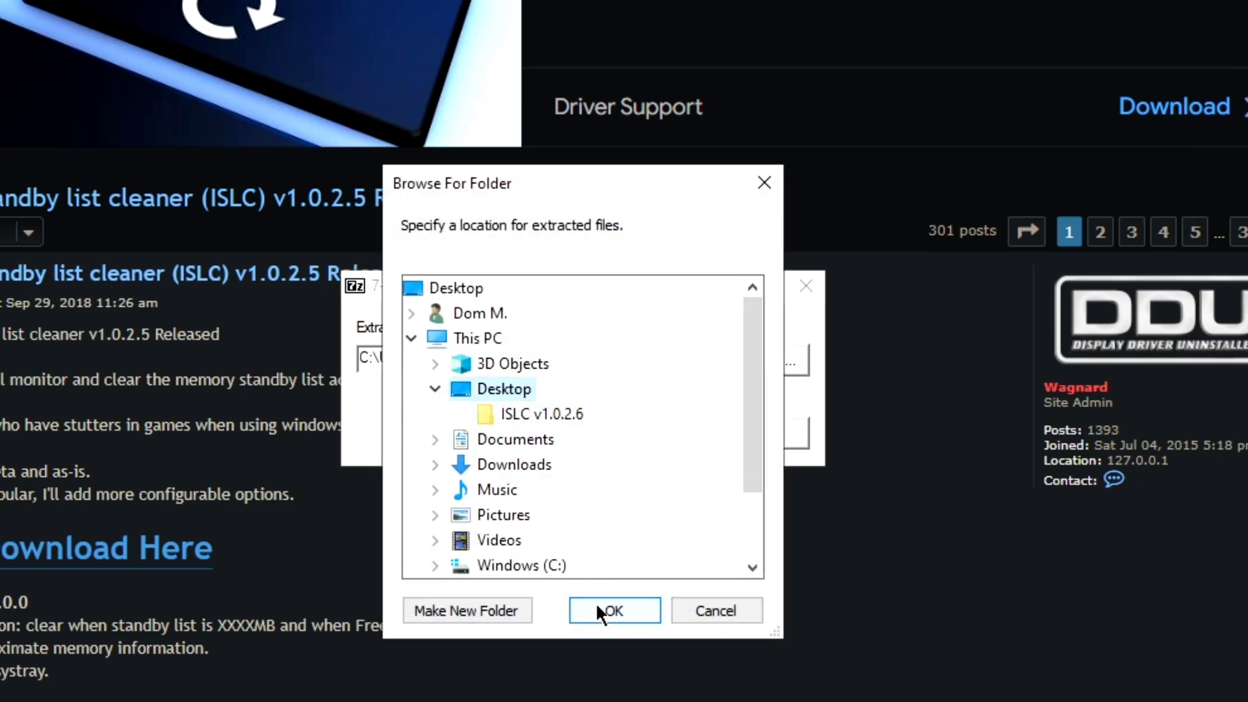
click(612, 610)
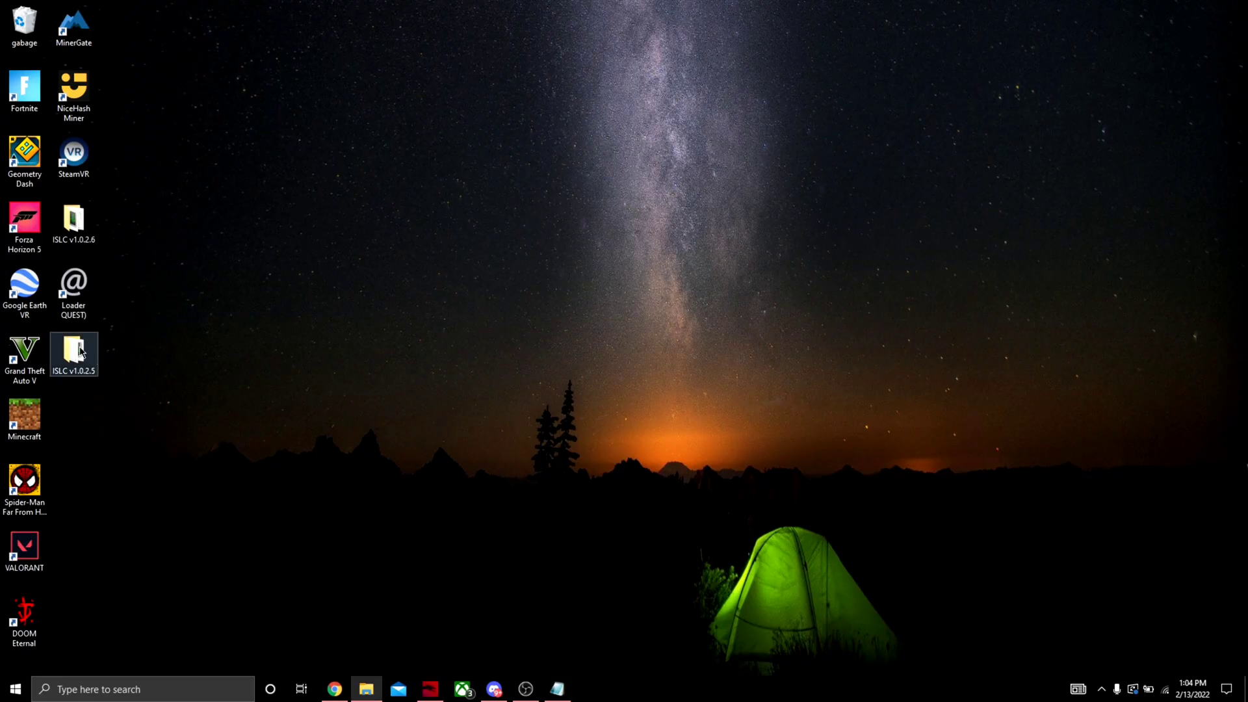
double_click(74, 354)
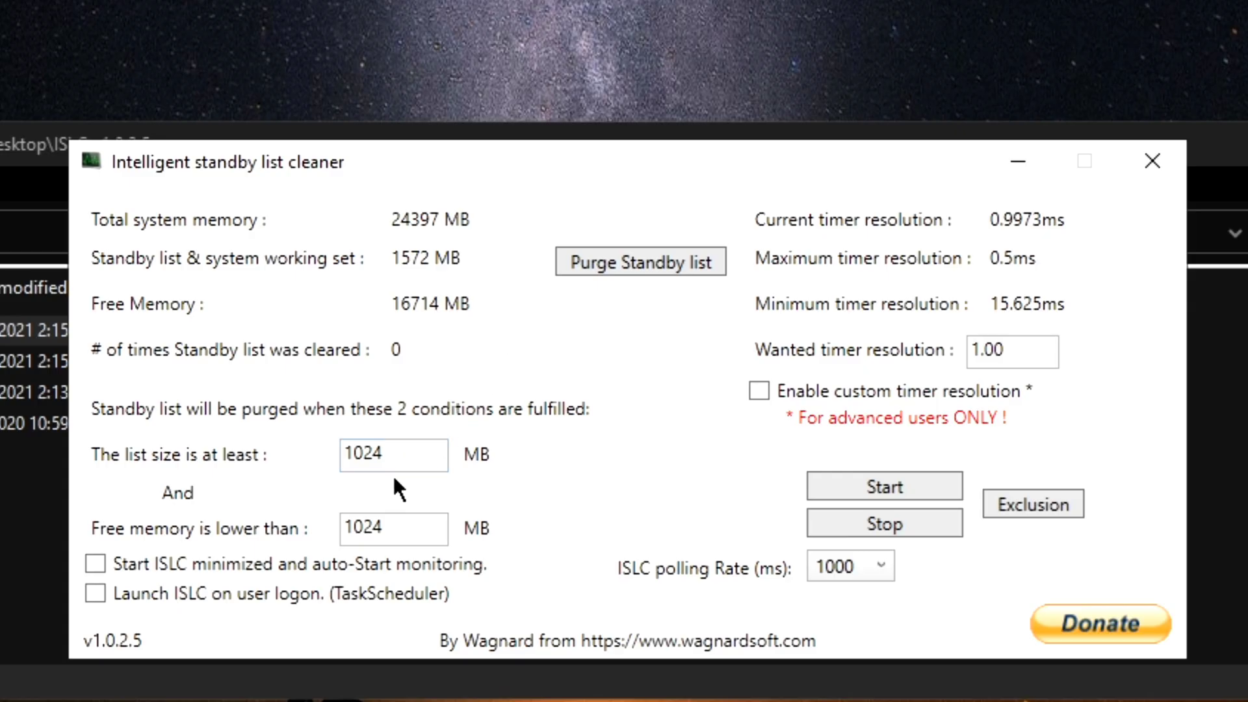
Change the 'Free memory is lower than' threshold from 1024 to 12000 MB.
click(394, 454)
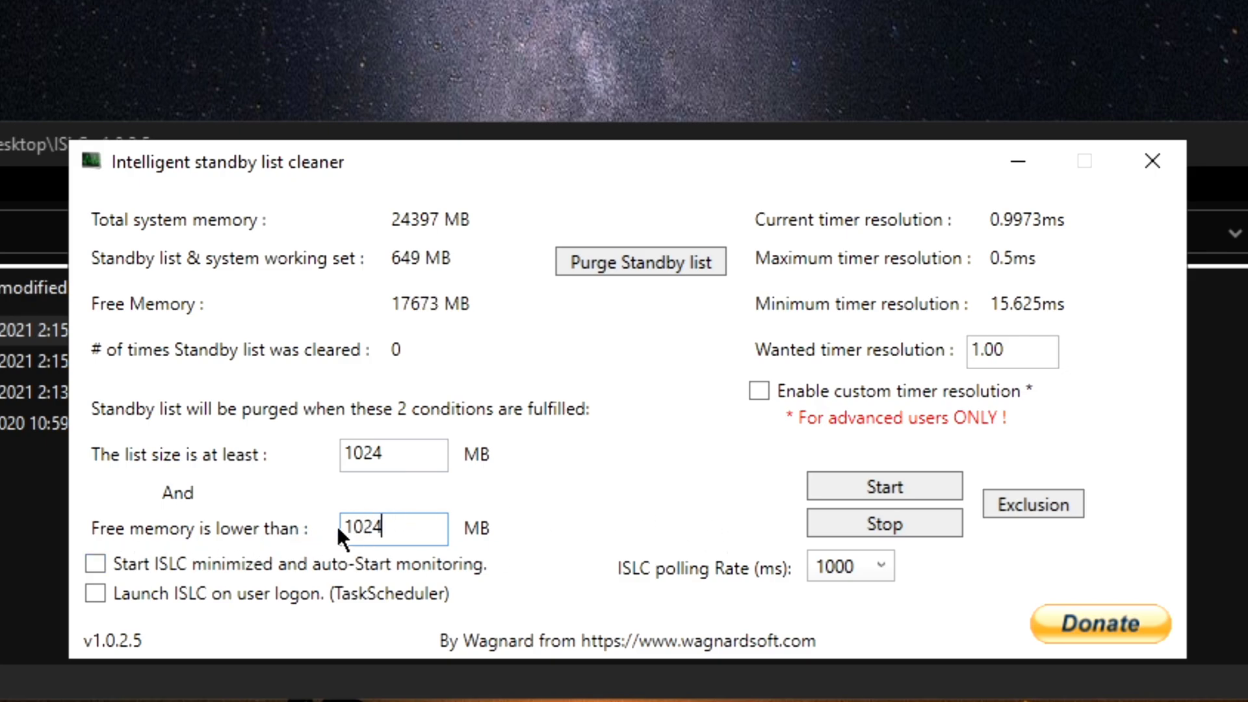
mouse_move(446, 221)
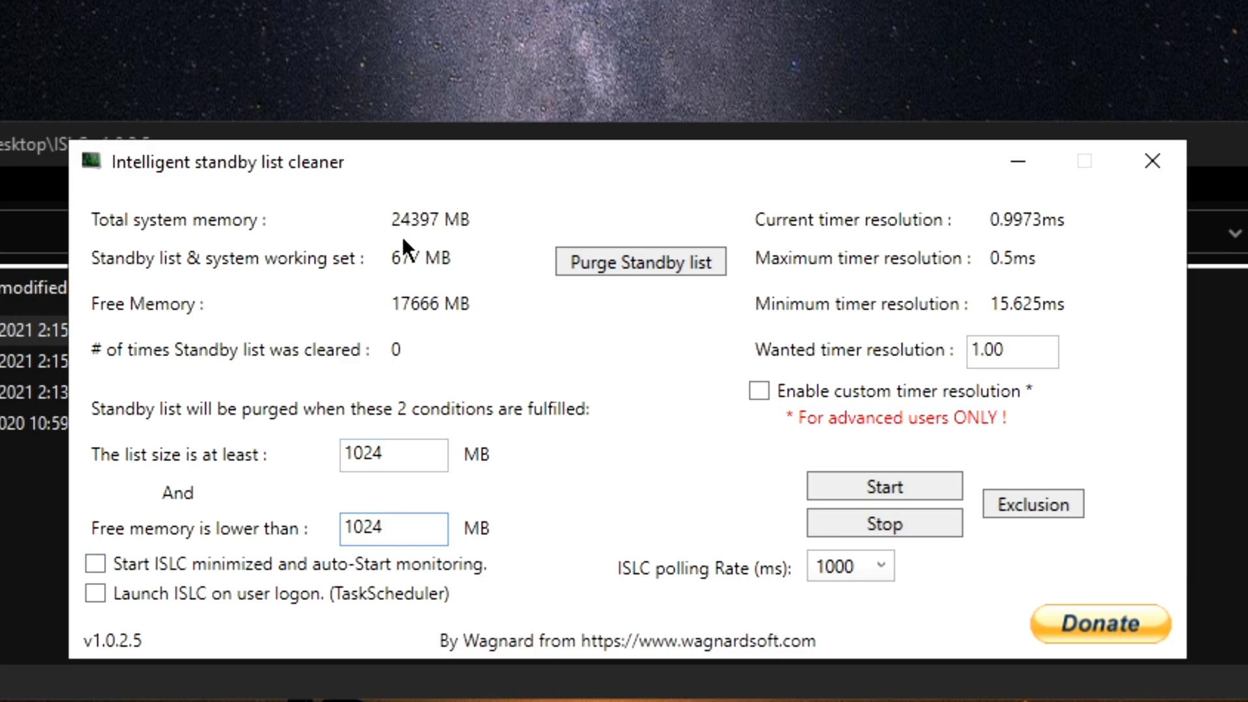
mouse_move(514, 426)
text(12)
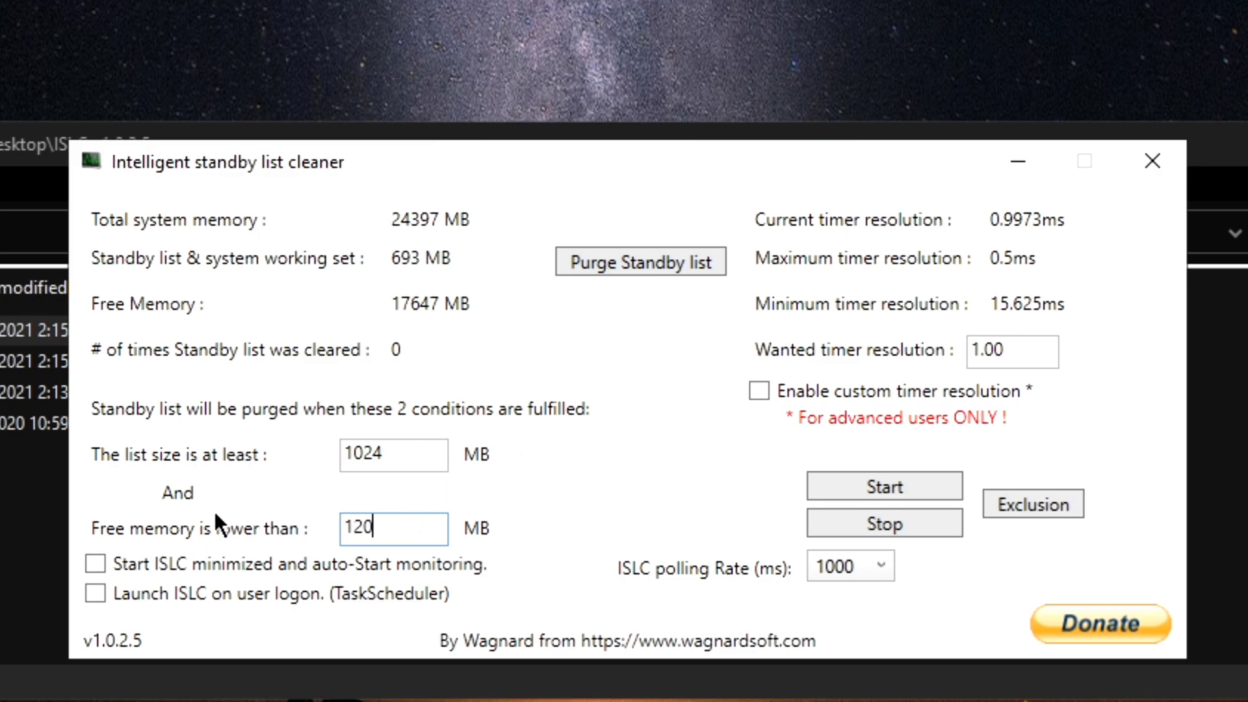
text(00)
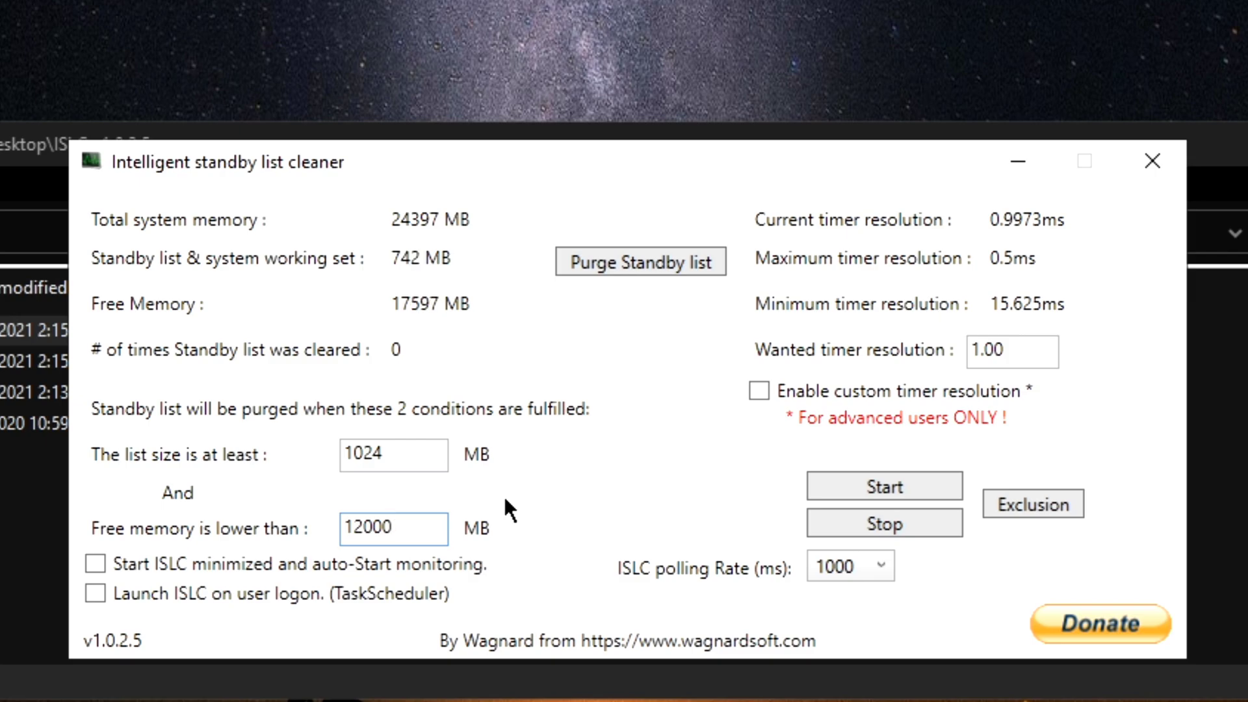
click(1012, 351)
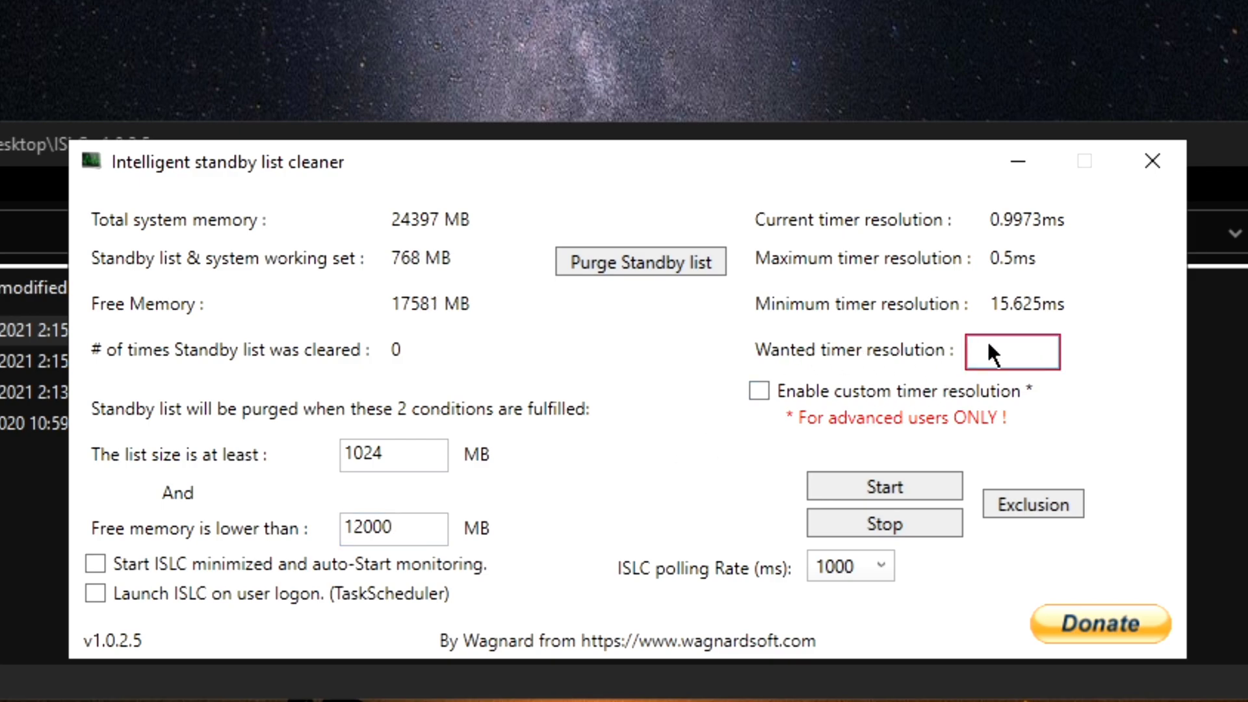
Enter 0.50 as the wanted timer resolution and enable custom timer resolution.
text(.)
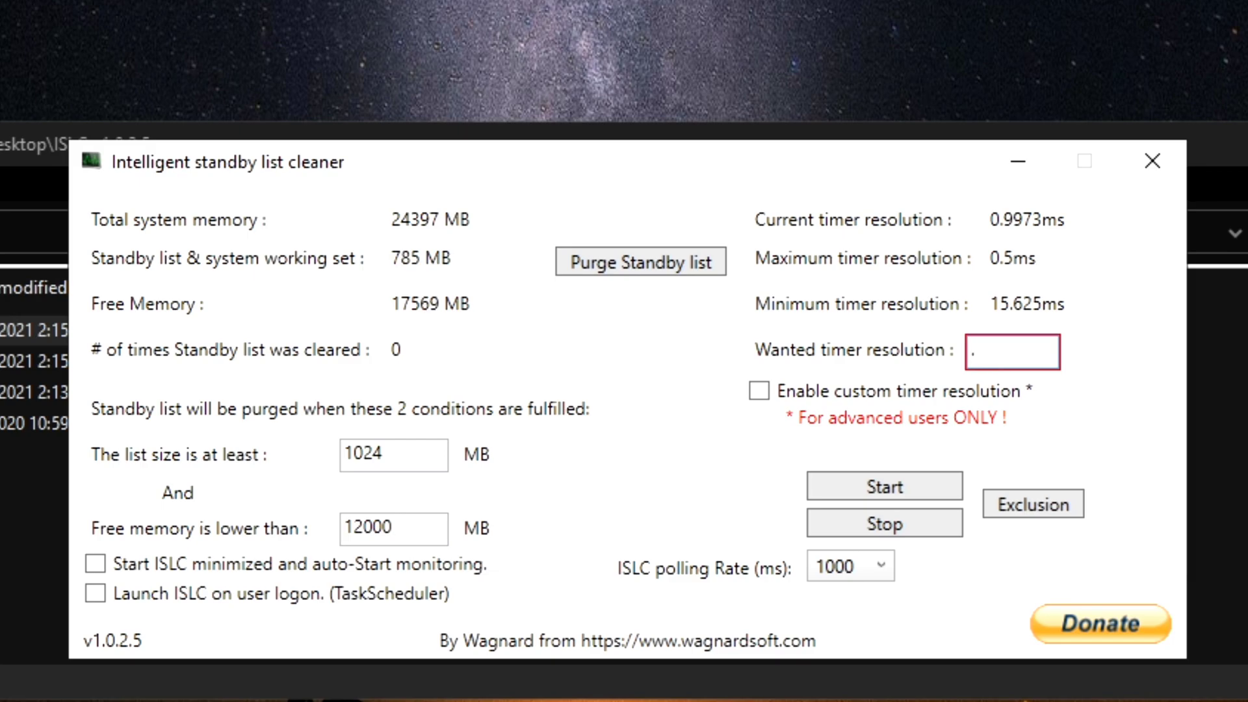
text(0.50)
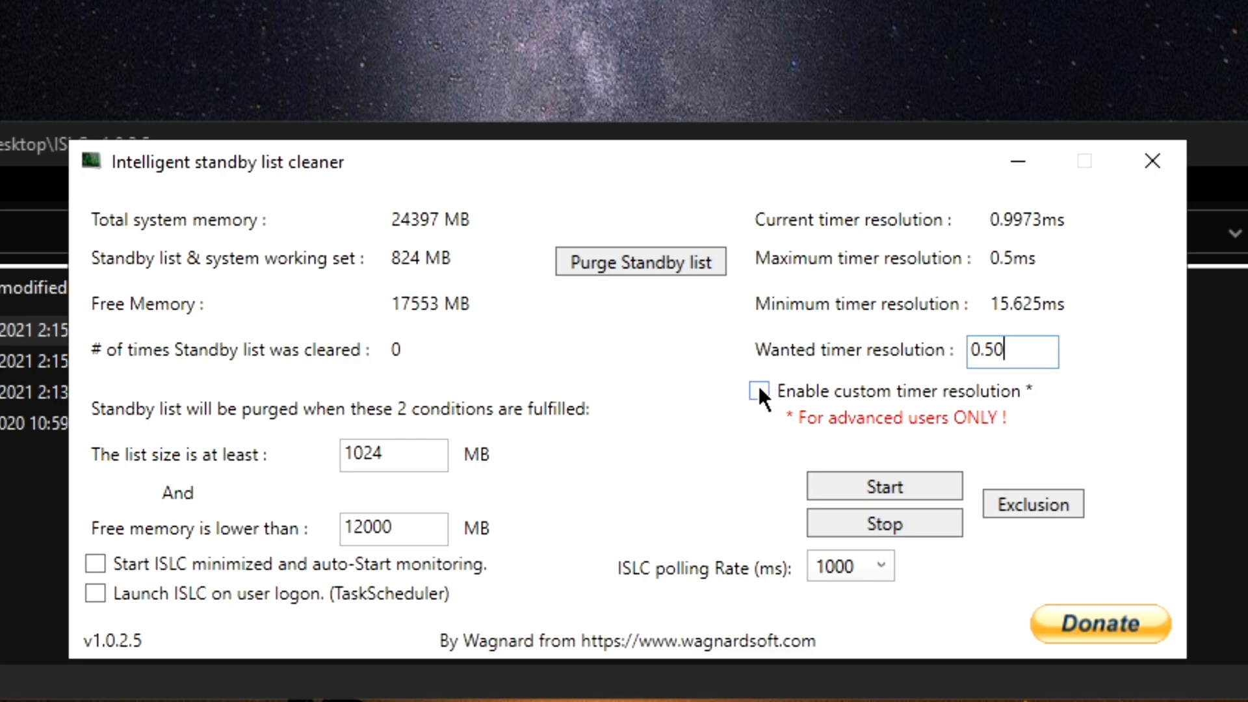
click(757, 391)
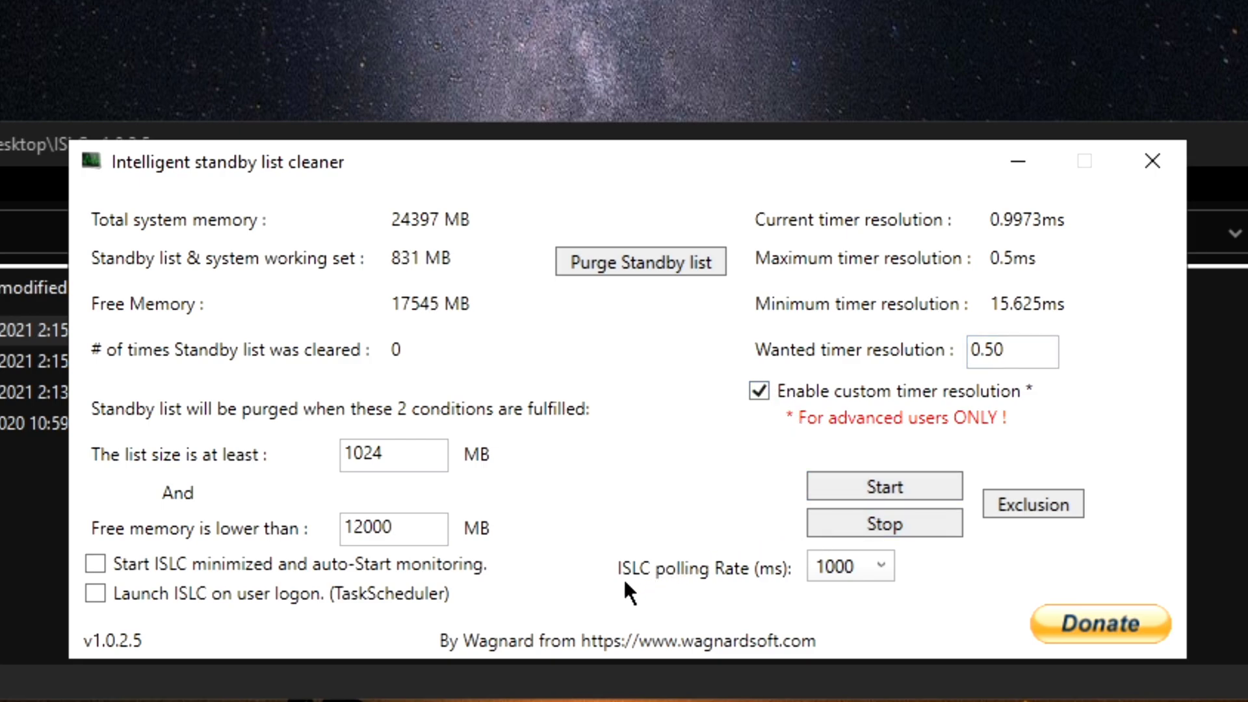
mouse_move(748, 593)
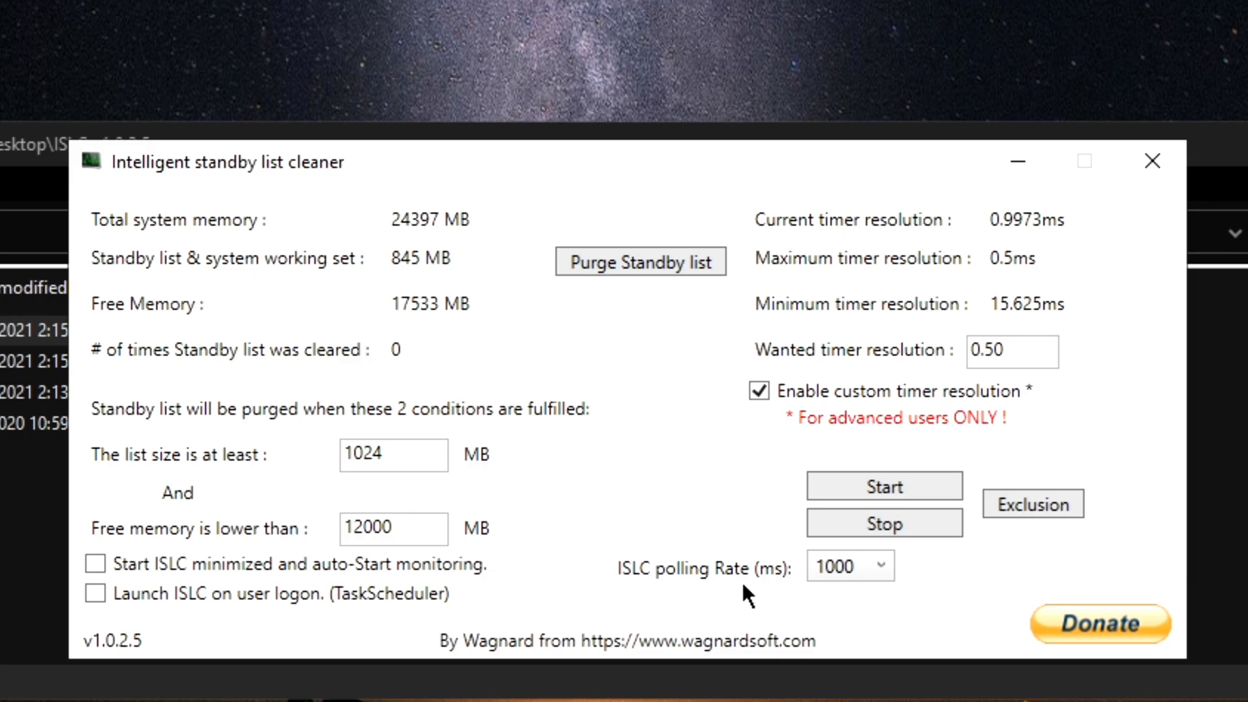
Set the ISLC polling Rate (ms) dropdown to 500 instead of 1000.
click(851, 564)
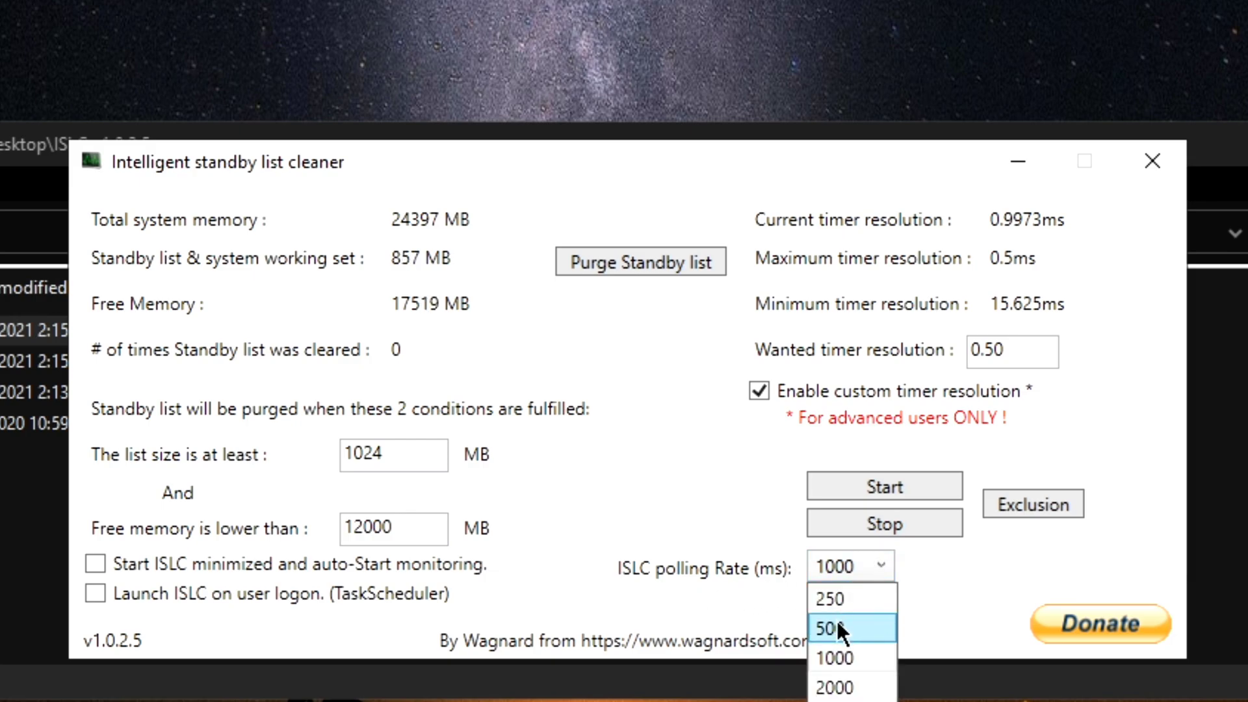
click(833, 628)
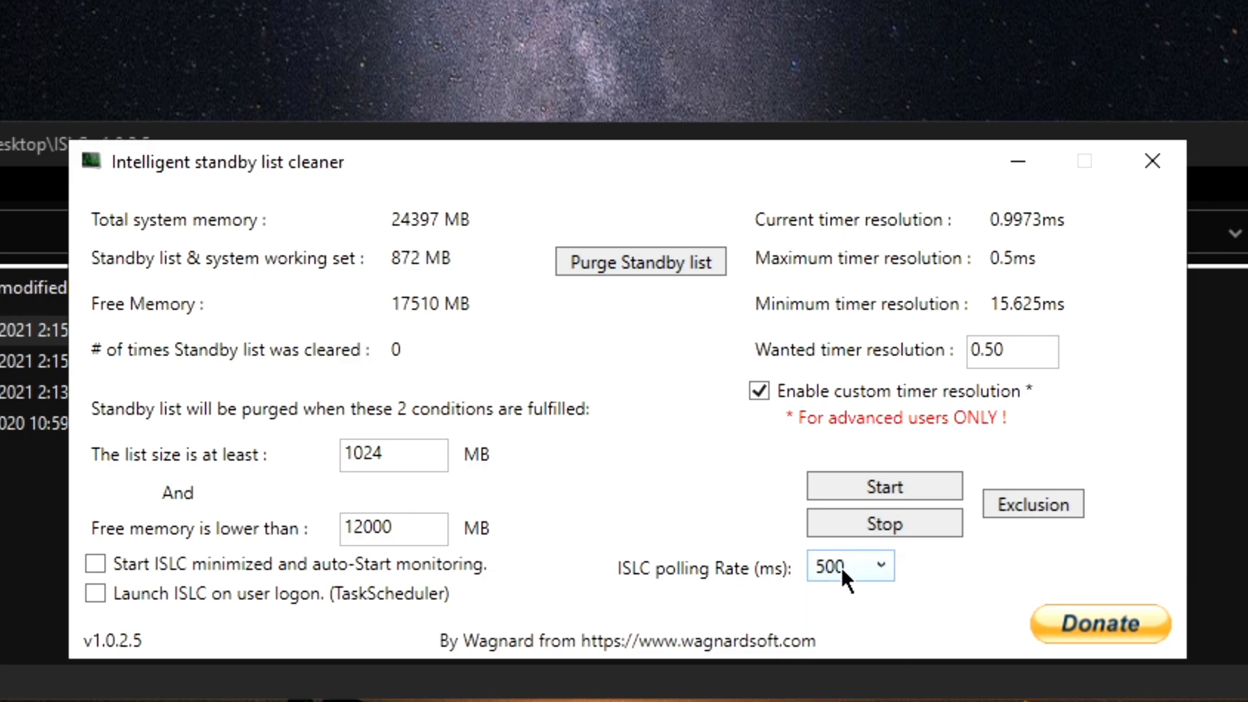
click(849, 565)
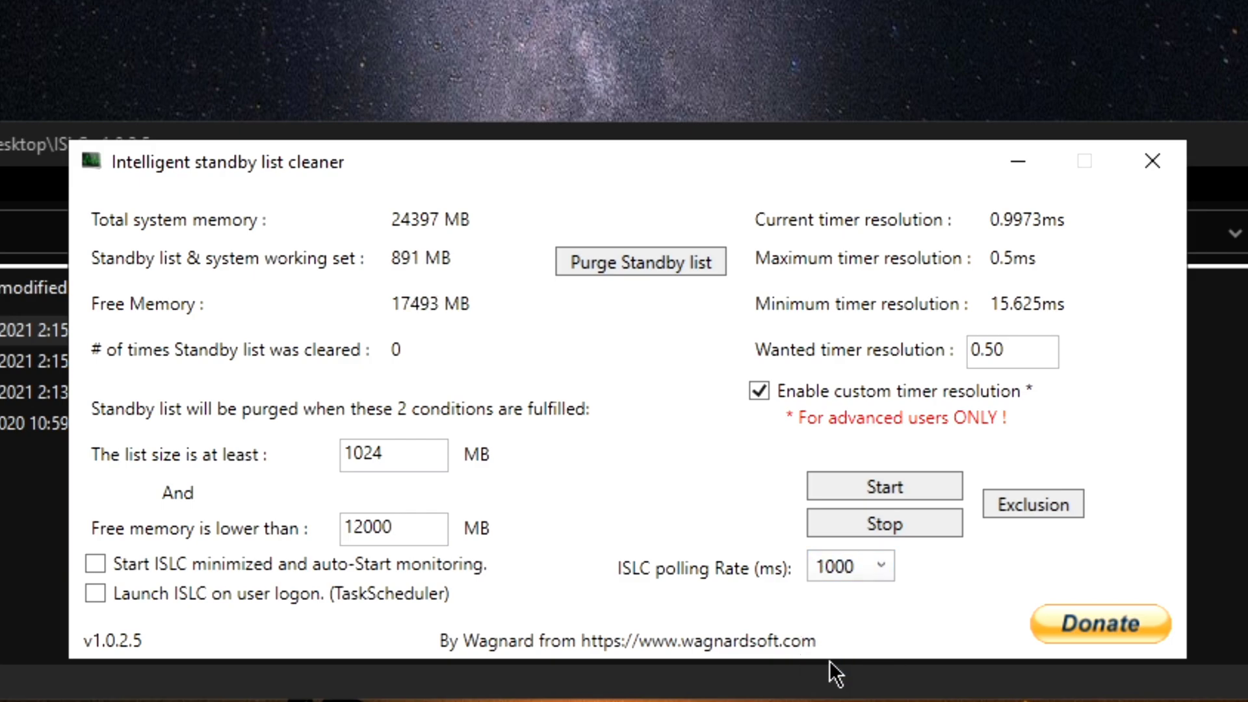
click(851, 565)
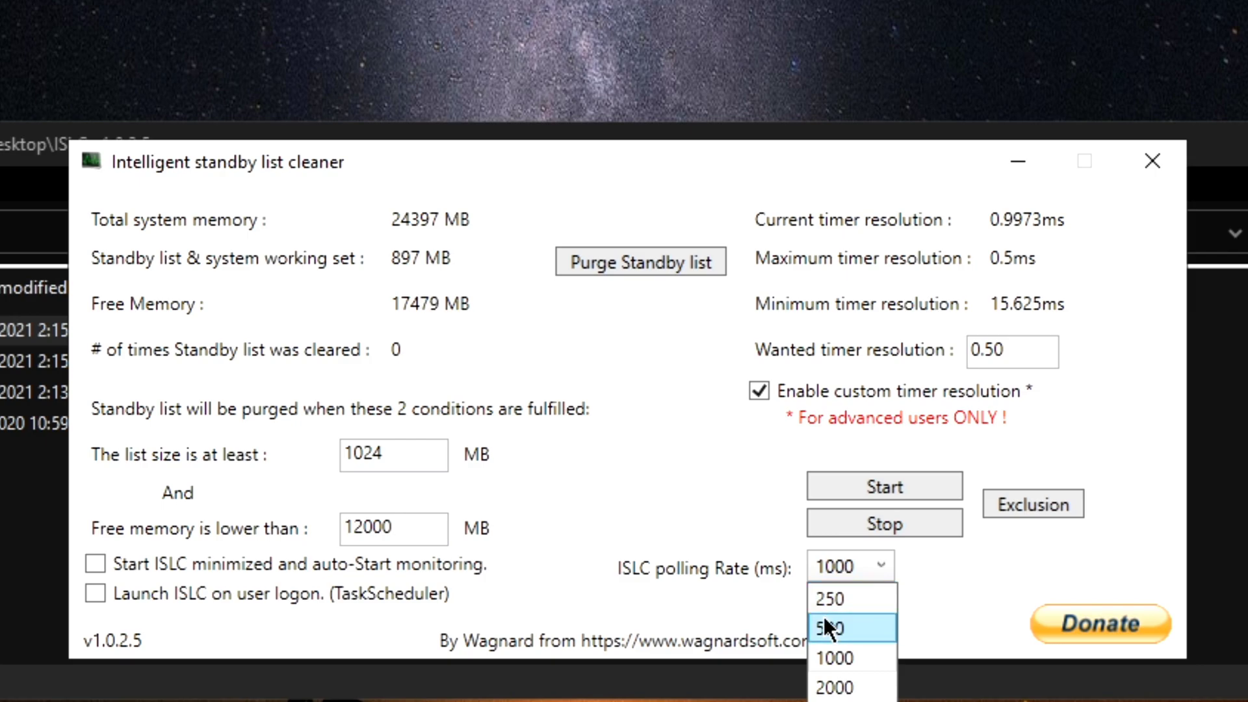
click(828, 627)
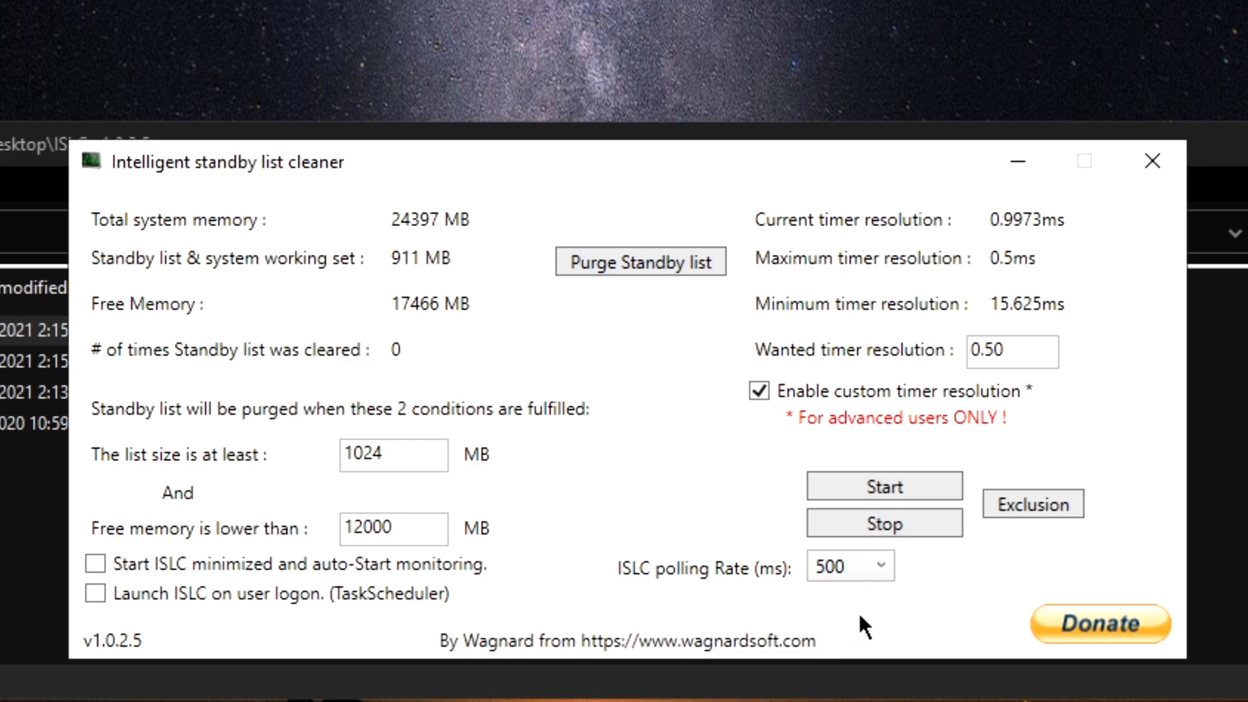
mouse_move(638, 501)
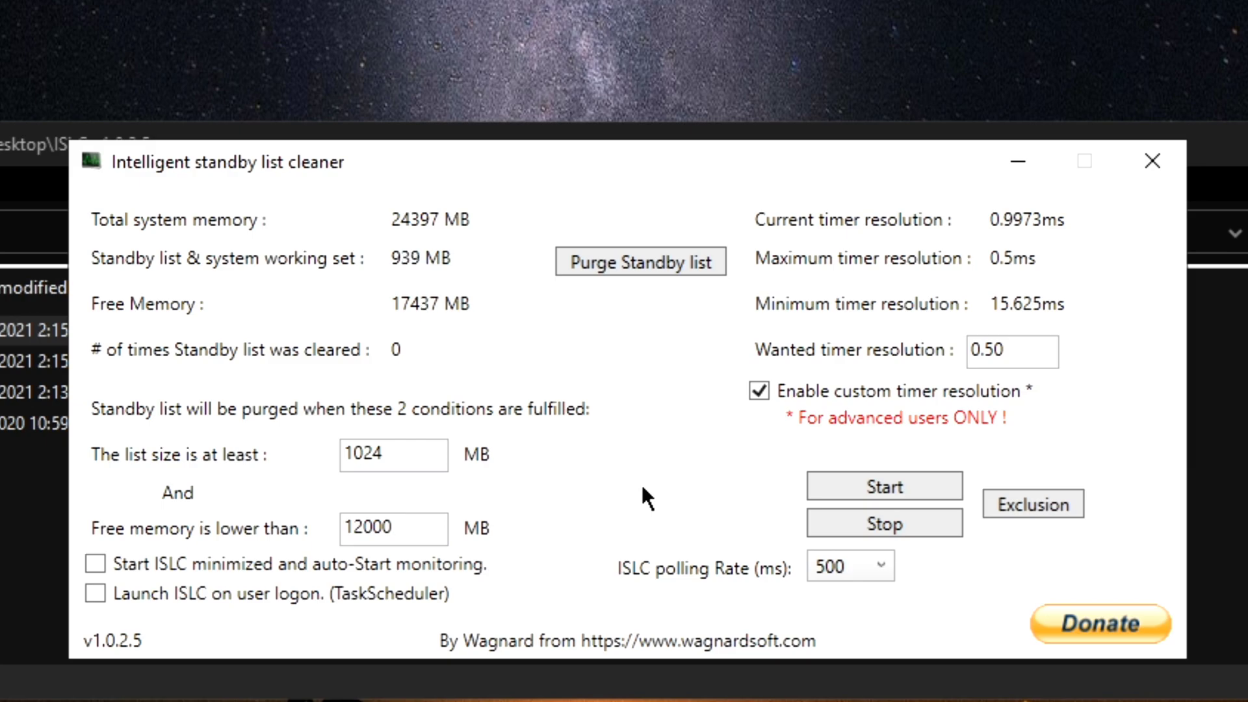
click(851, 565)
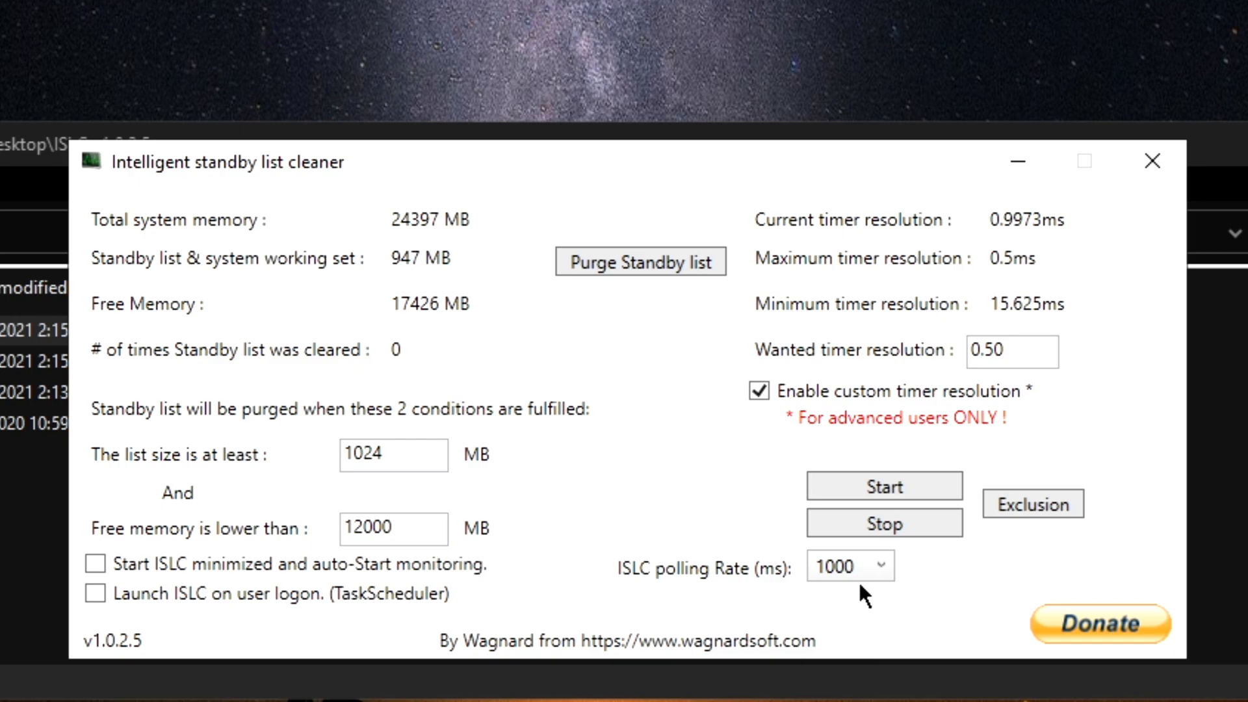
click(850, 566)
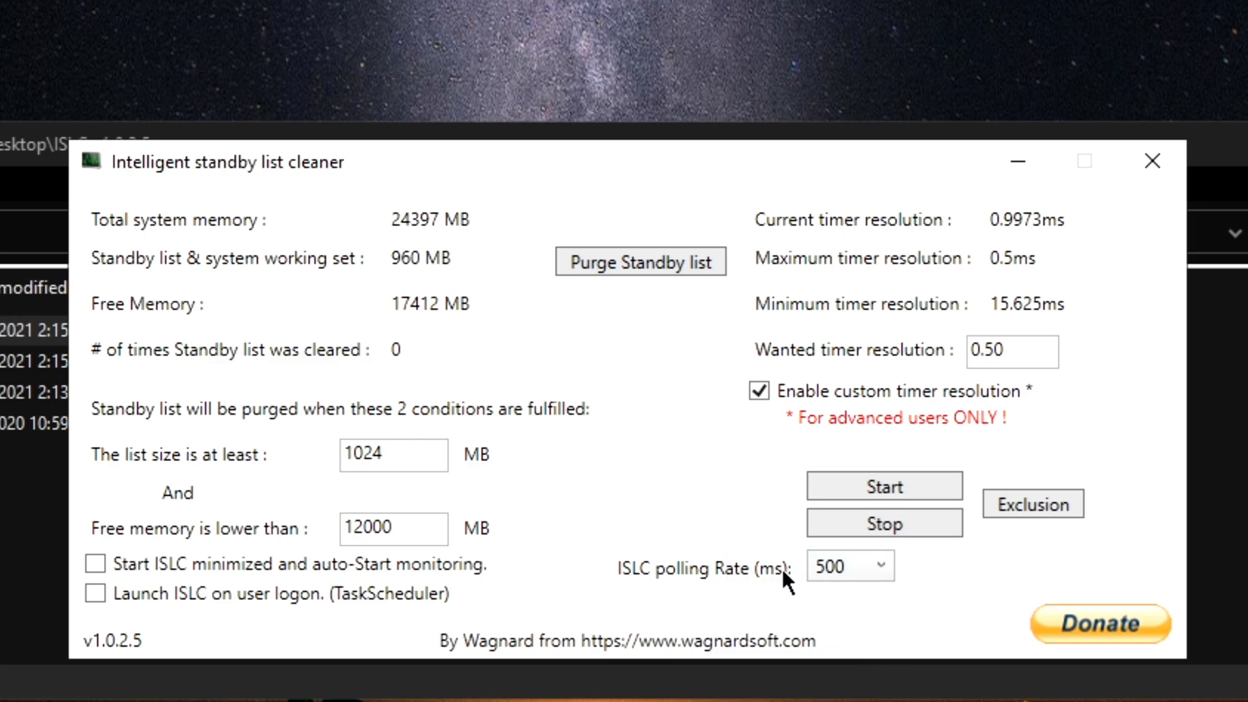
click(394, 529)
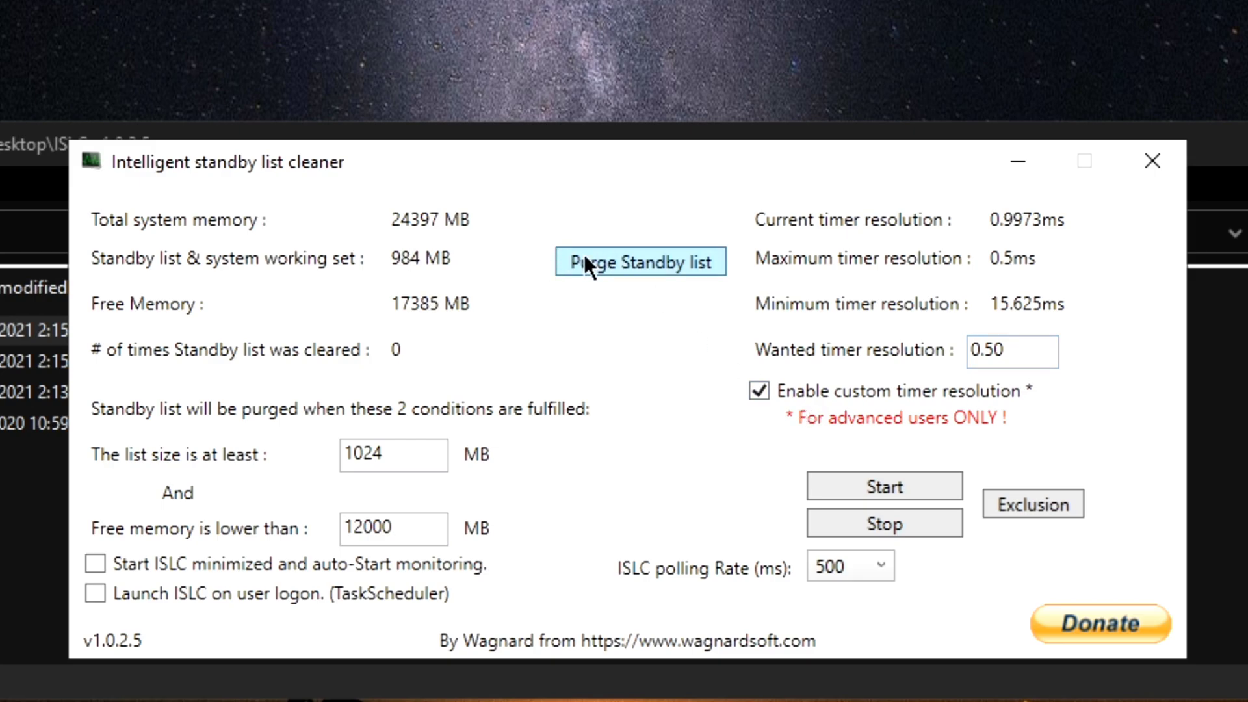
Purge the standby list down to 7 MB and put the ISLC window away.
click(640, 261)
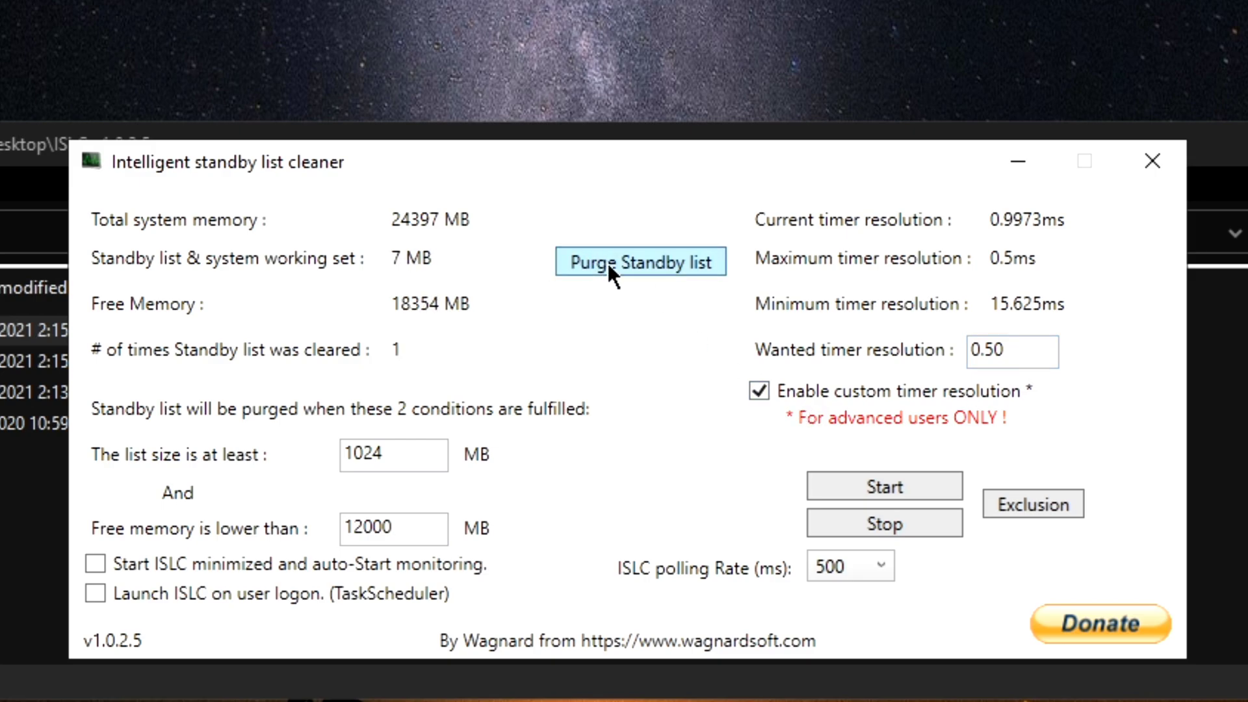
click(884, 485)
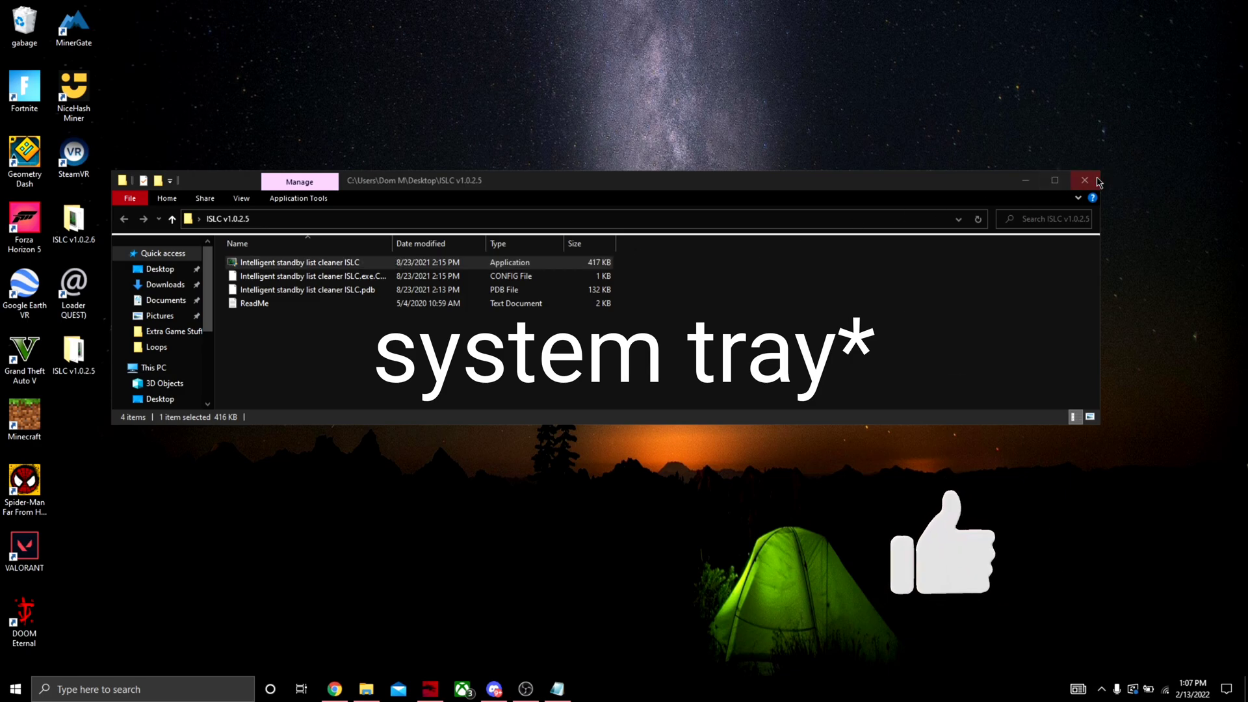
Close the ISLC v1.0.2.5 File Explorer window.
click(1084, 180)
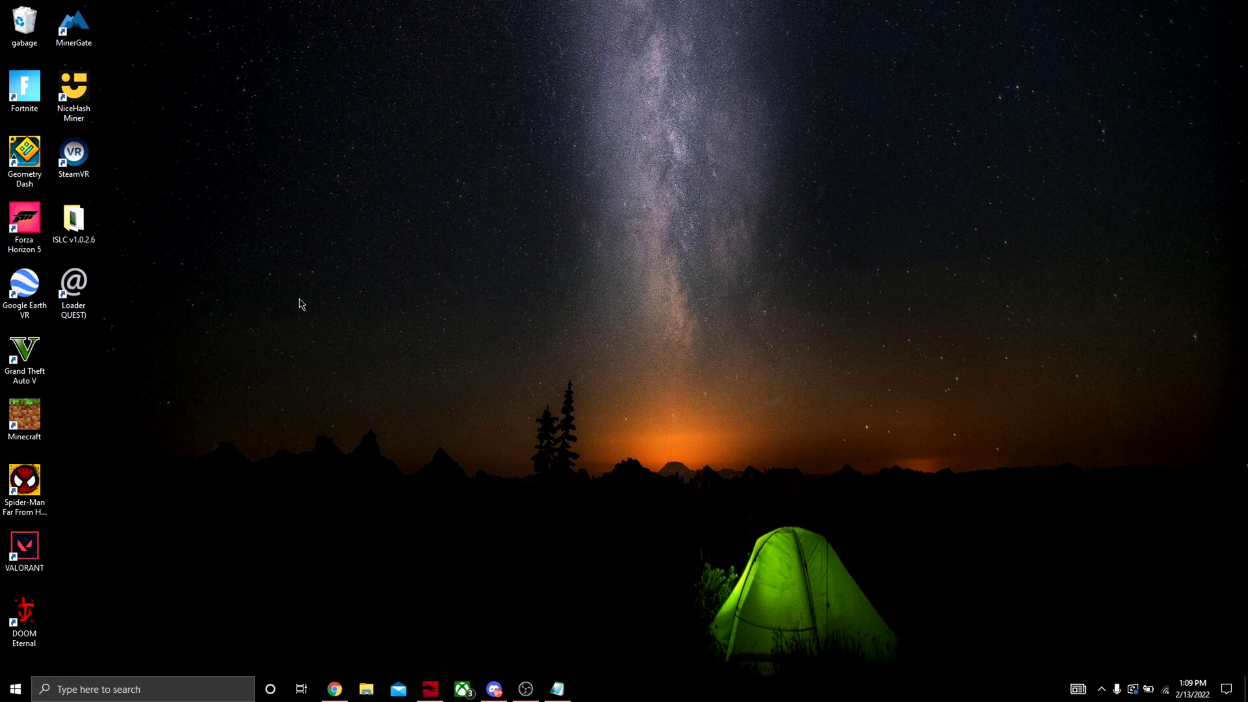
click(143, 689)
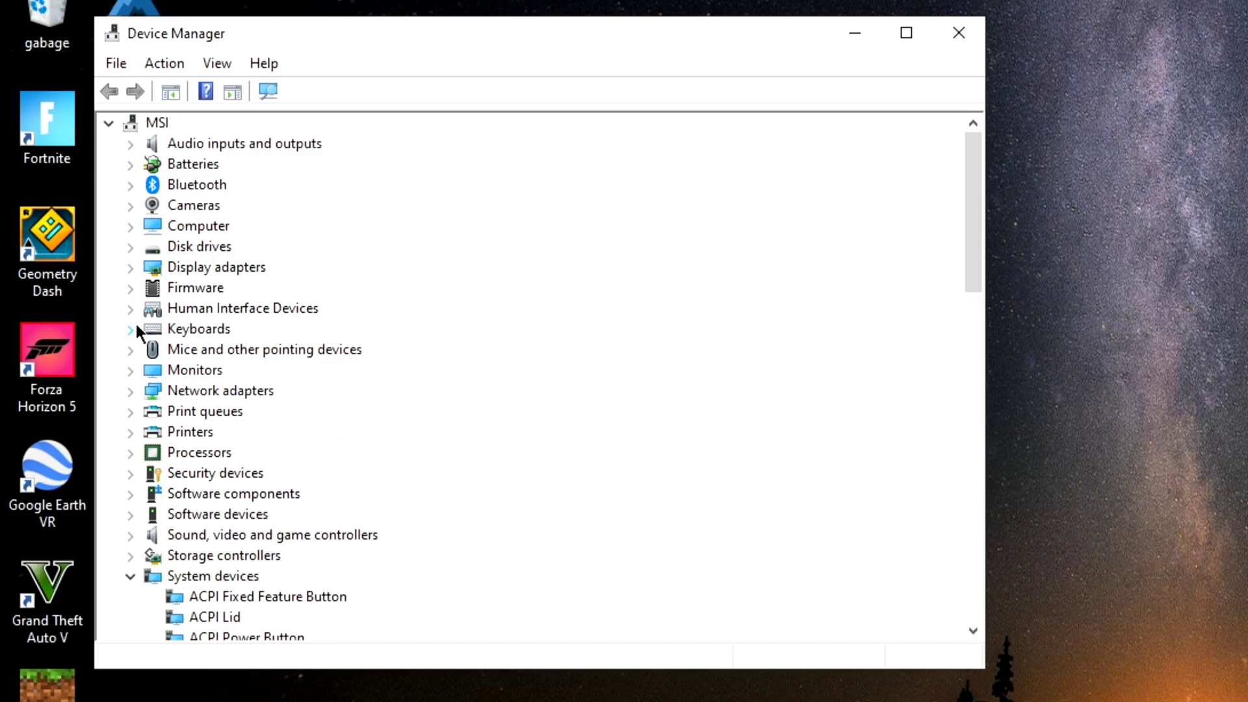
Expand System devices, open the High precision event timer actions, then close Device Manager.
click(130, 576)
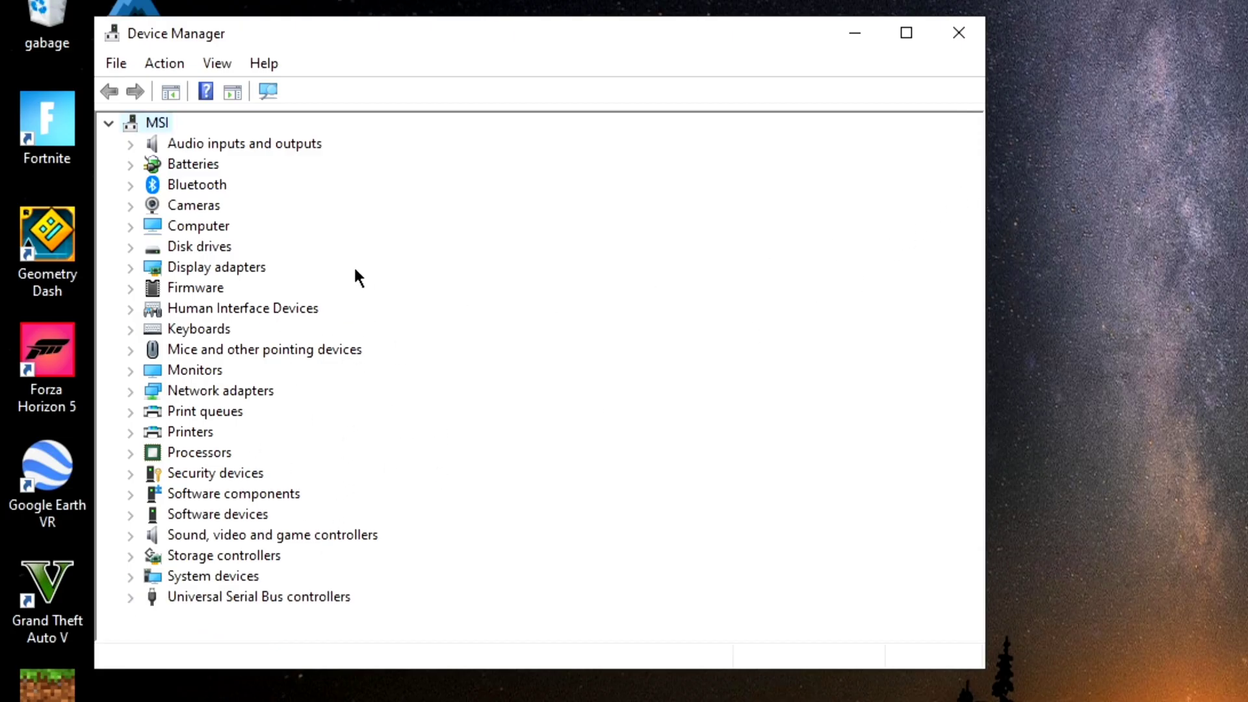
mouse_move(317, 588)
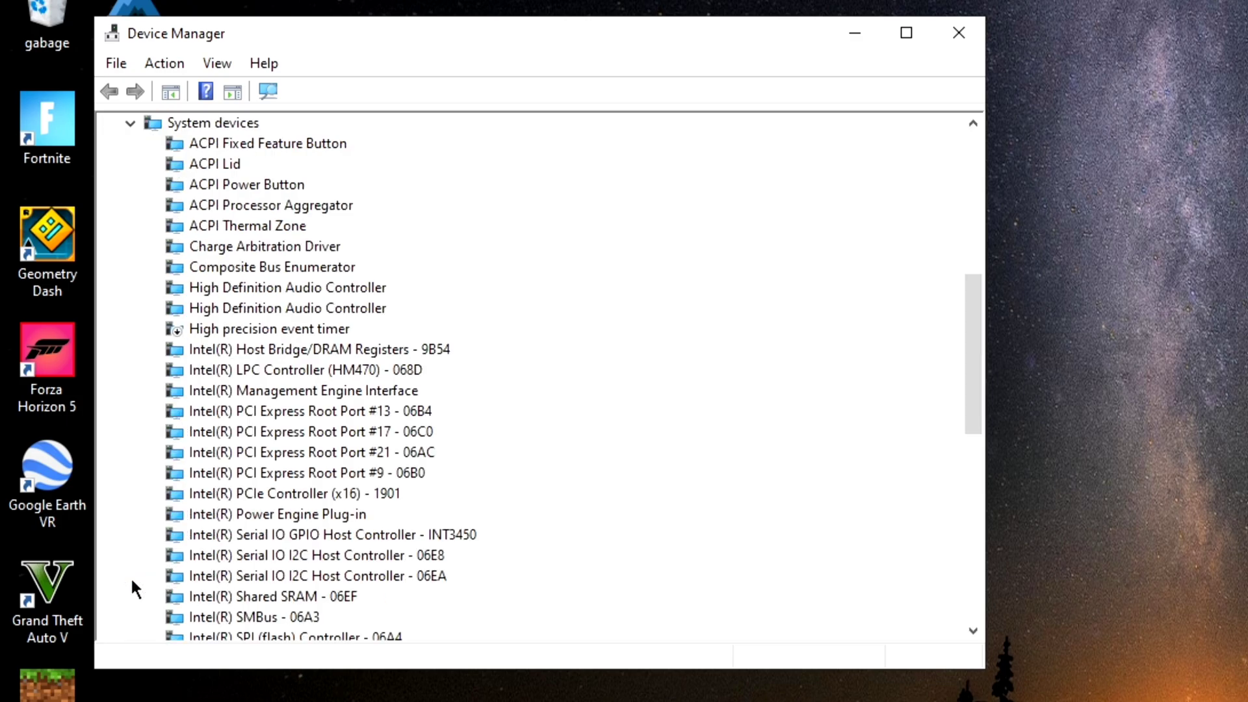
scroll(down, 3)
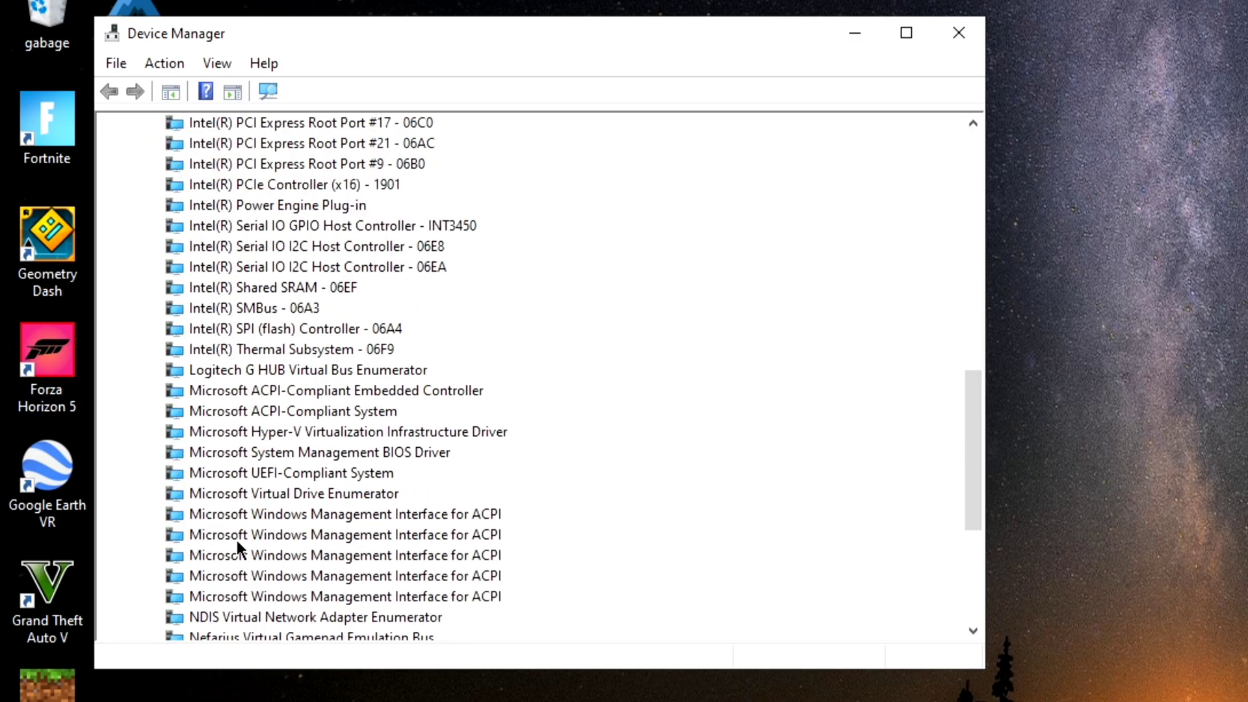
scroll(down, 3)
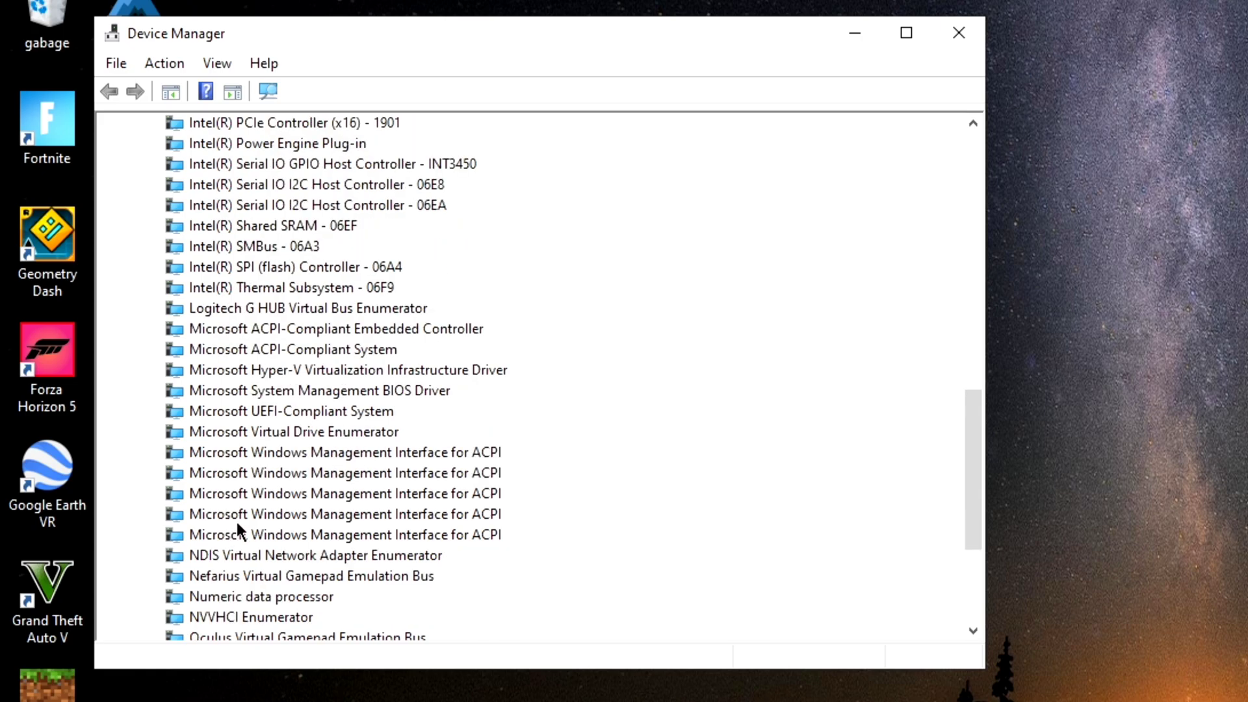
scroll(up, 3)
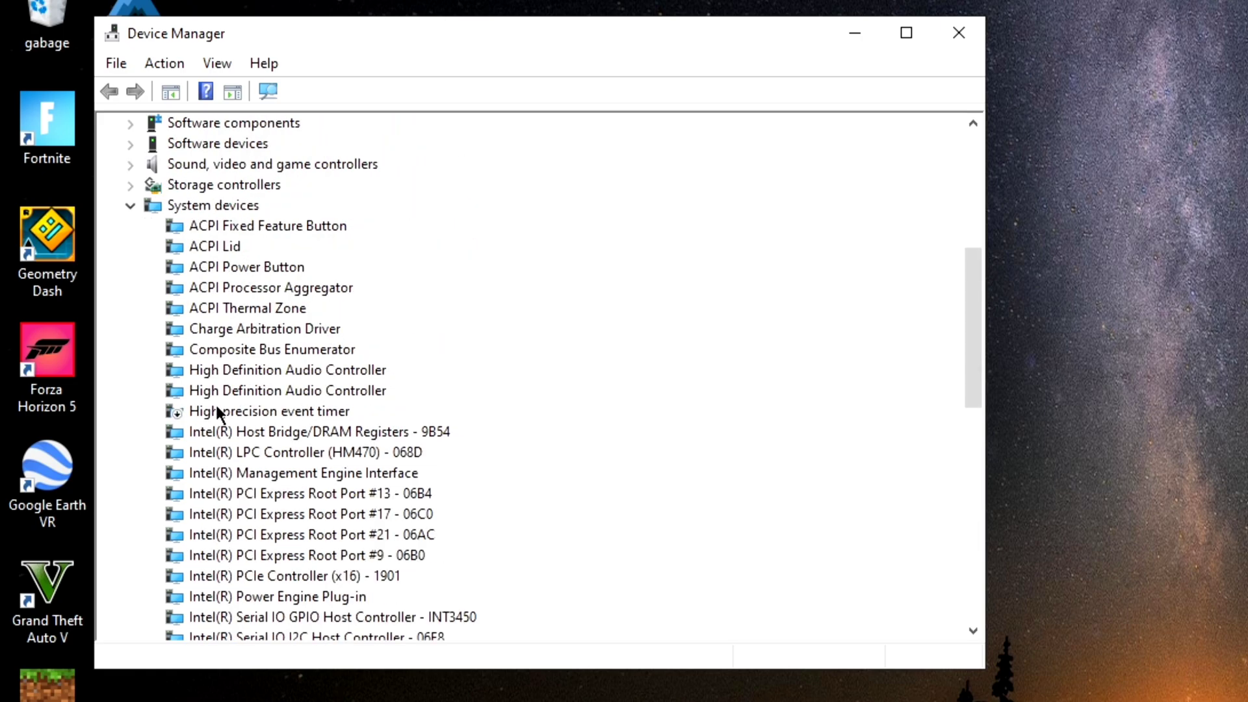
right_click(269, 411)
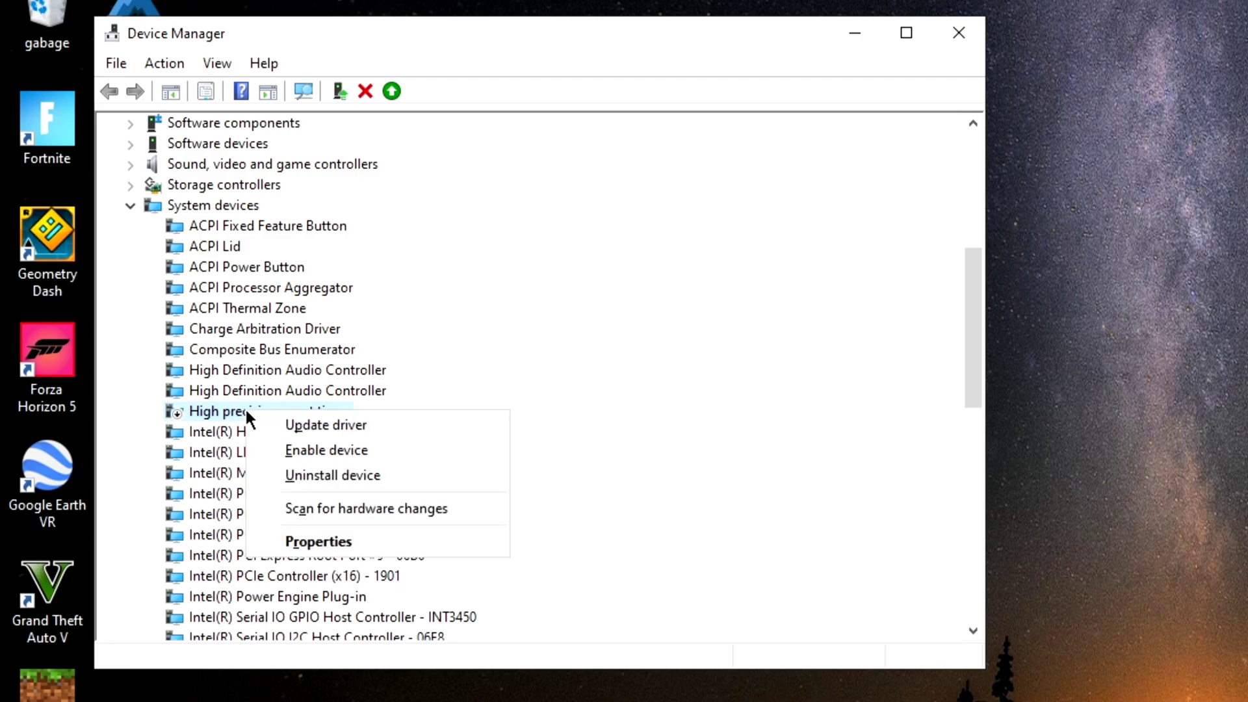
mouse_move(326, 450)
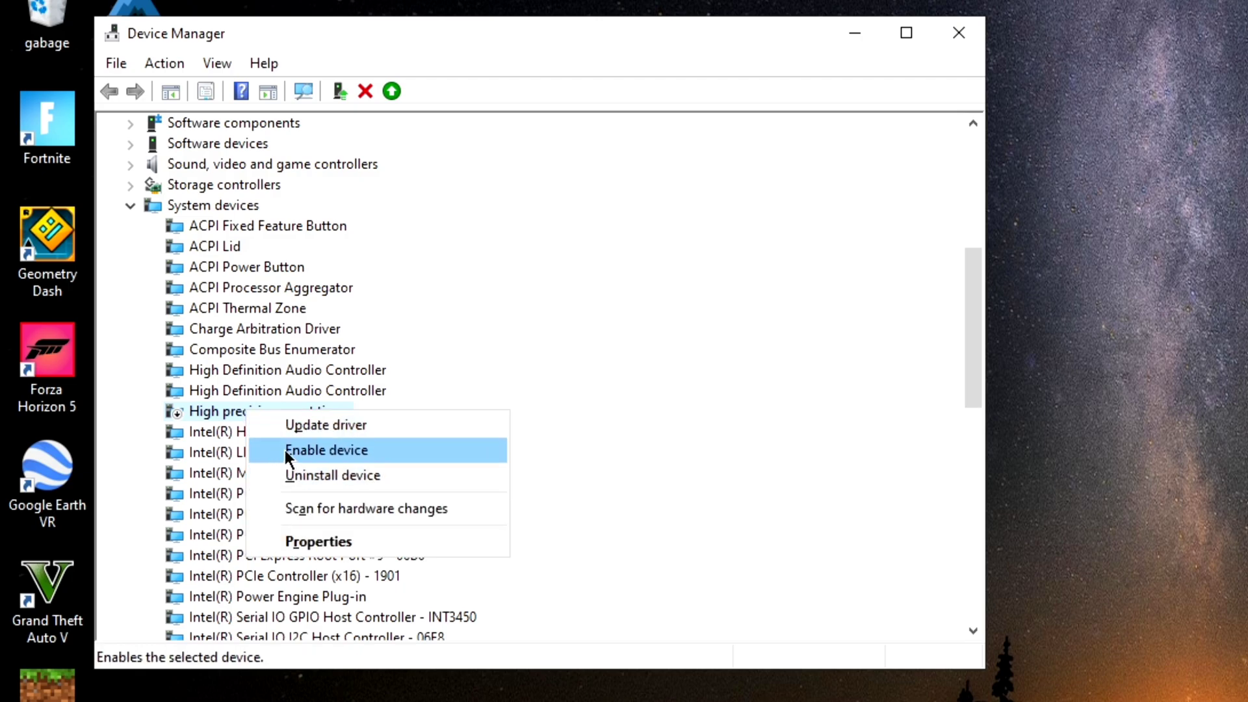
mouse_move(258, 457)
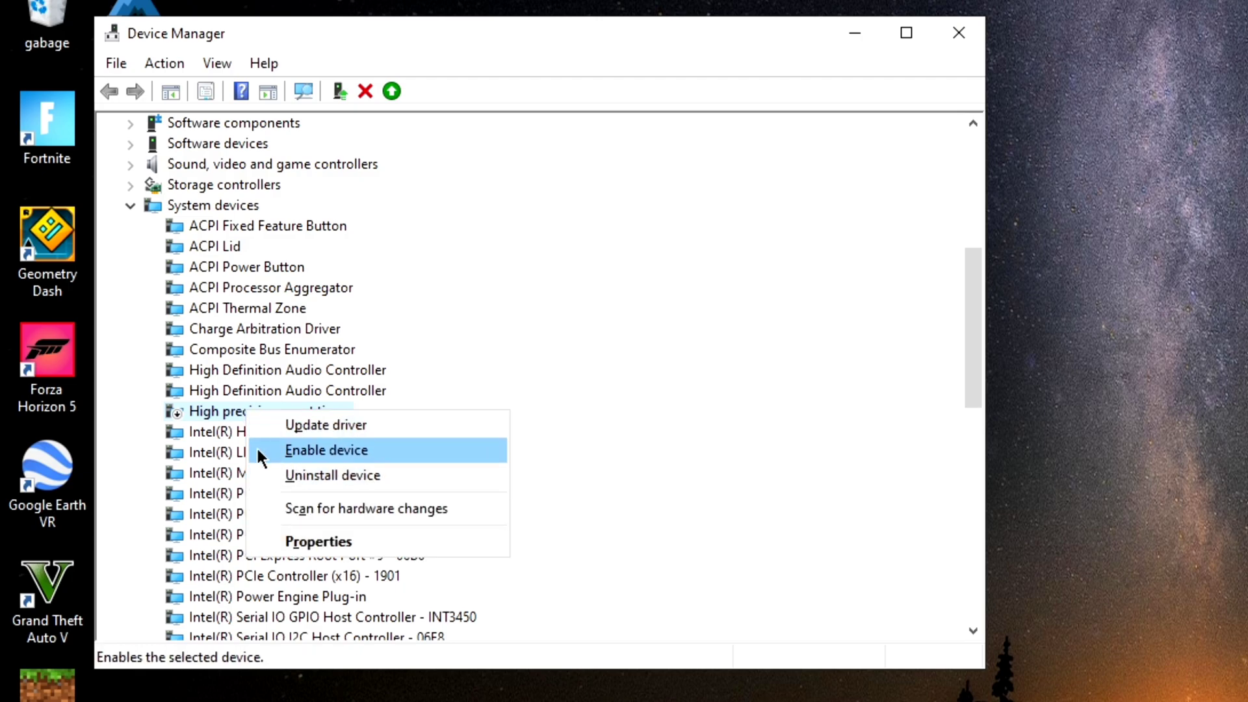
mouse_move(323, 451)
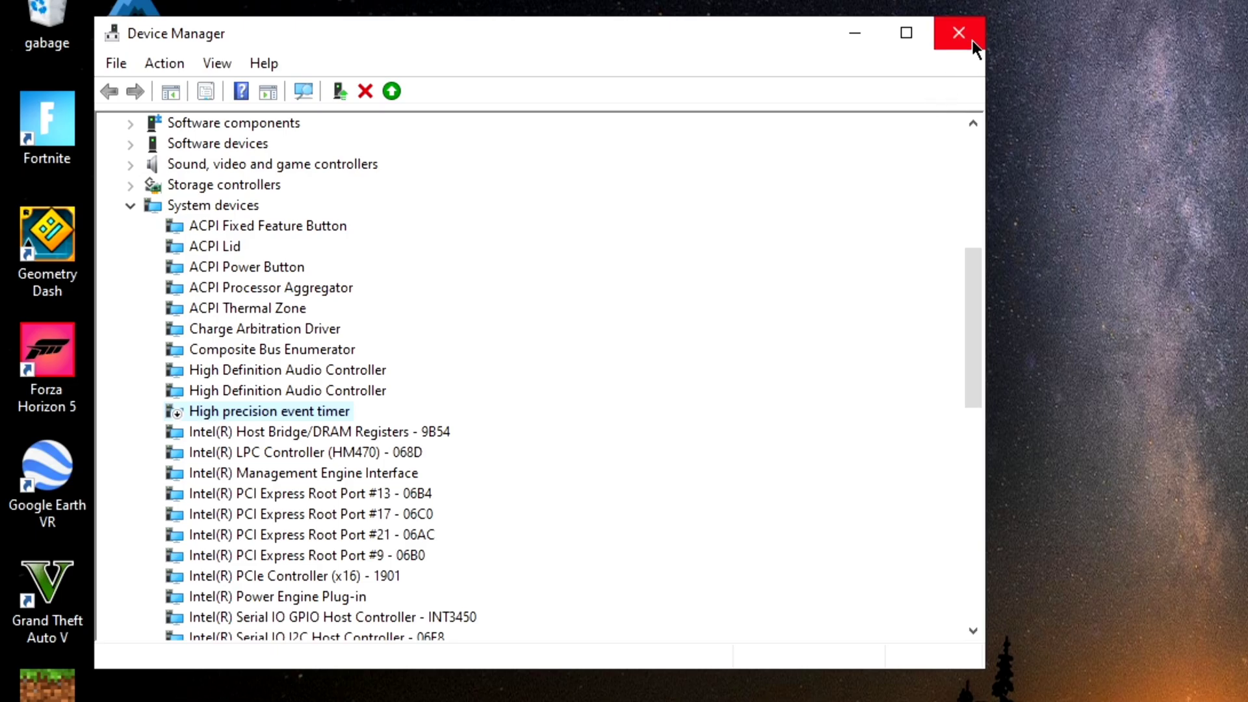
click(959, 32)
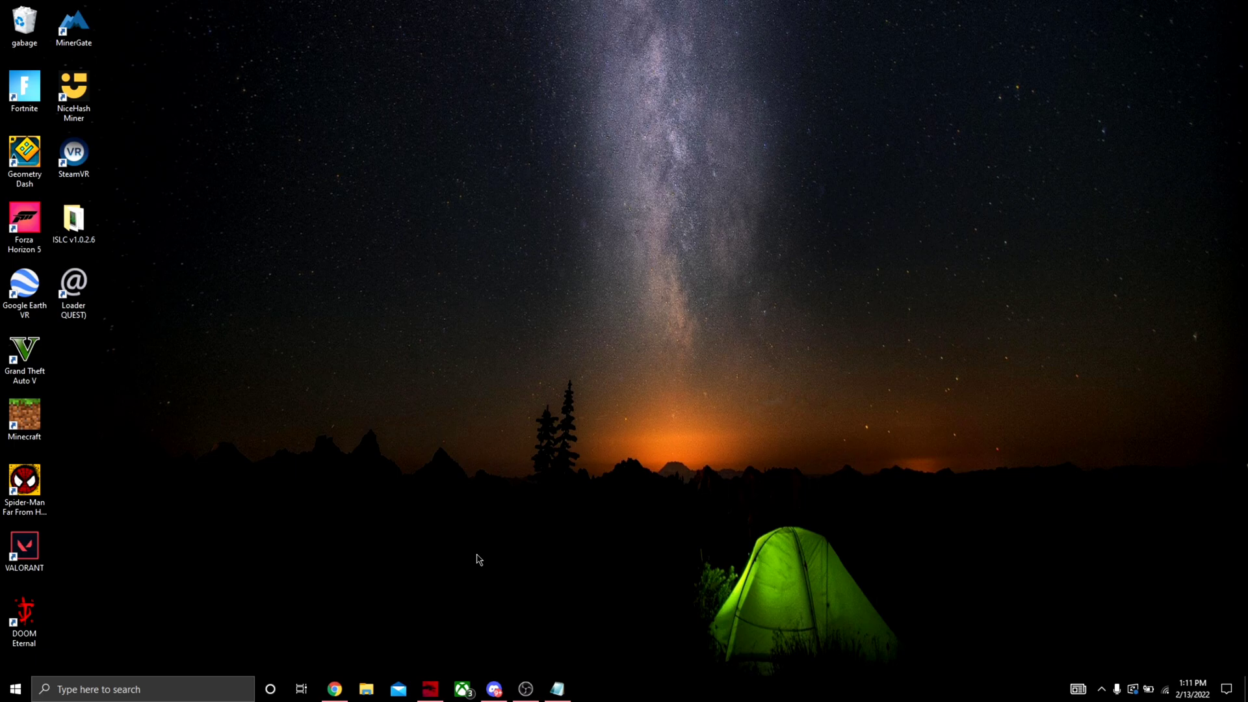
mouse_move(451, 359)
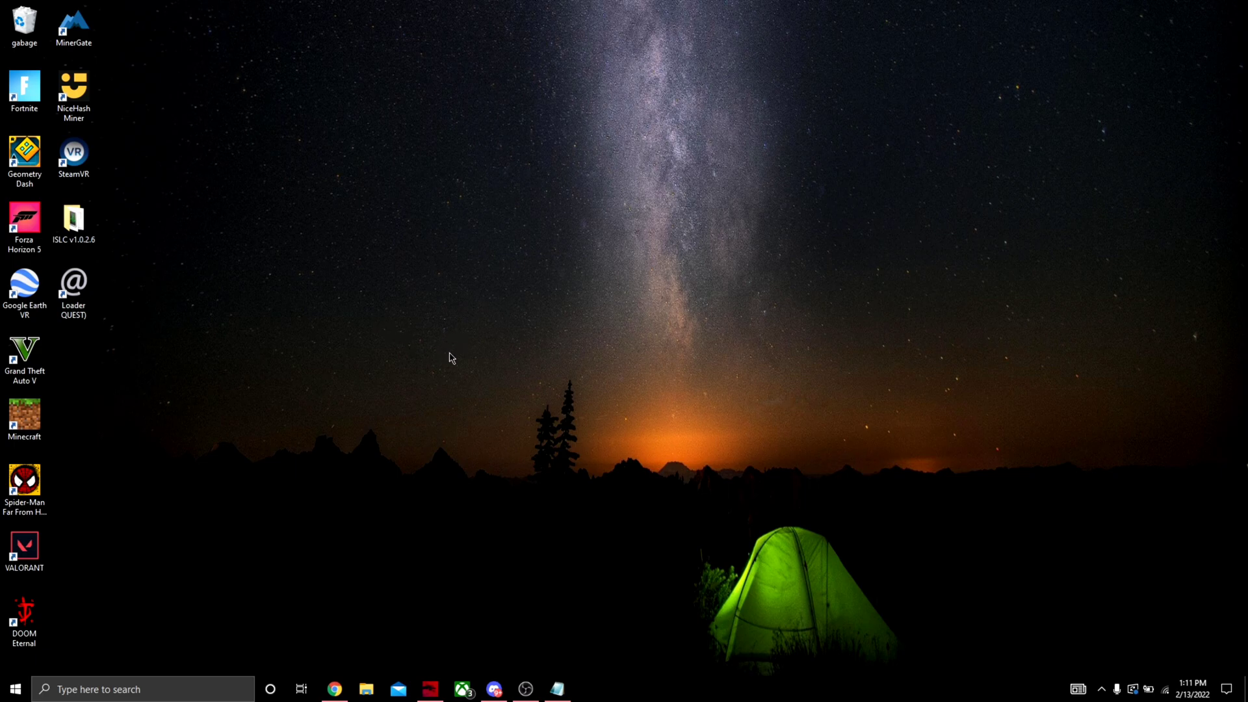
Search the Start menu for regedit to launch Registry Editor.
click(13, 689)
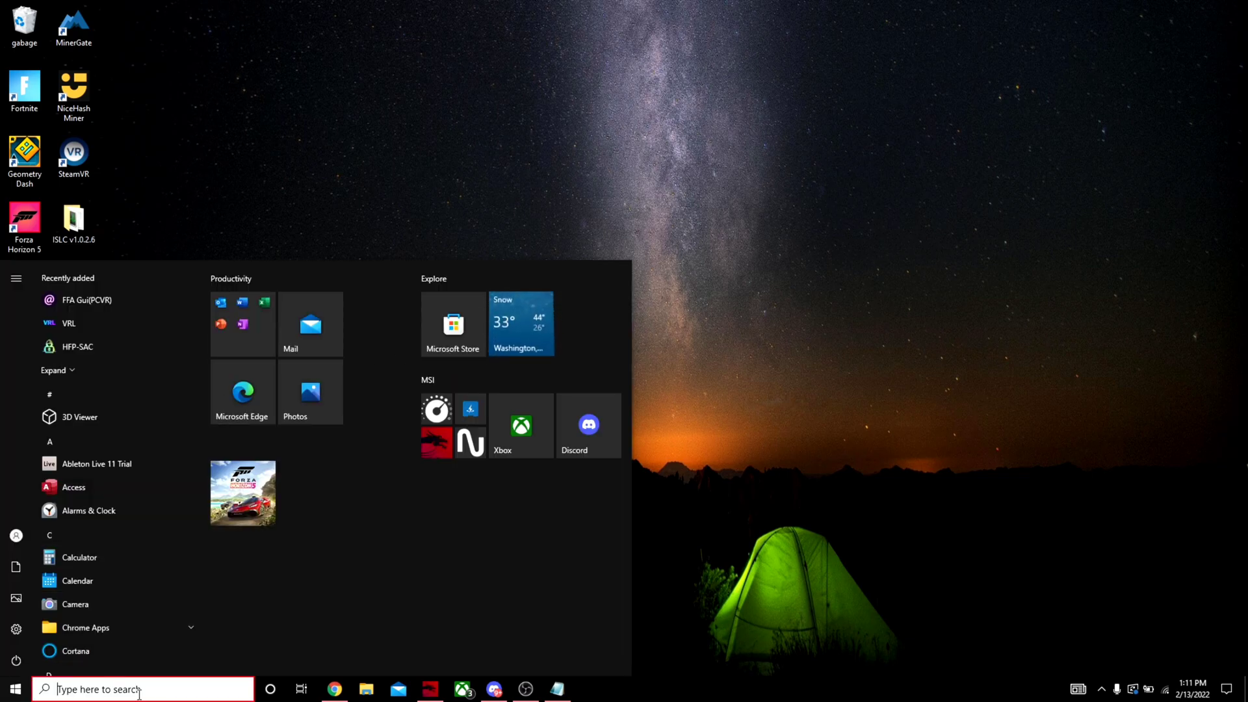
text(rege)
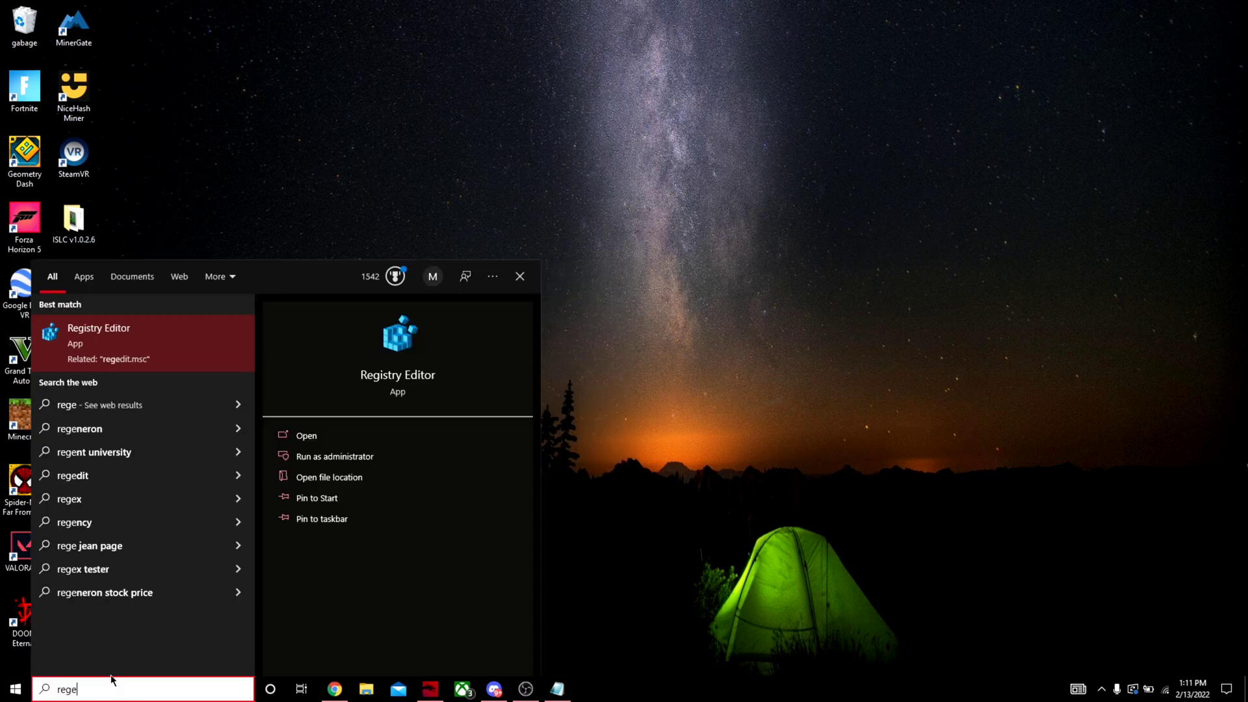
text(d)
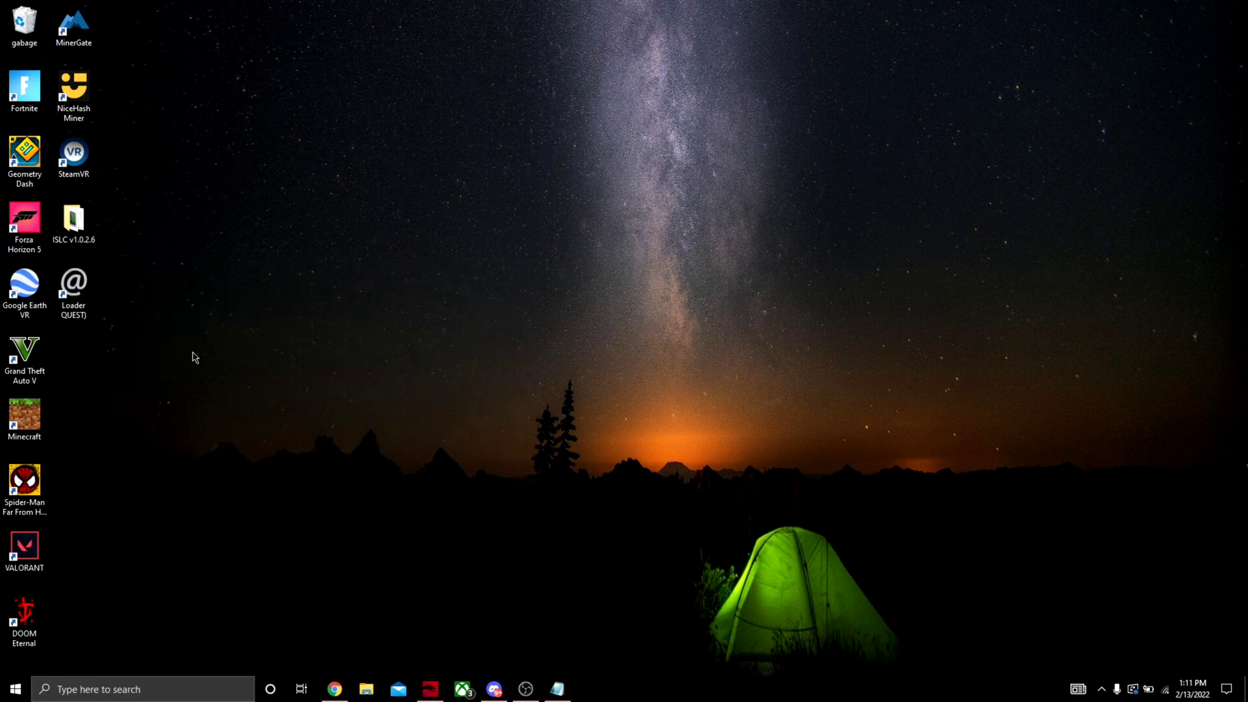
mouse_move(579, 425)
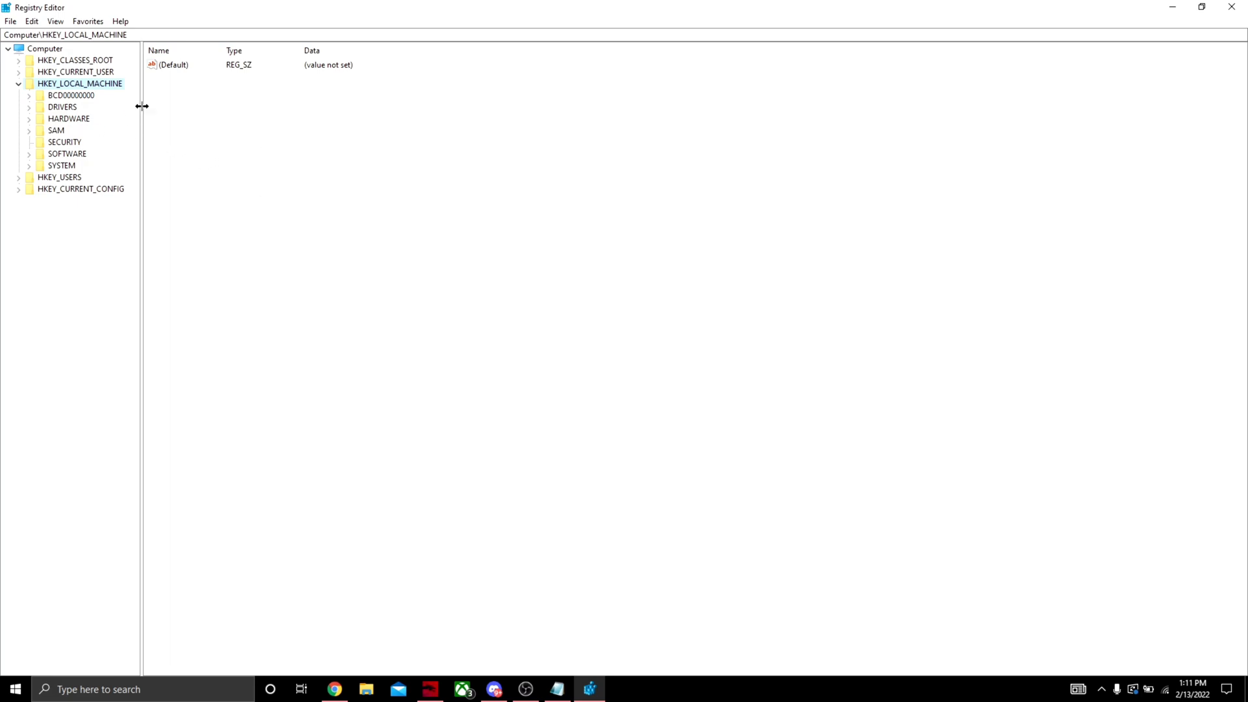
Collapse the HKEY_LOCAL_MACHINE branch and select the address bar for a key path.
click(18, 84)
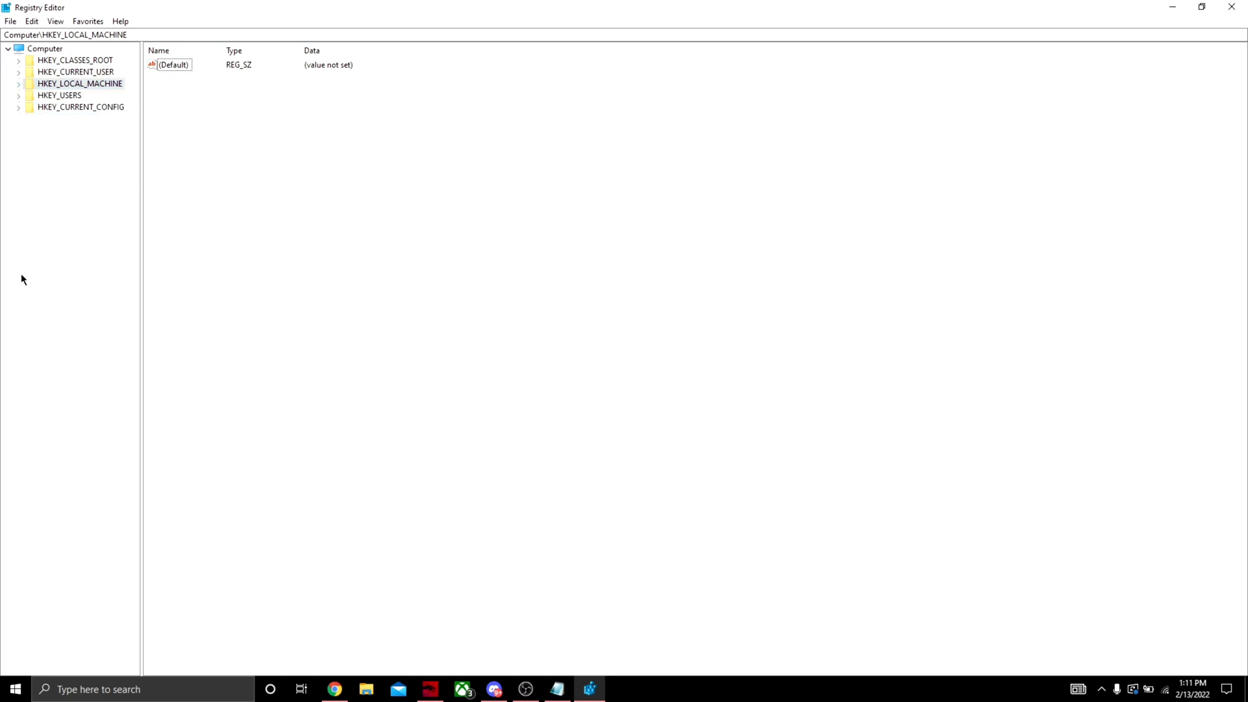
mouse_move(130, 274)
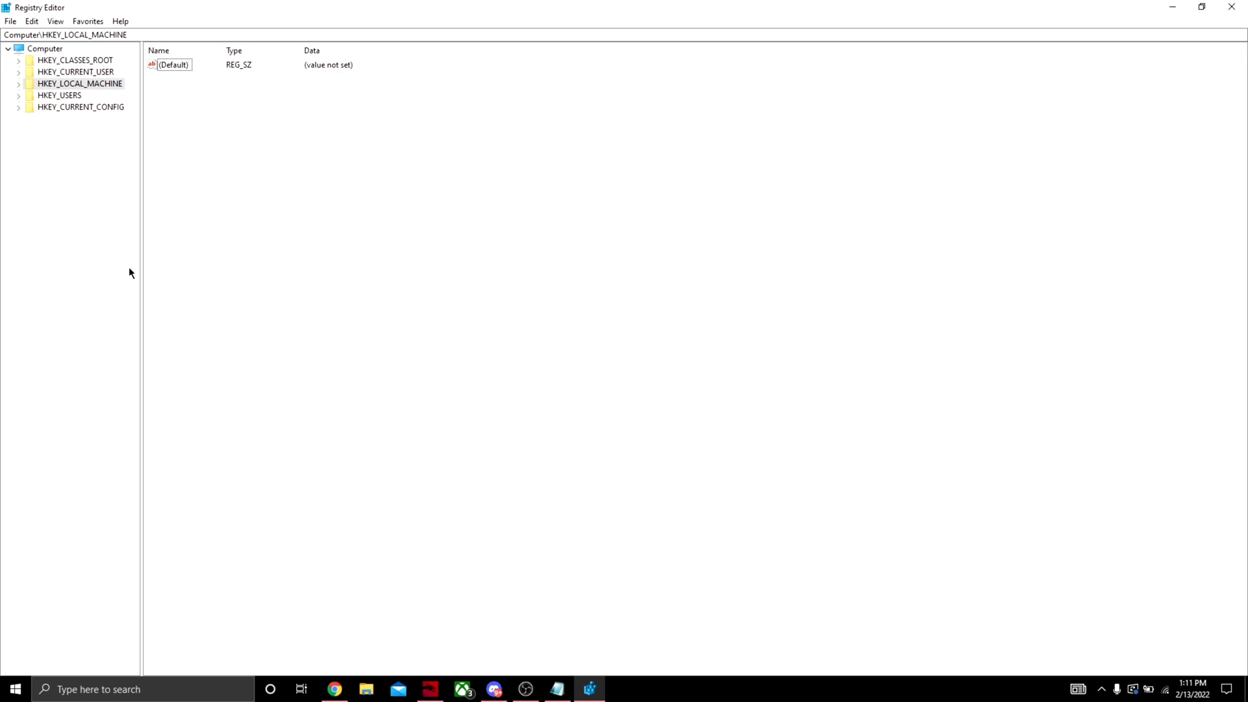
click(162, 34)
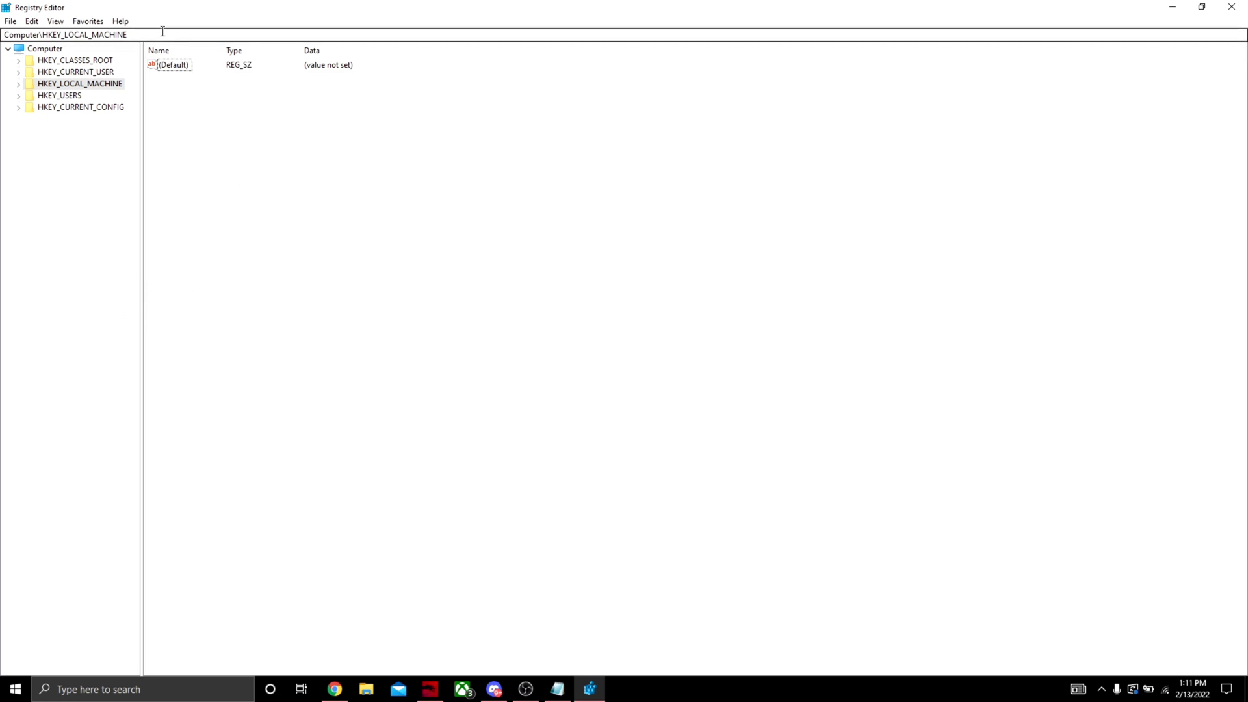
click(67, 35)
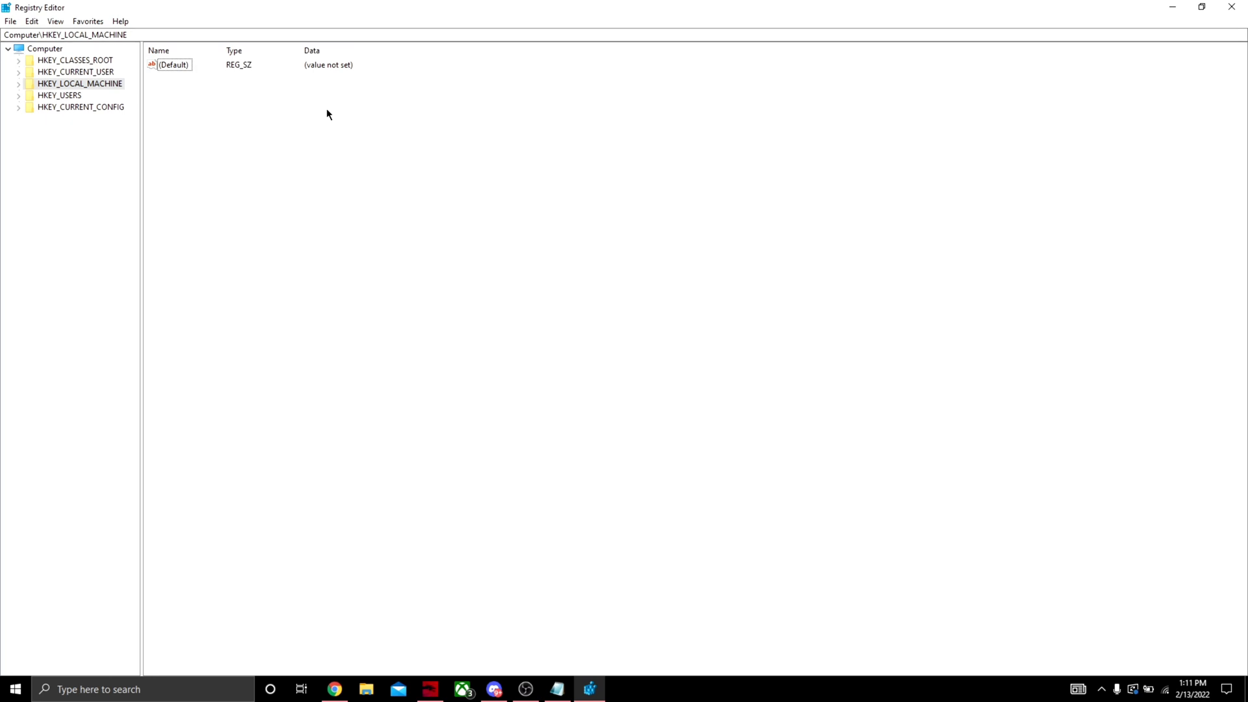
click(171, 34)
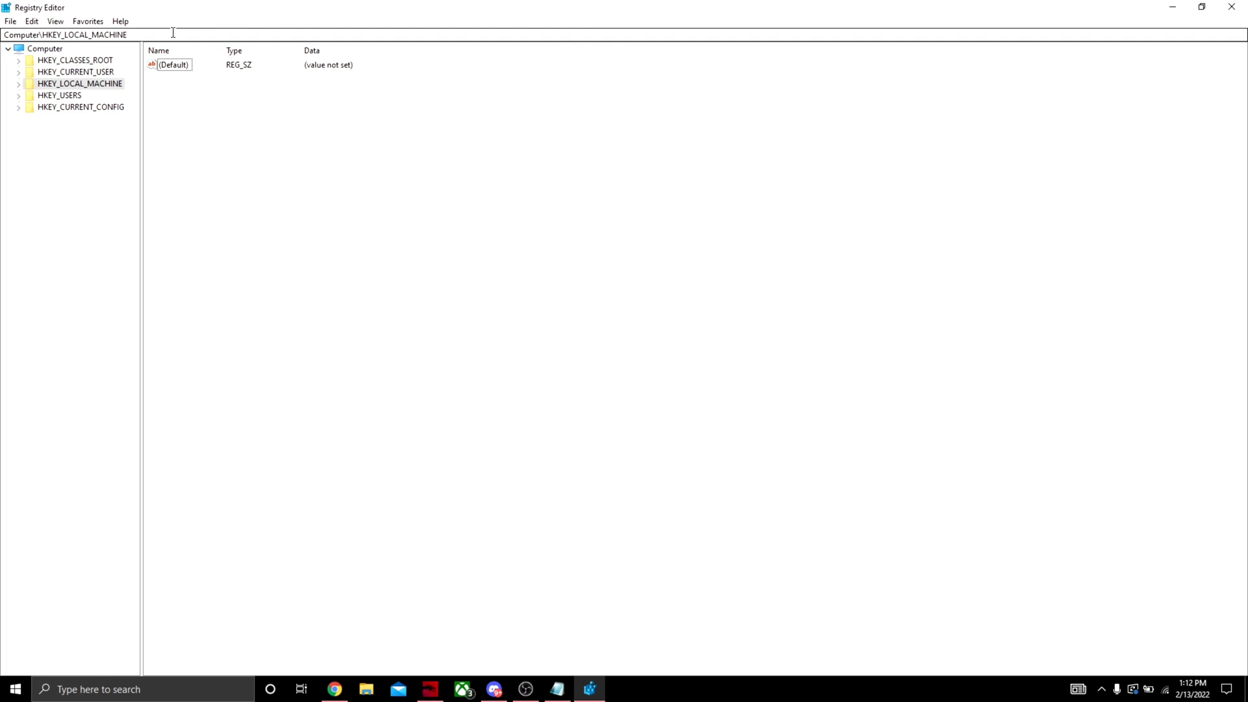
Go to HKLM\...\Multimedia\SystemProfile and set SystemResponsiveness to 1.
click(65, 35)
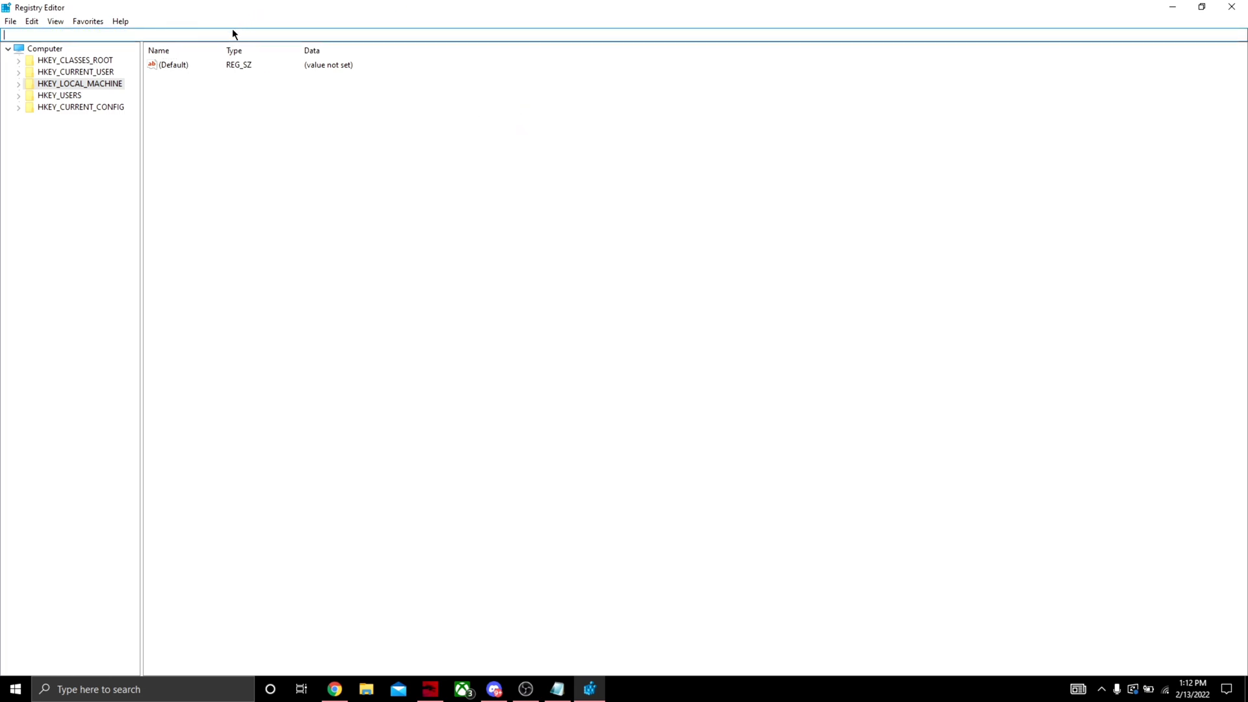
text(Computer\HKEY_LOCAL_MACHINE\SOFTWARE\Microsoft\Windows NT\CurrentVersion\Multimedia\SystemProfile)
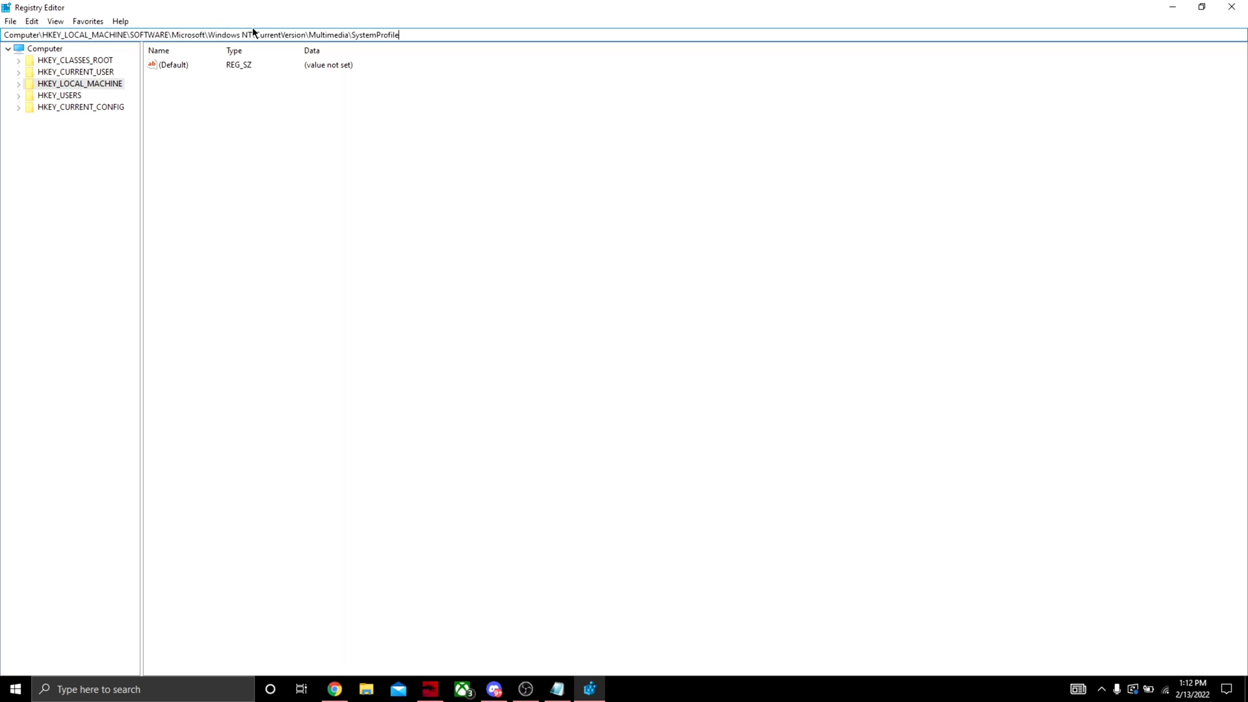
mouse_move(446, 33)
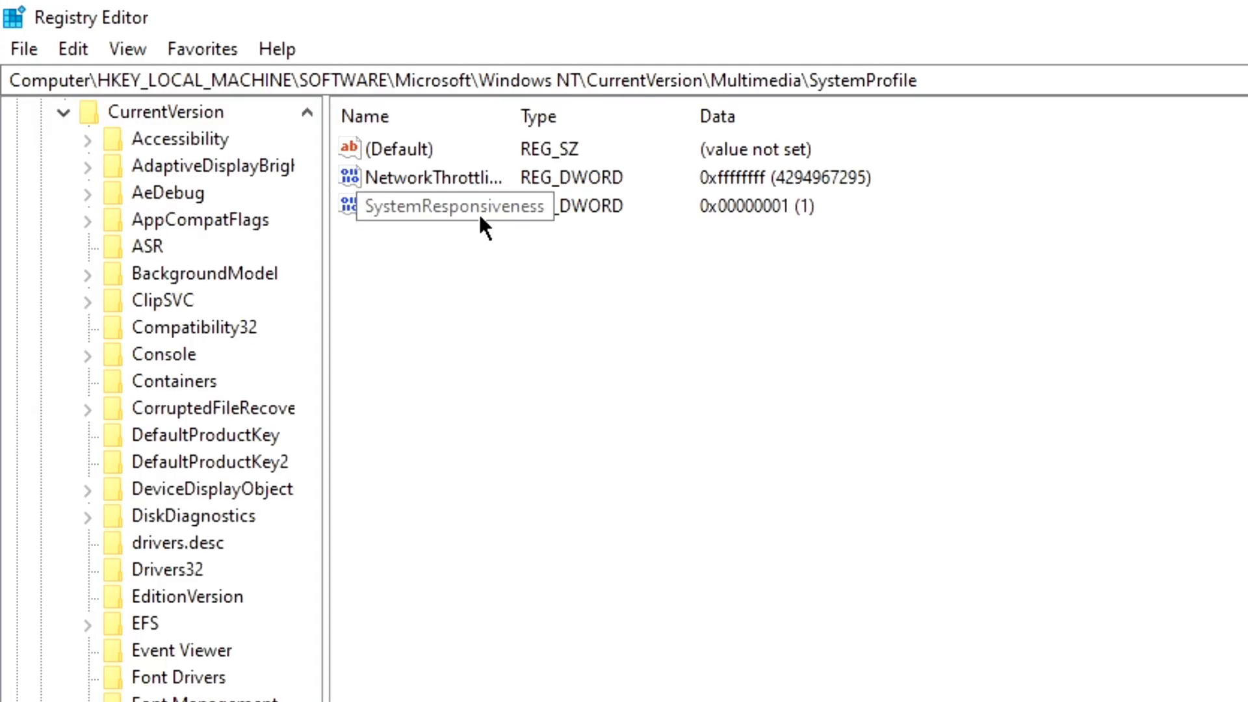
double_click(454, 206)
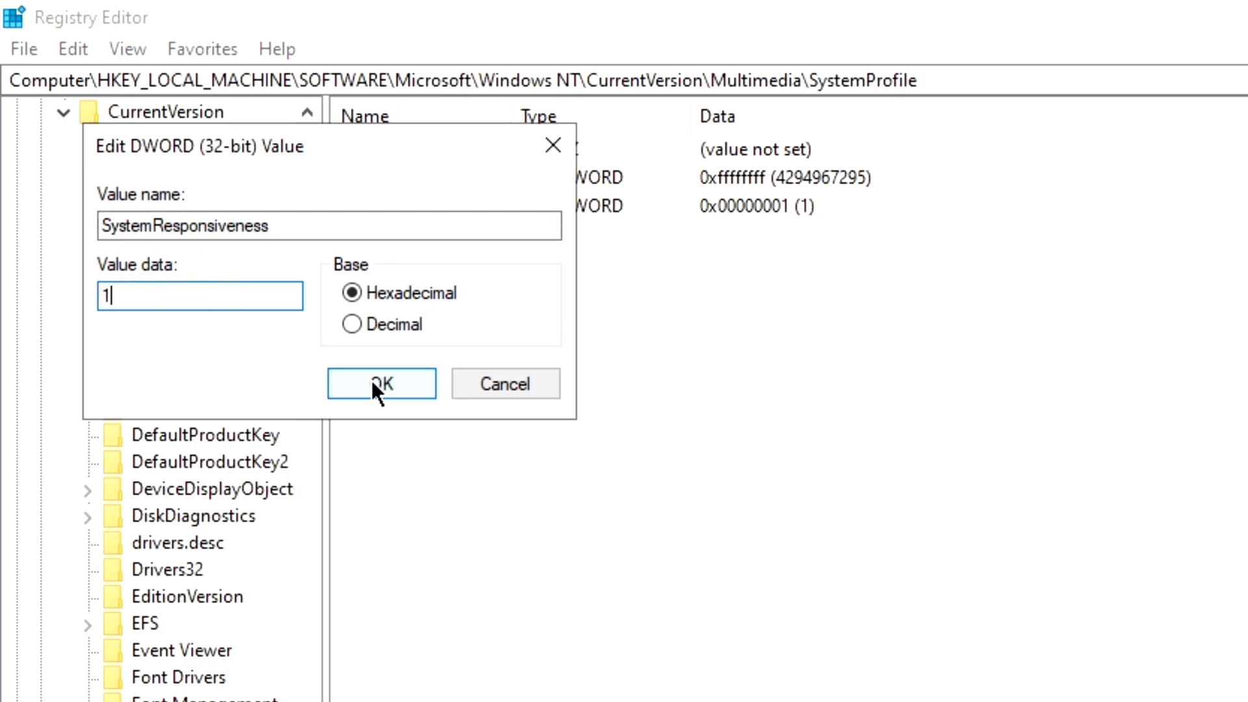
click(382, 382)
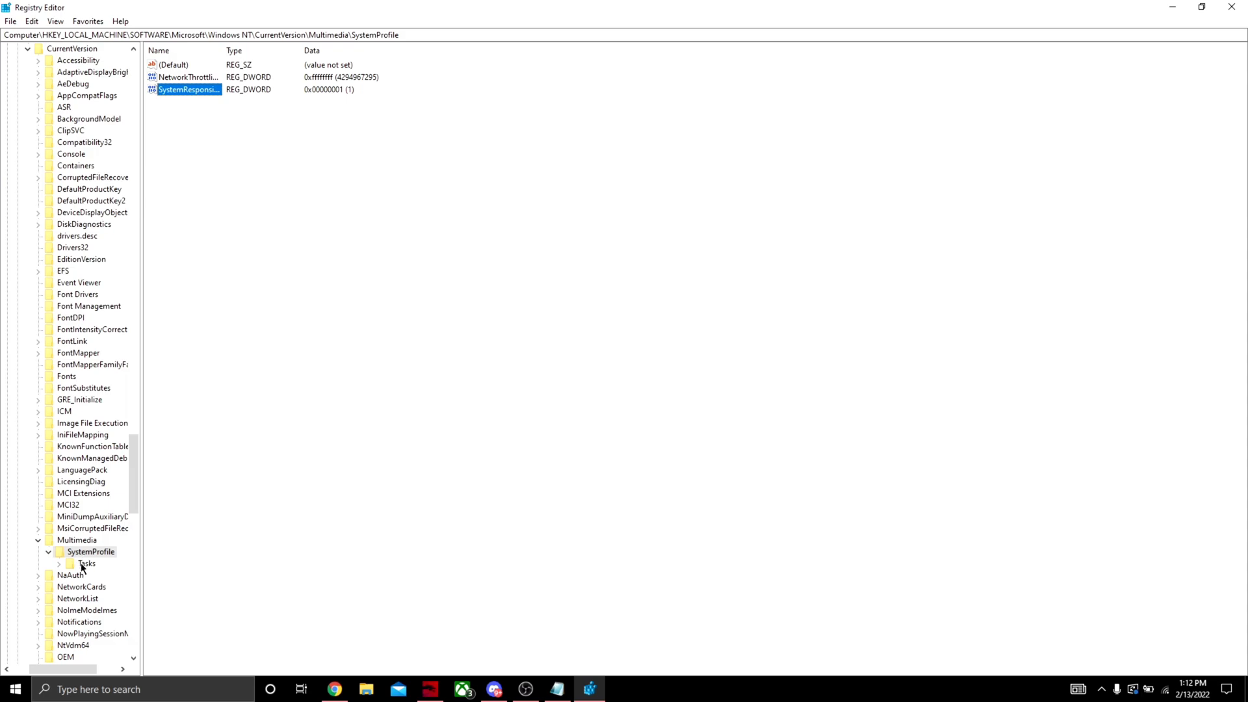
Open the Games task key and set GPU Priority to 8 and Priority to 6.
click(86, 564)
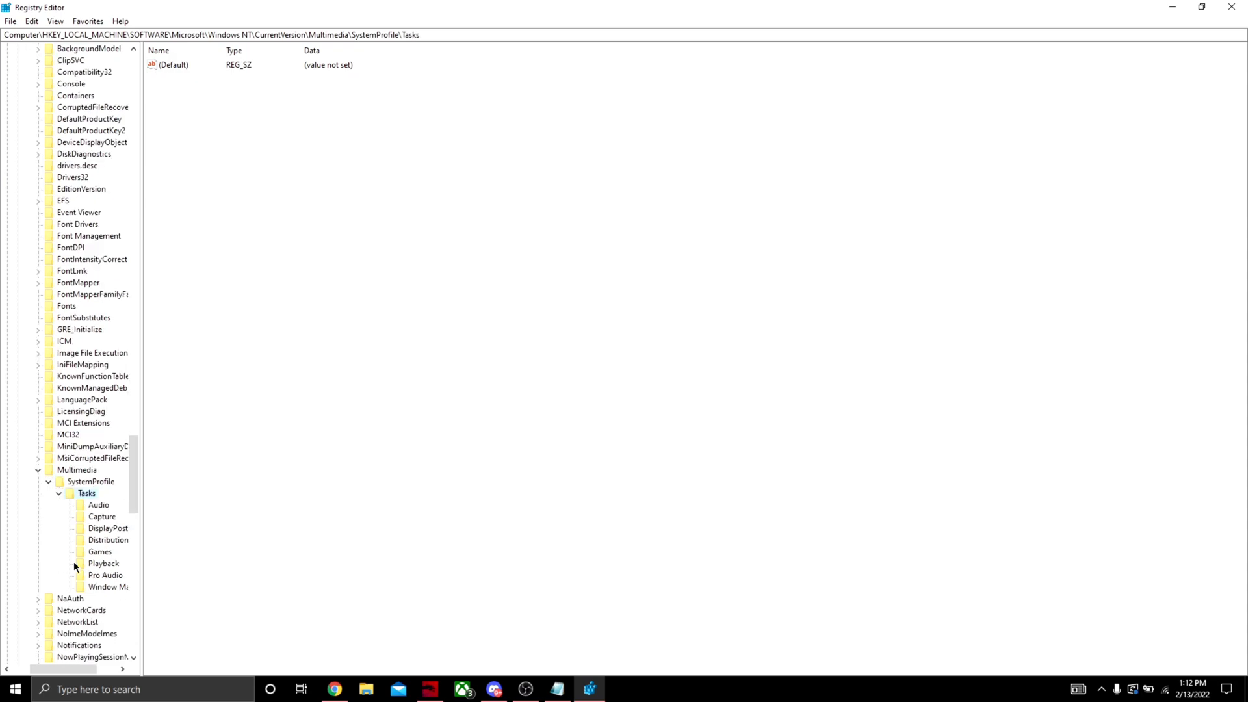
click(99, 550)
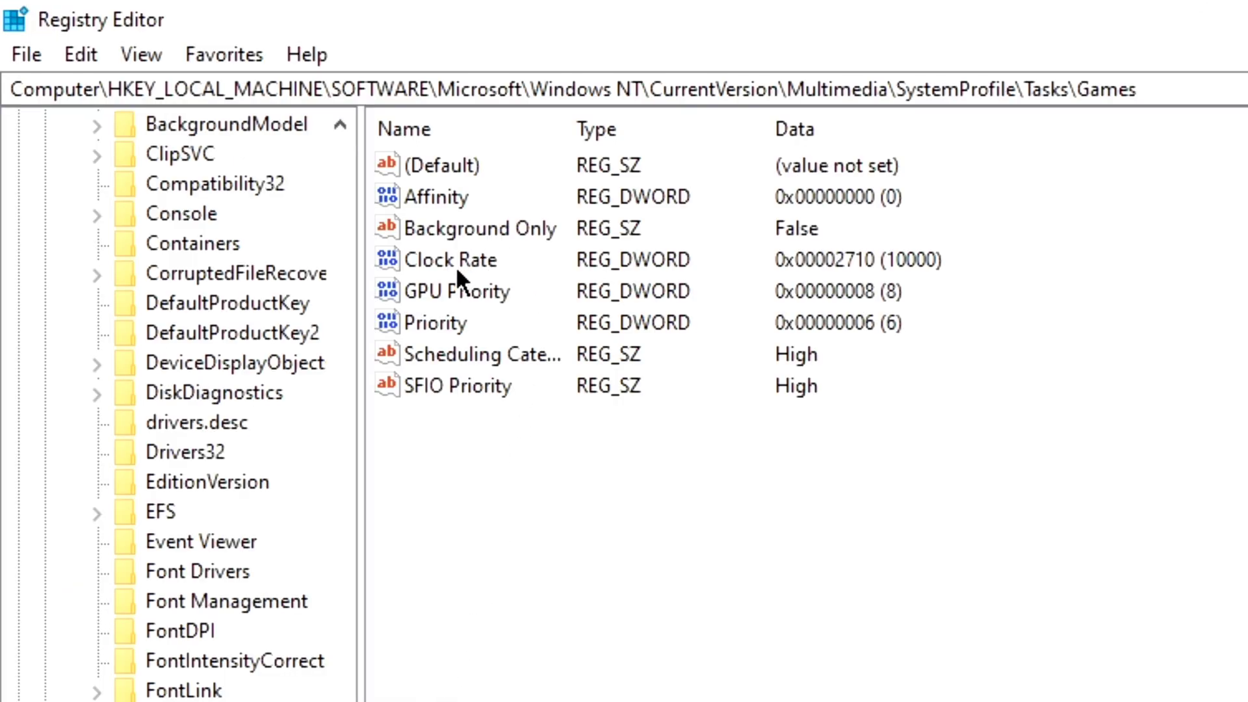
double_click(461, 291)
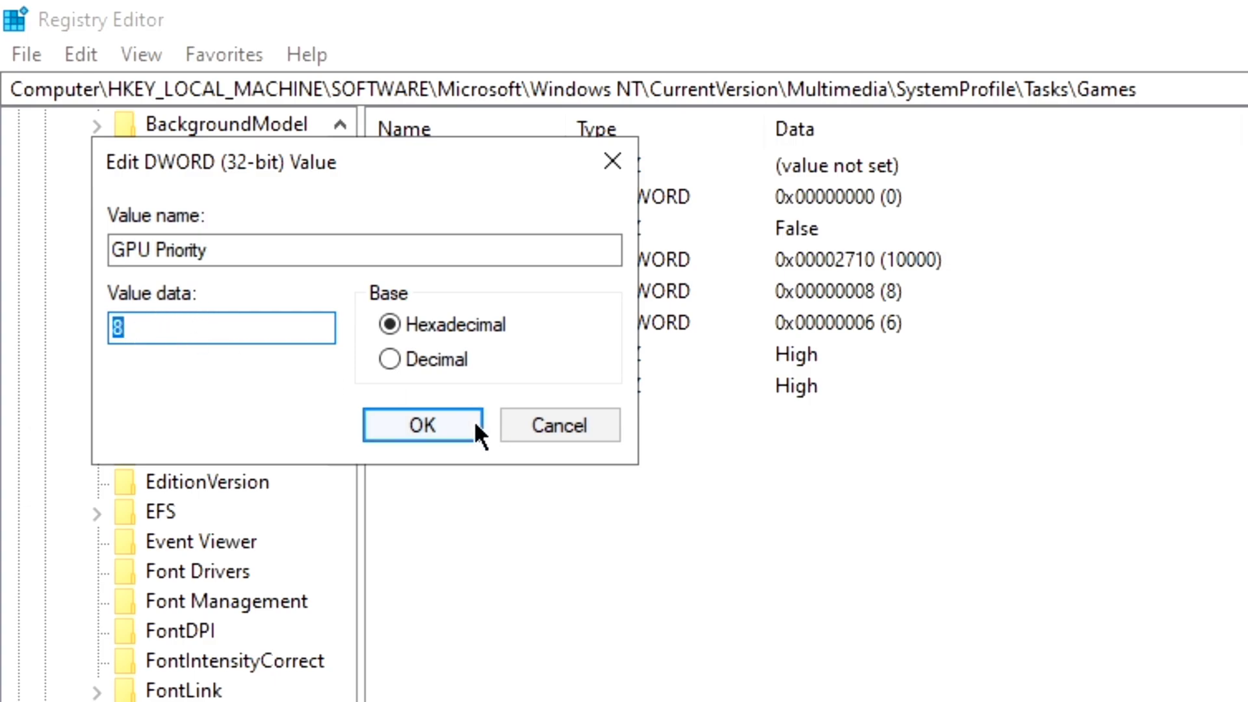
click(422, 424)
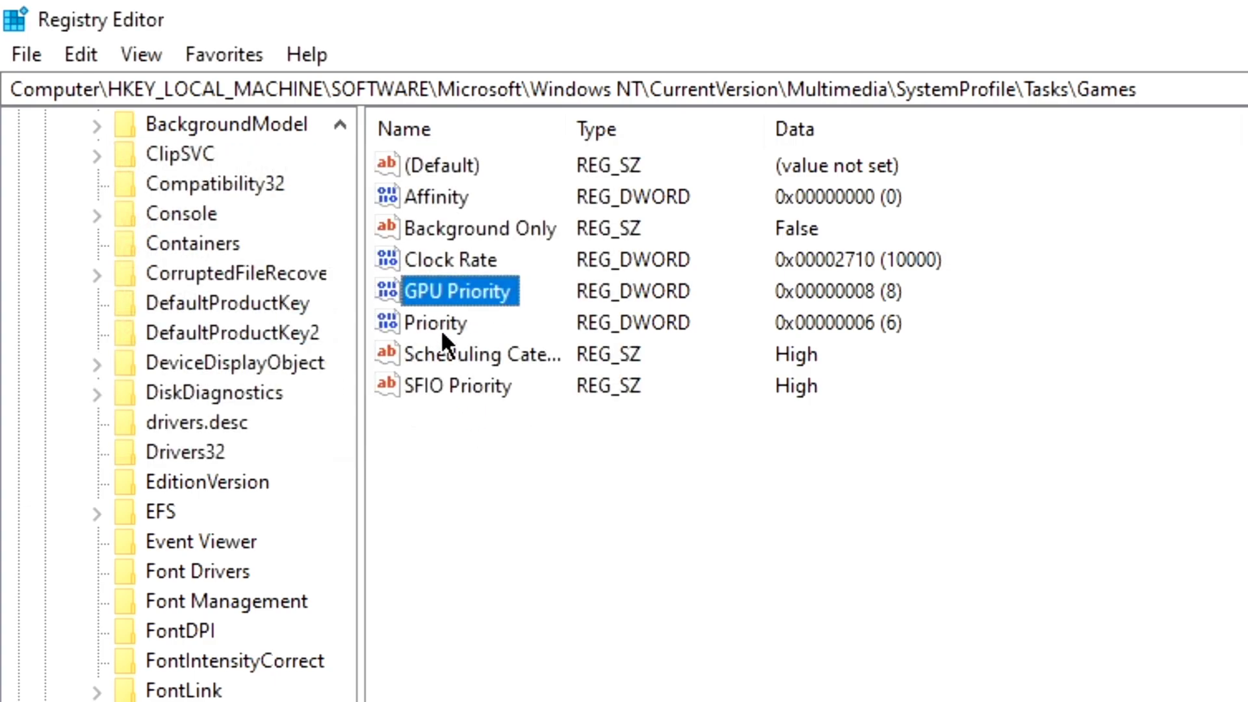
double_click(436, 322)
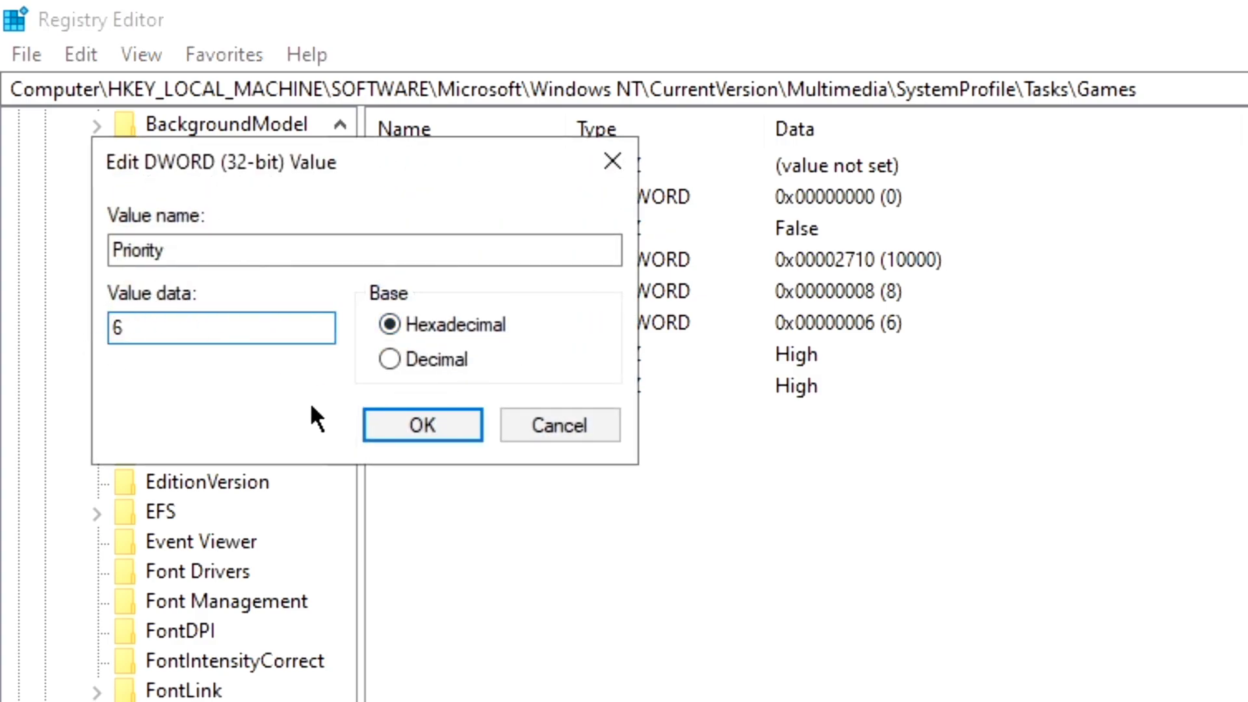
click(422, 425)
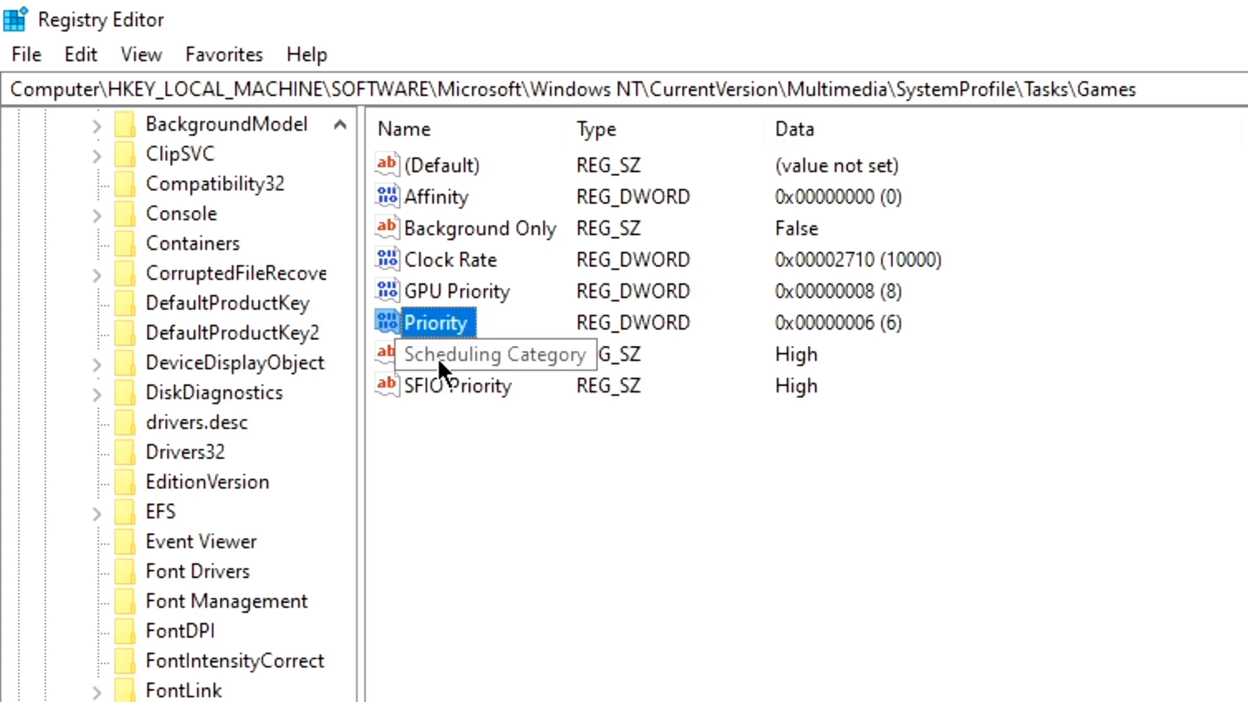
Set Scheduling Category and SFIO Priority for Games to High.
double_click(480, 354)
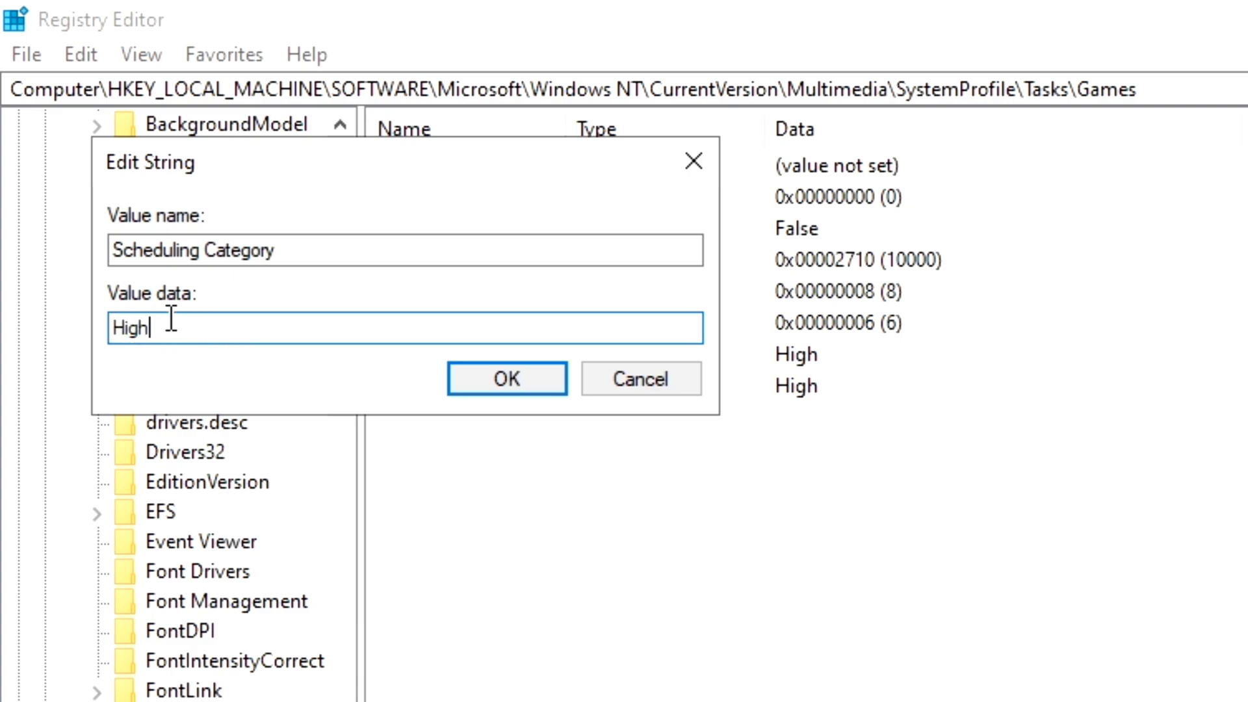
mouse_move(192, 361)
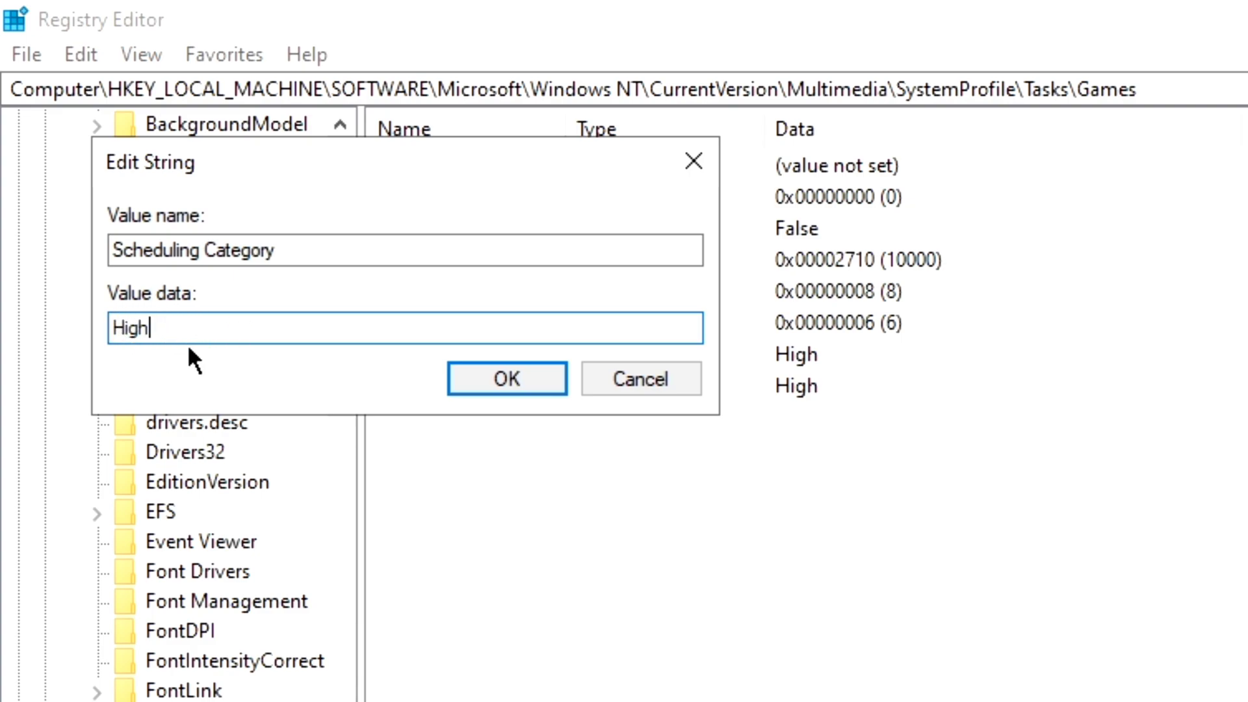
mouse_move(436, 440)
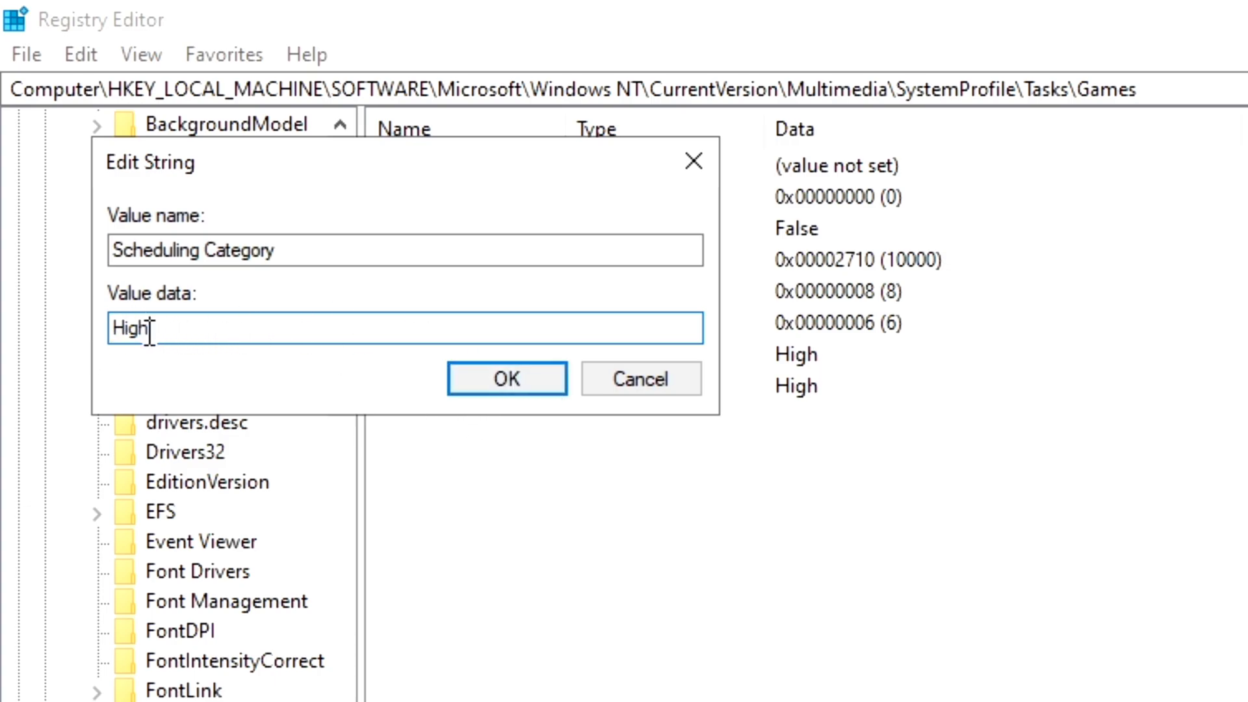
click(506, 378)
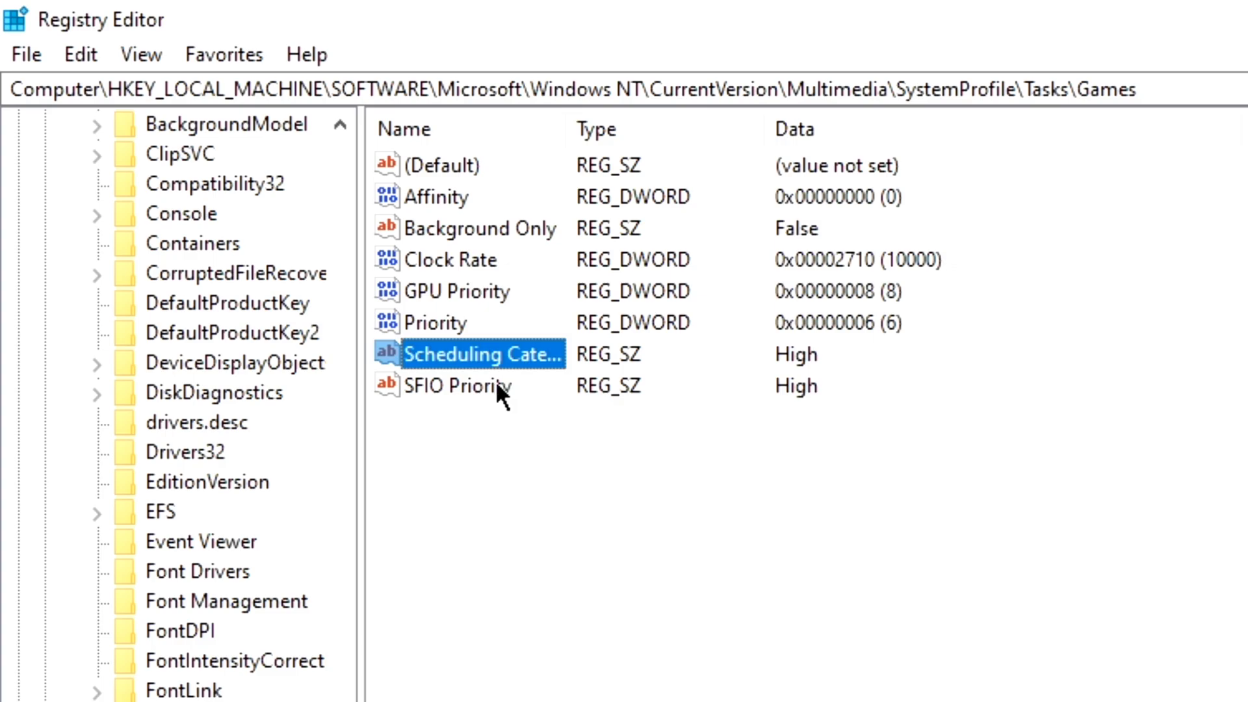
double_click(458, 385)
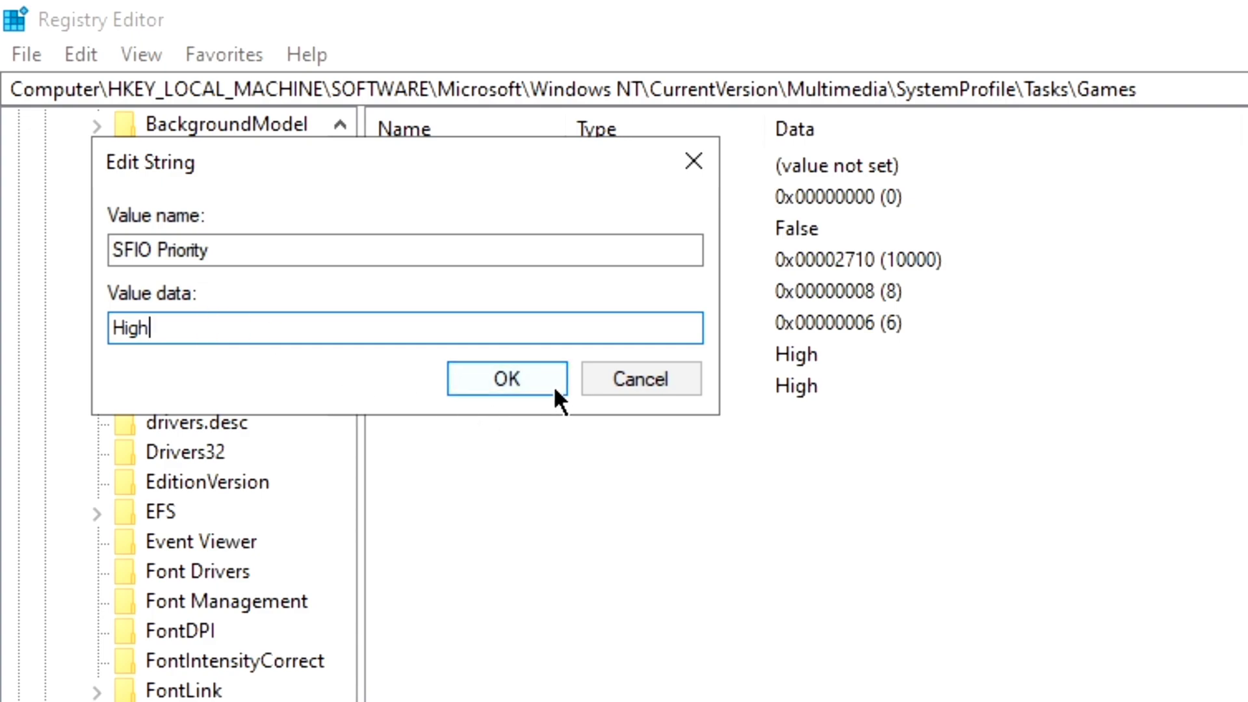
click(507, 378)
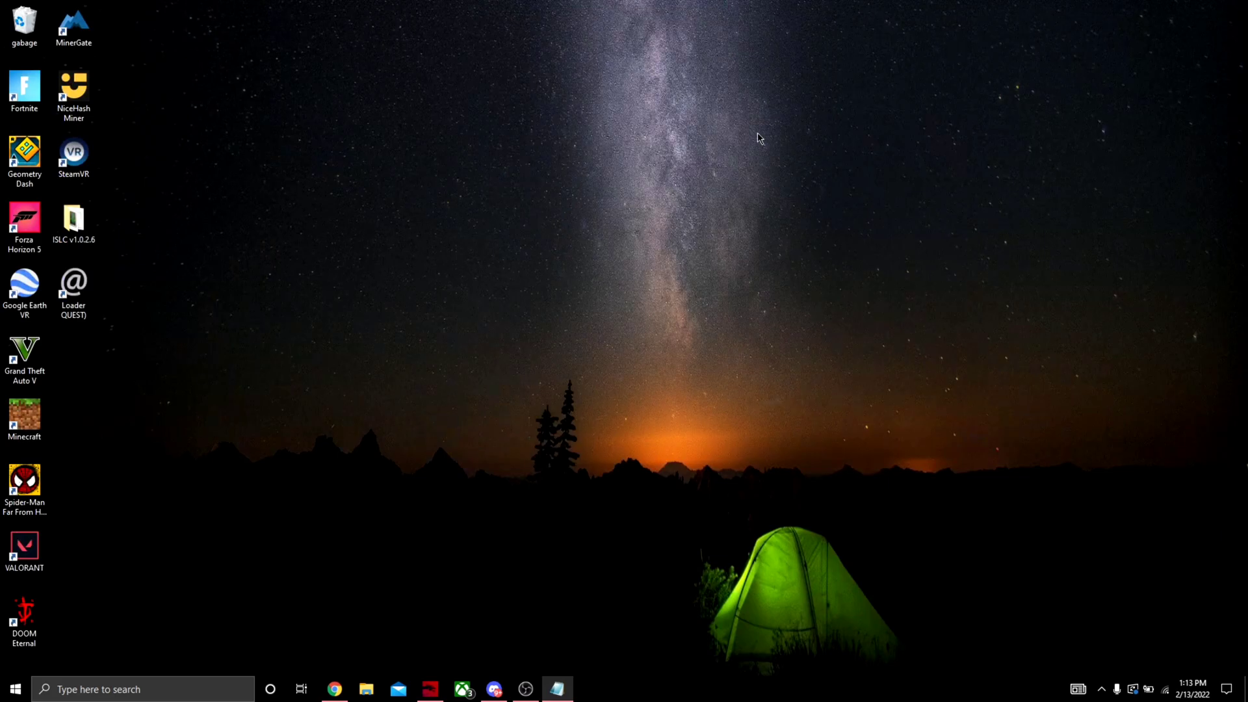
mouse_move(346, 164)
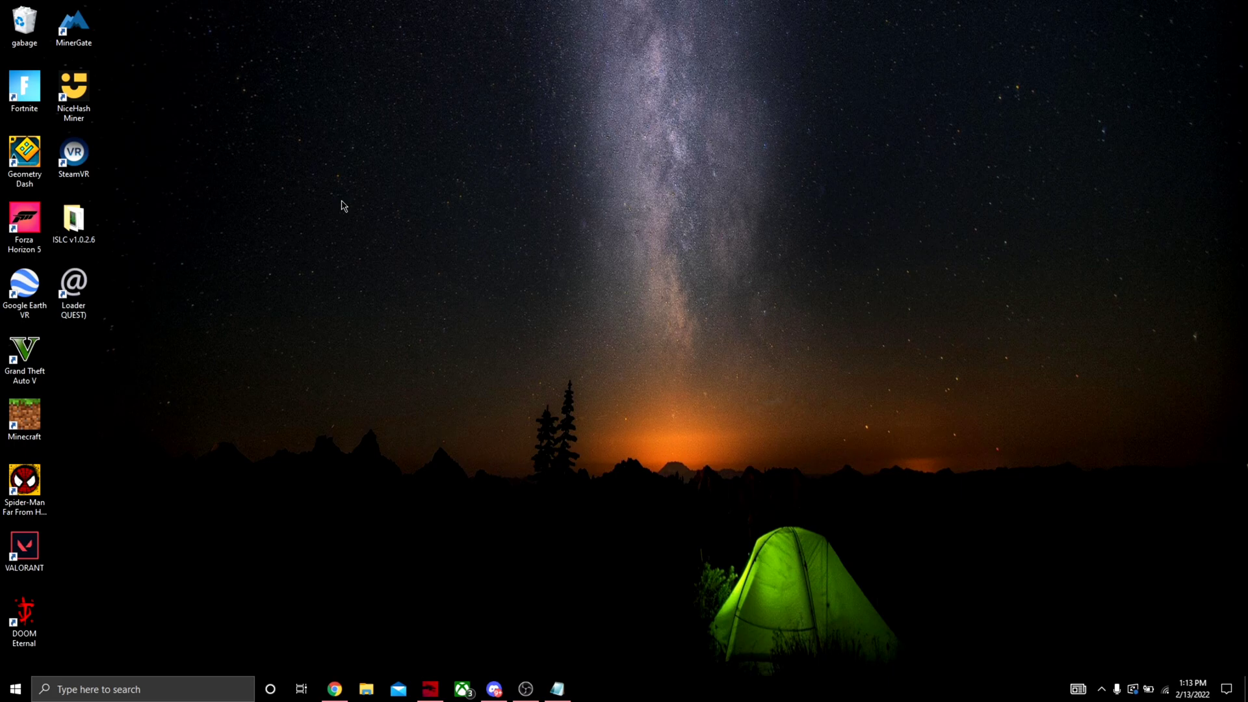
mouse_move(365, 208)
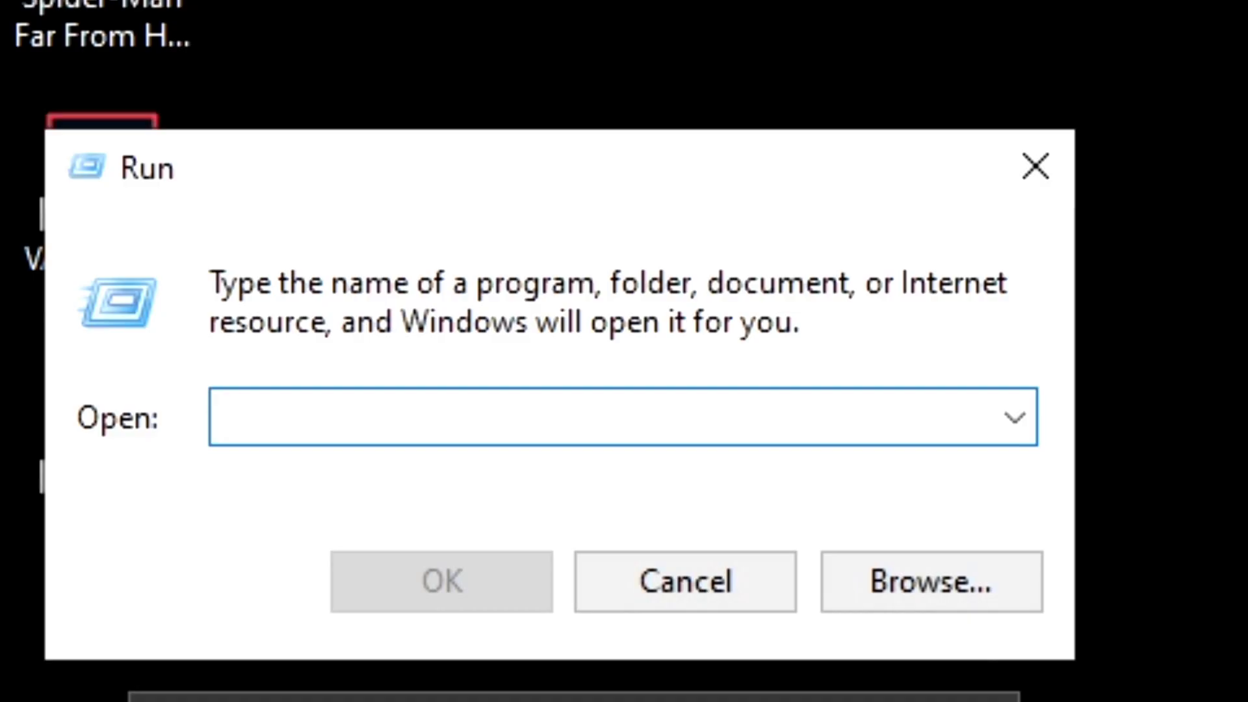
Enter msconfig in the Run box to launch System Configuration.
text(msconf)
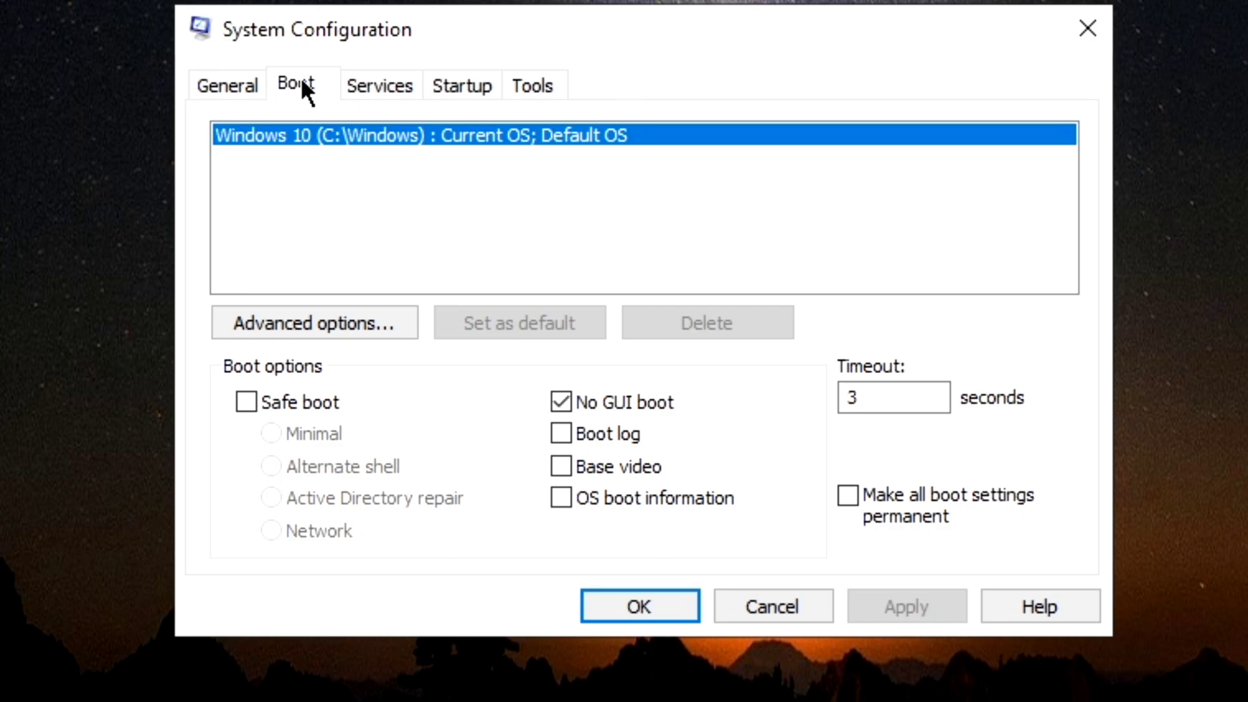
Set Number of processors to 12 in advanced boot options, apply, and skip restarting.
click(314, 322)
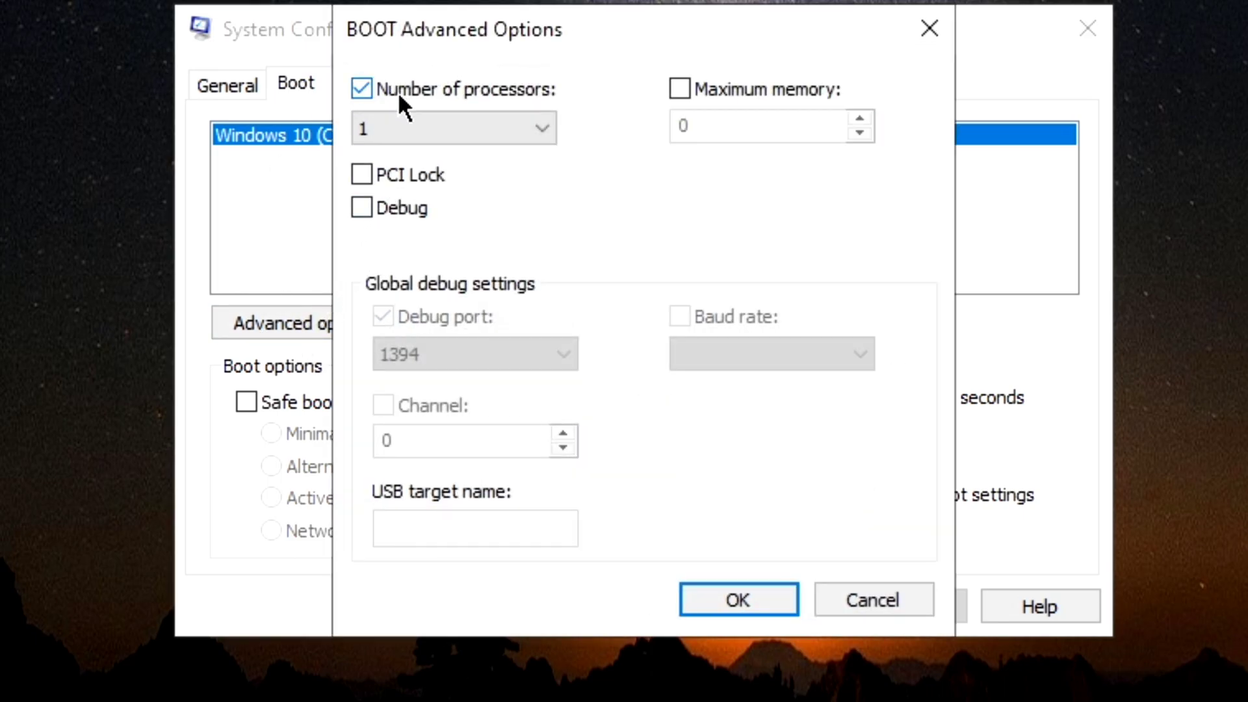
click(453, 127)
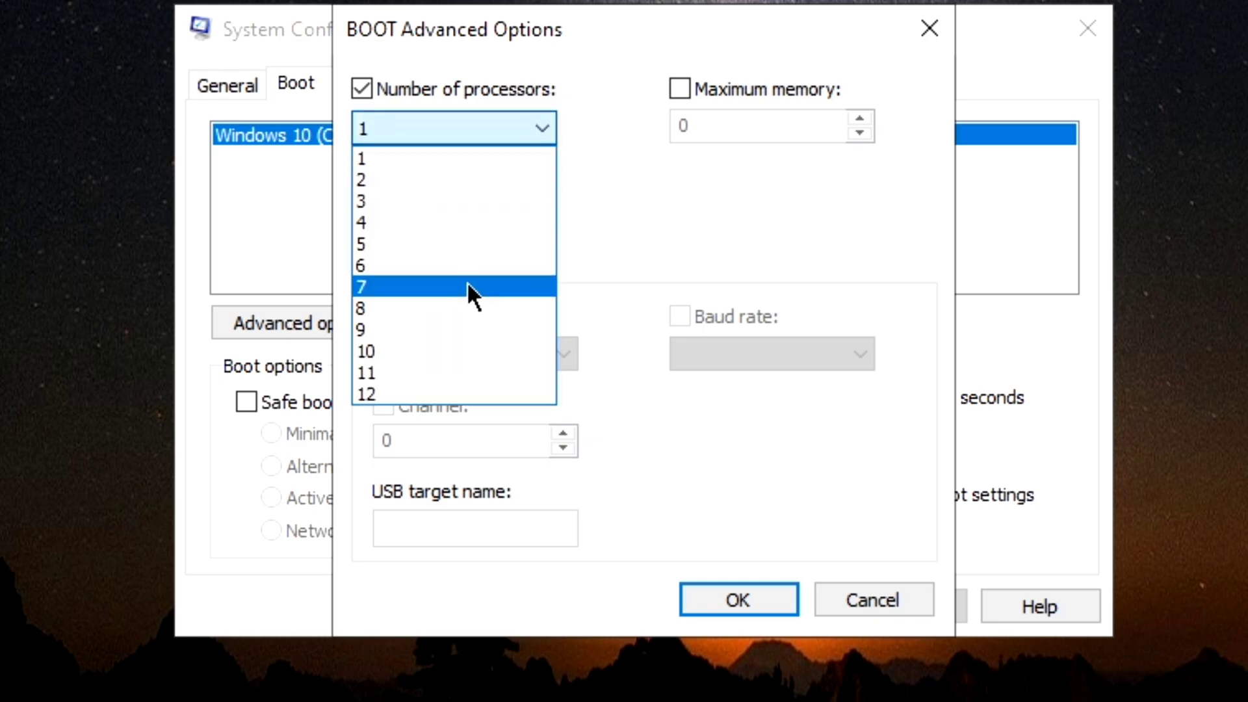
mouse_move(444, 393)
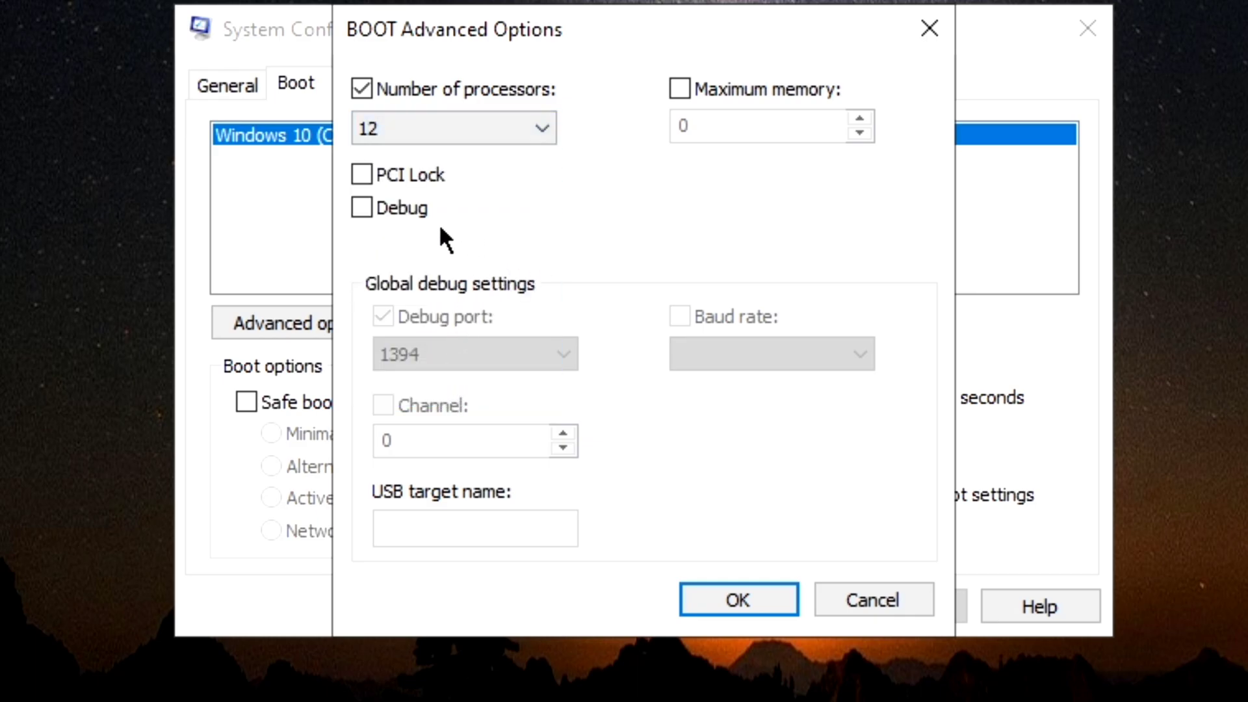
click(737, 599)
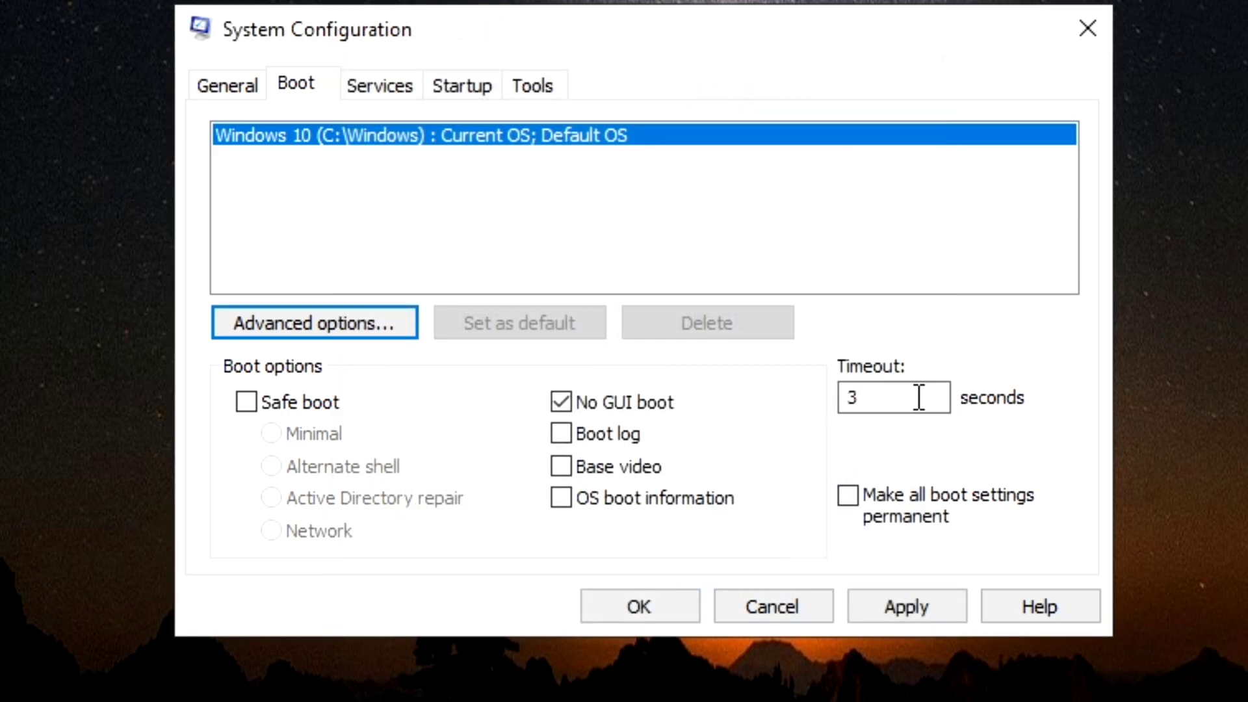
mouse_move(630, 372)
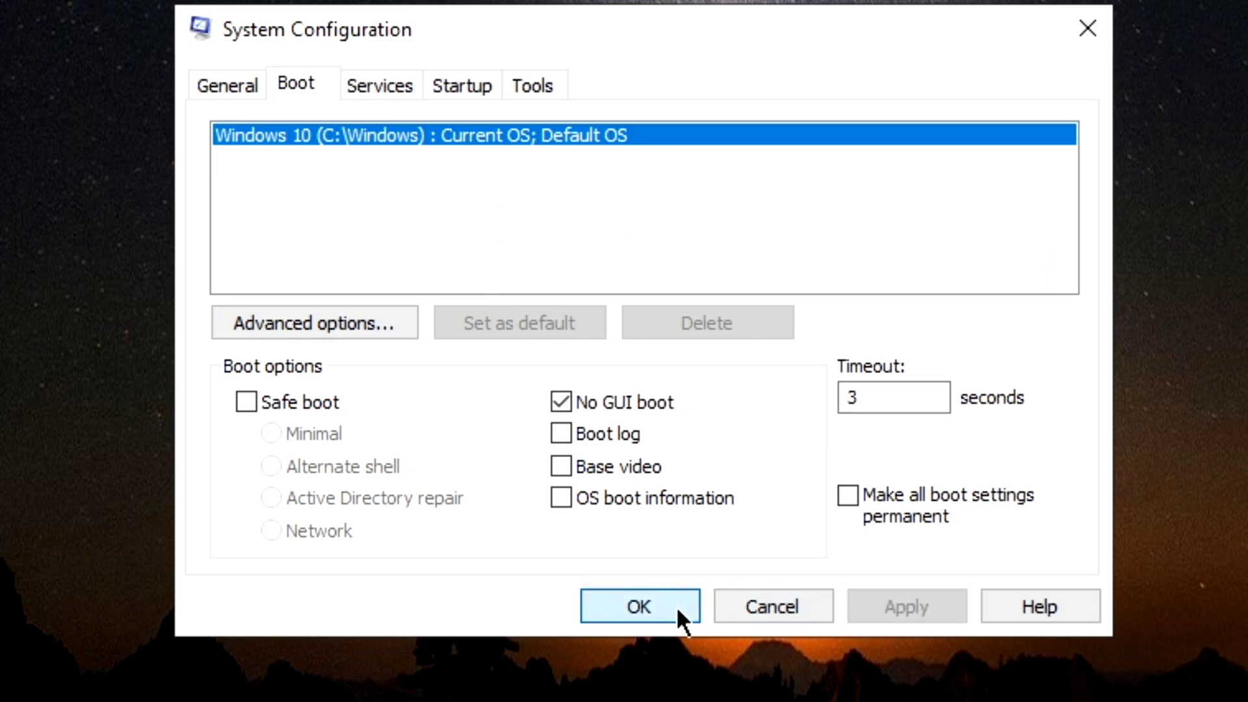
click(638, 606)
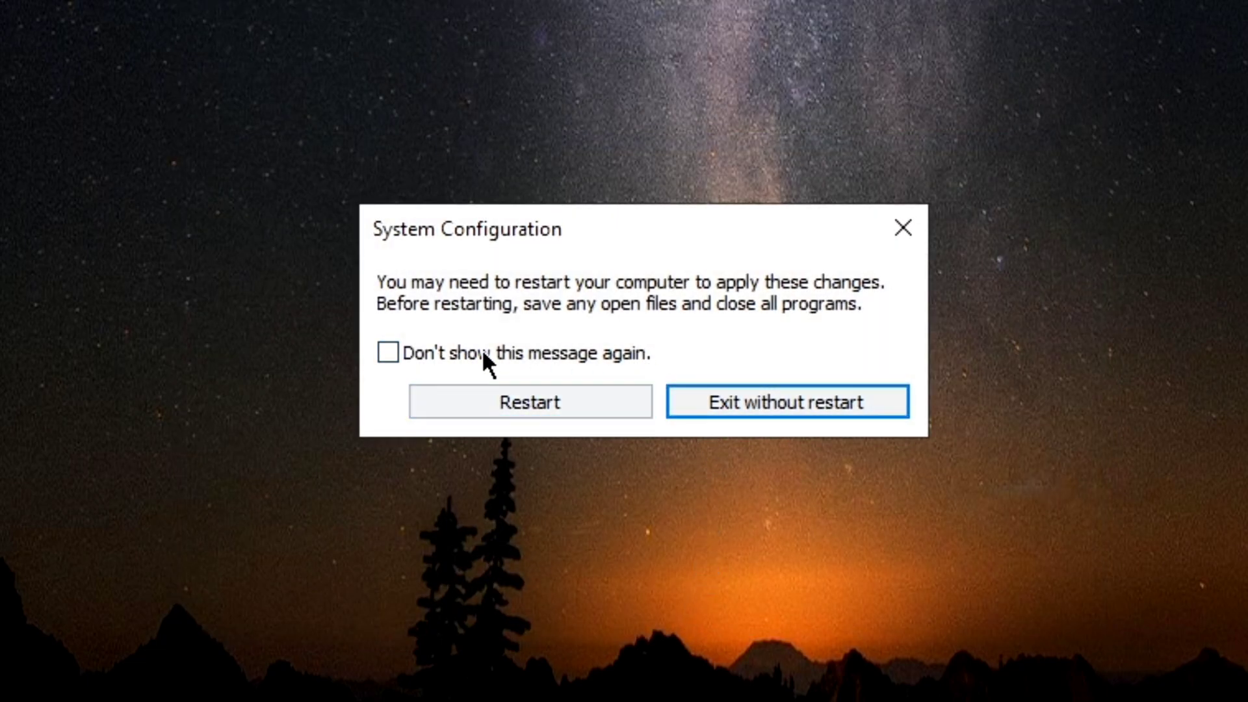
mouse_move(529, 338)
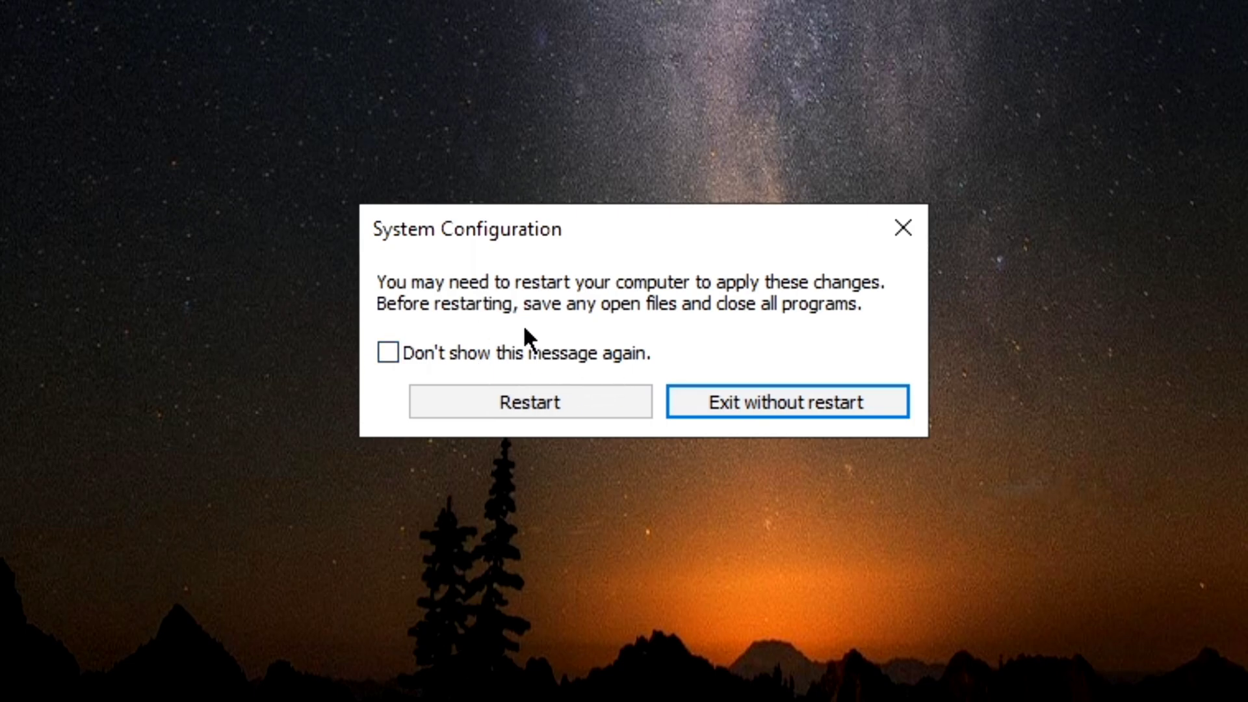
click(787, 402)
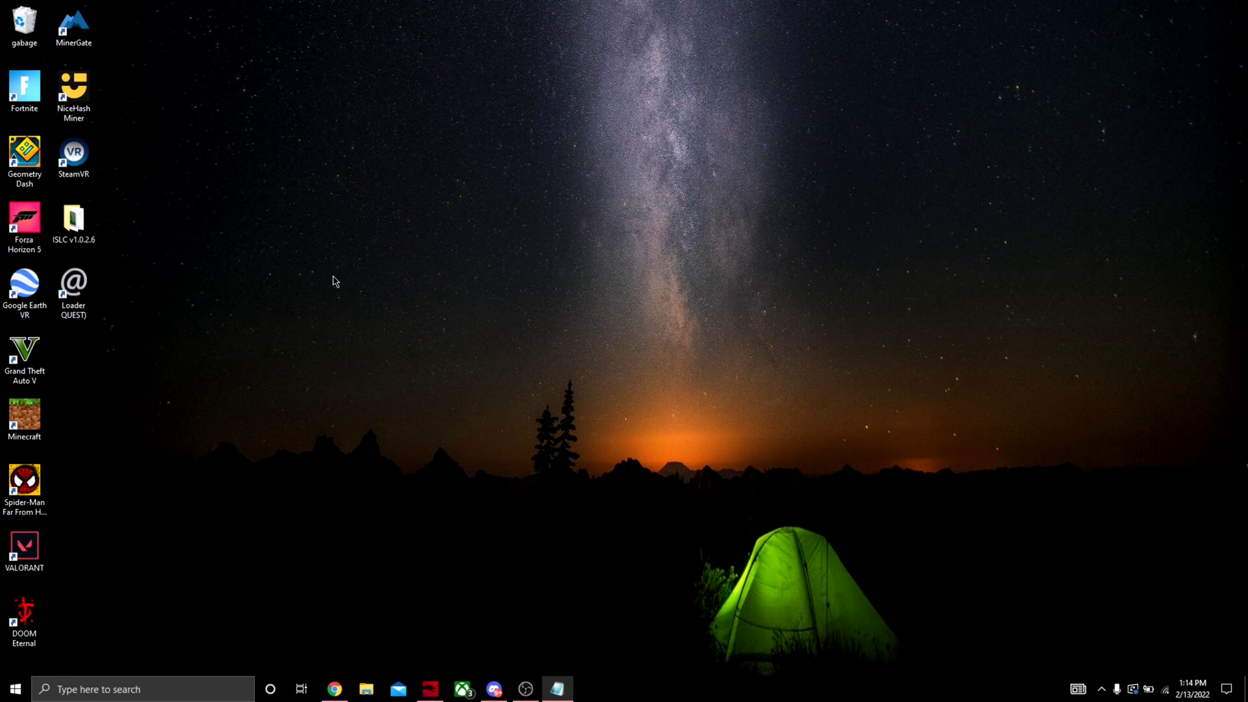